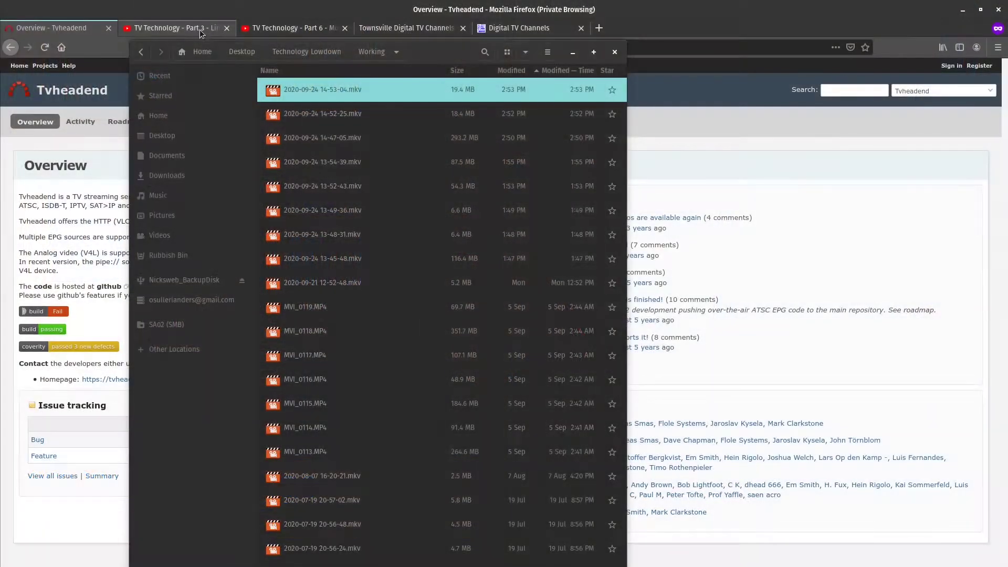
Return to the Part 3 Linux DVB-T Adapter Install video after a glance at Part 6 and show its description
{"action": "left_click", "coordinate": [174, 28]}
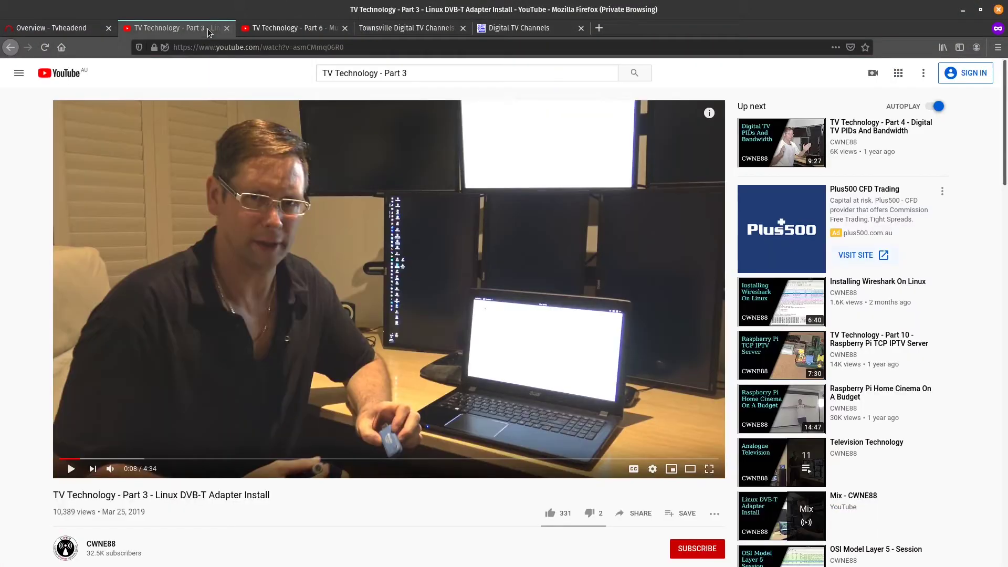
{"action": "mouse_move", "coordinate": [293, 27]}
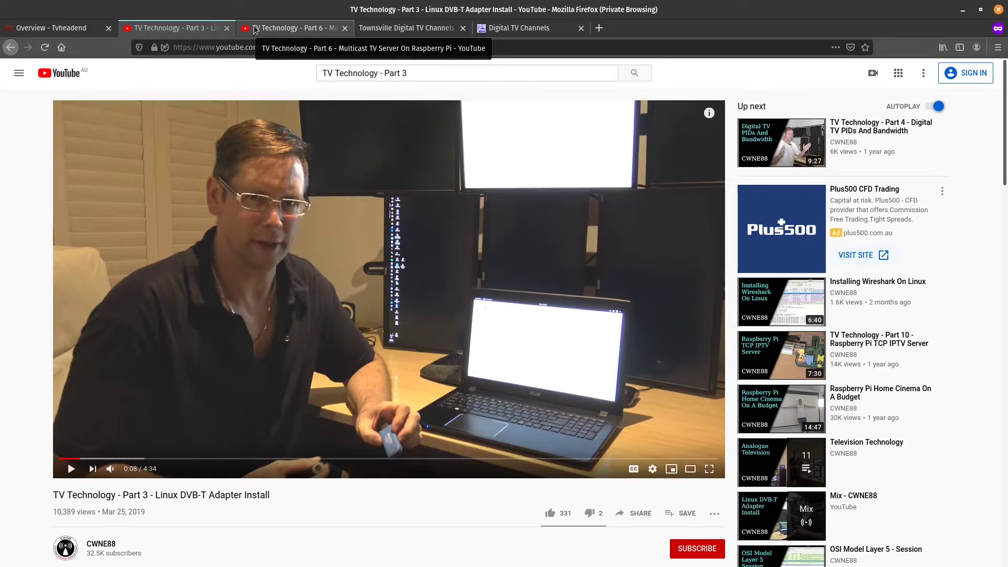
{"action": "left_click", "coordinate": [293, 28]}
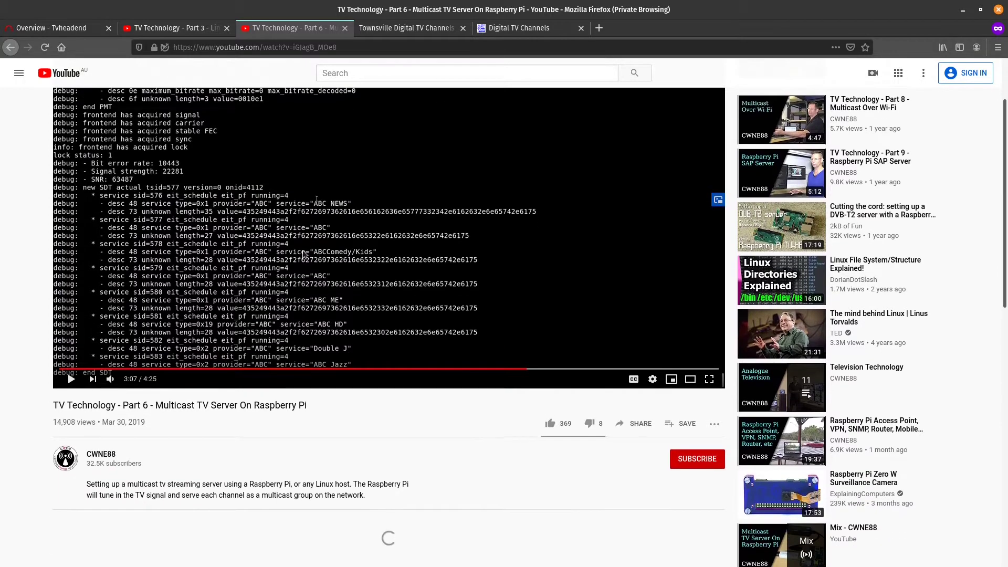
{"action": "left_click", "coordinate": [174, 28]}
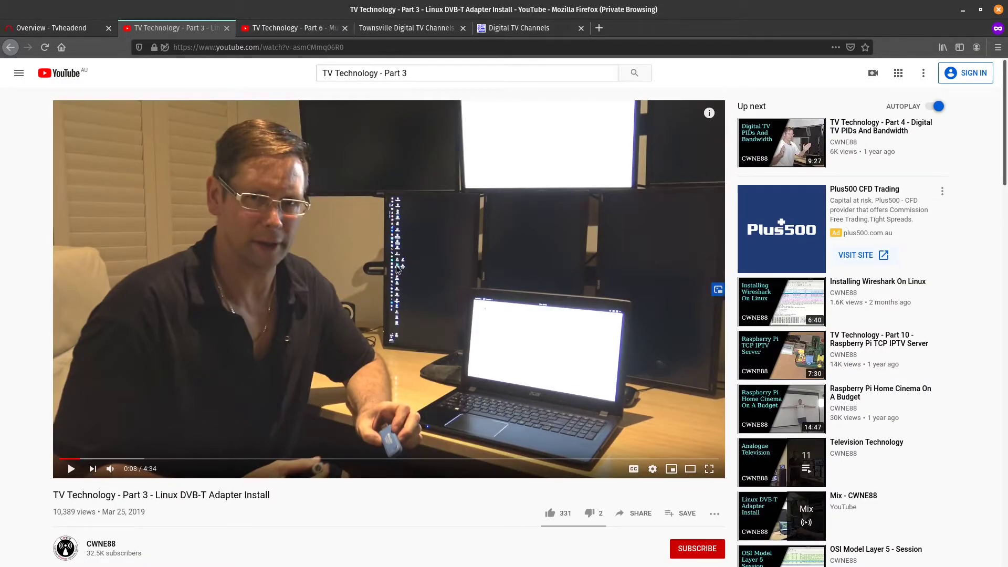
{"action": "scroll", "scroll_direction": "down", "scroll_amount": 3}
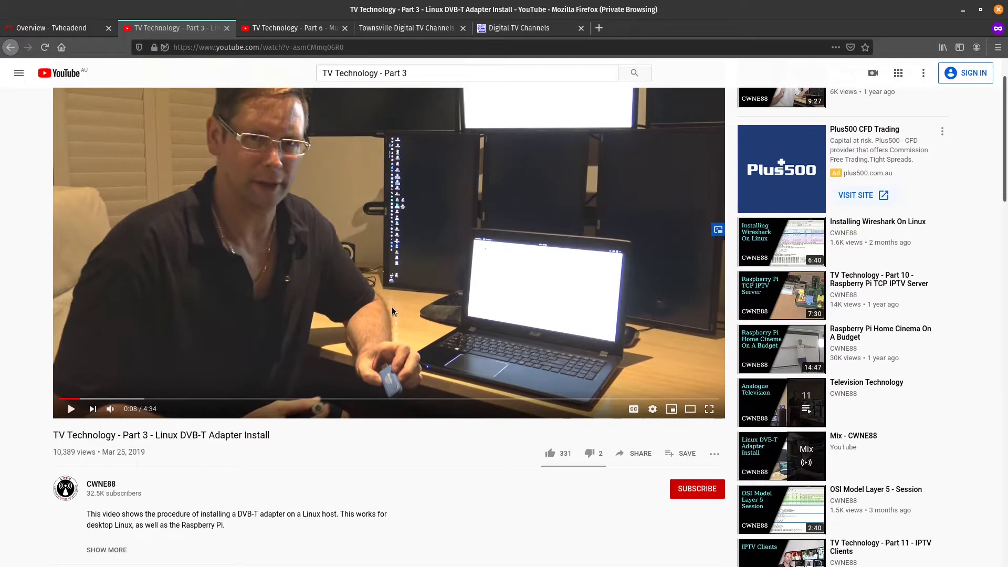
{"action": "mouse_move", "coordinate": [391, 301]}
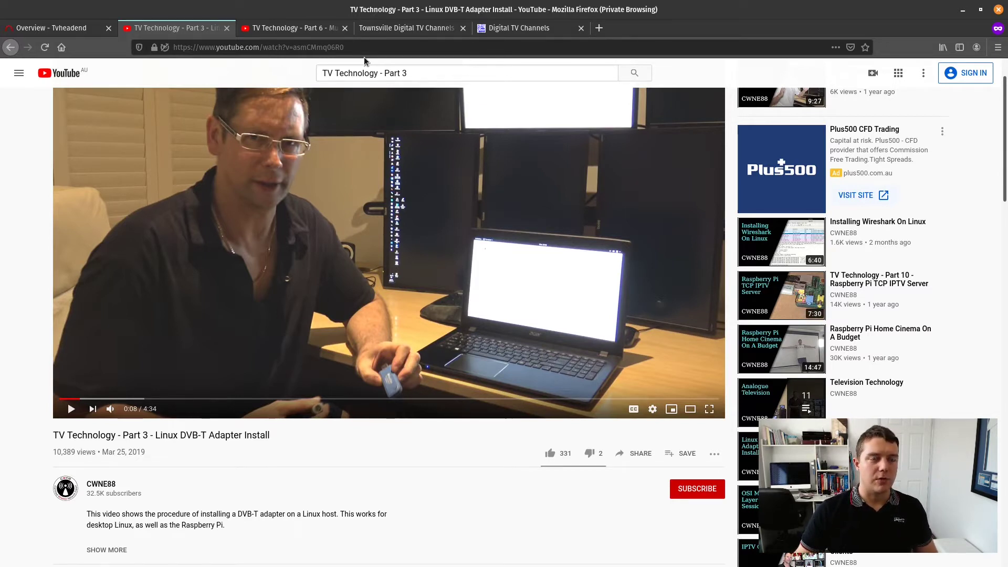
{"action": "mouse_move", "coordinate": [69, 245]}
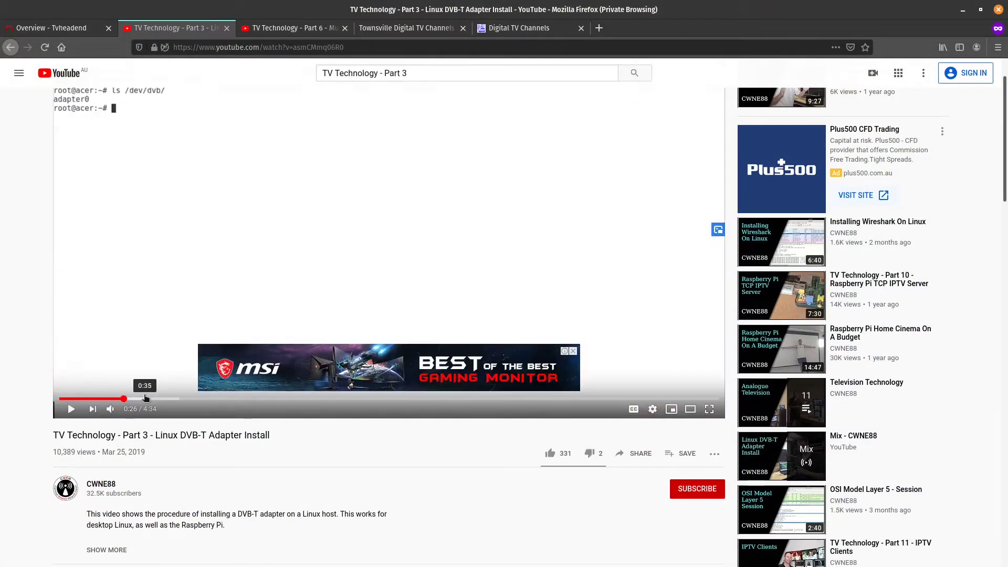
{"action": "left_click", "coordinate": [568, 351]}
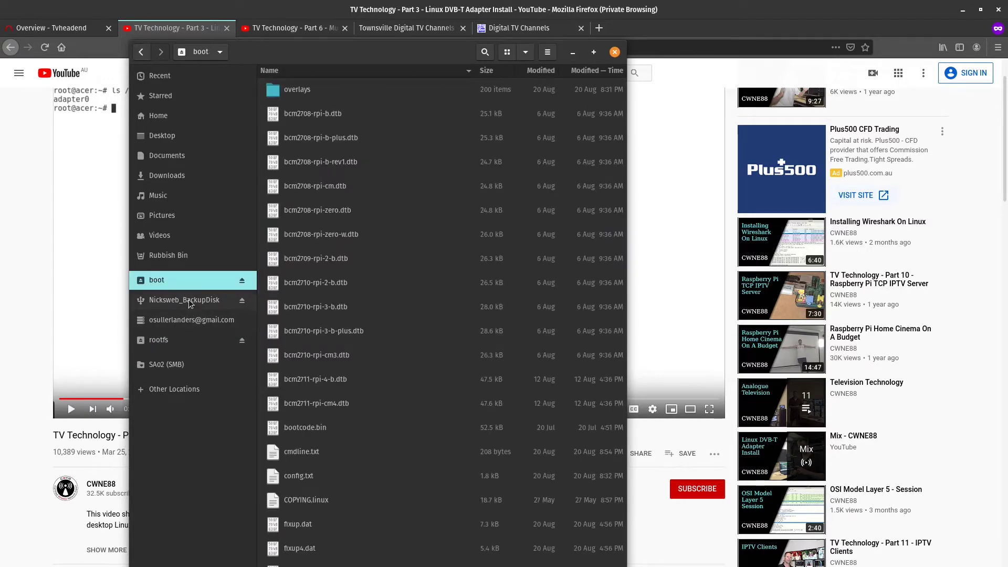
{"action": "type", "text": "ssh"}
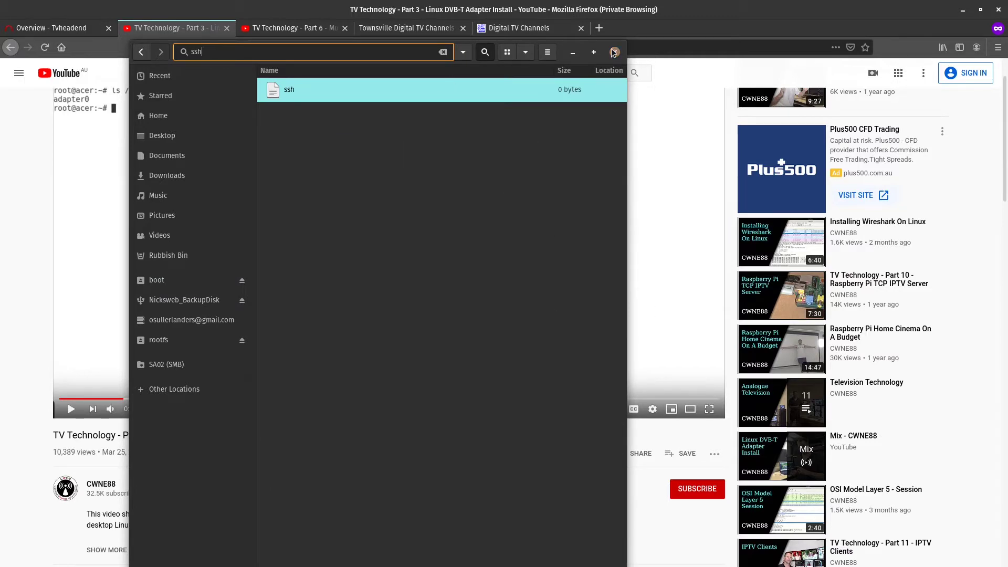
{"action": "left_click", "coordinate": [614, 53]}
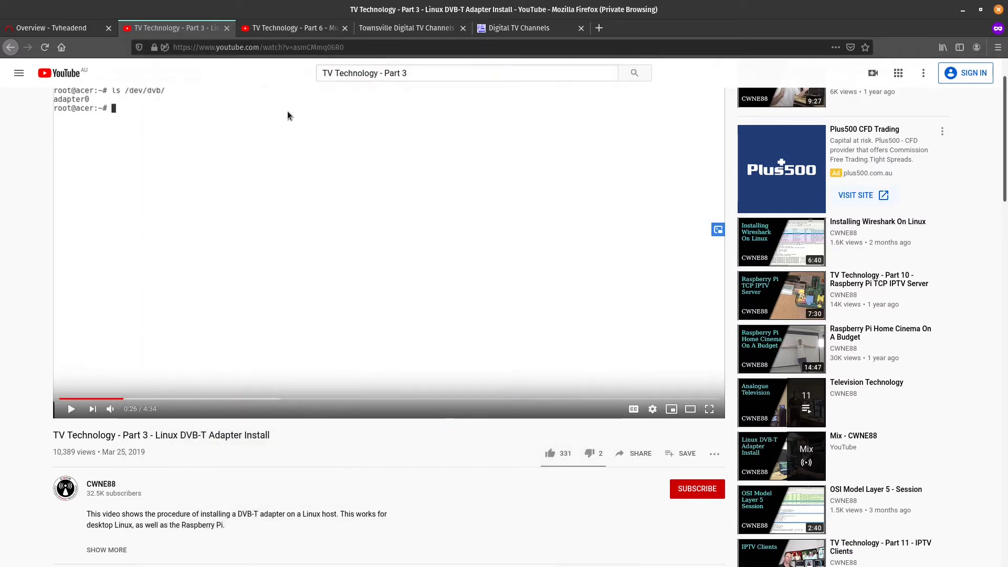
{"action": "mouse_move", "coordinate": [107, 252]}
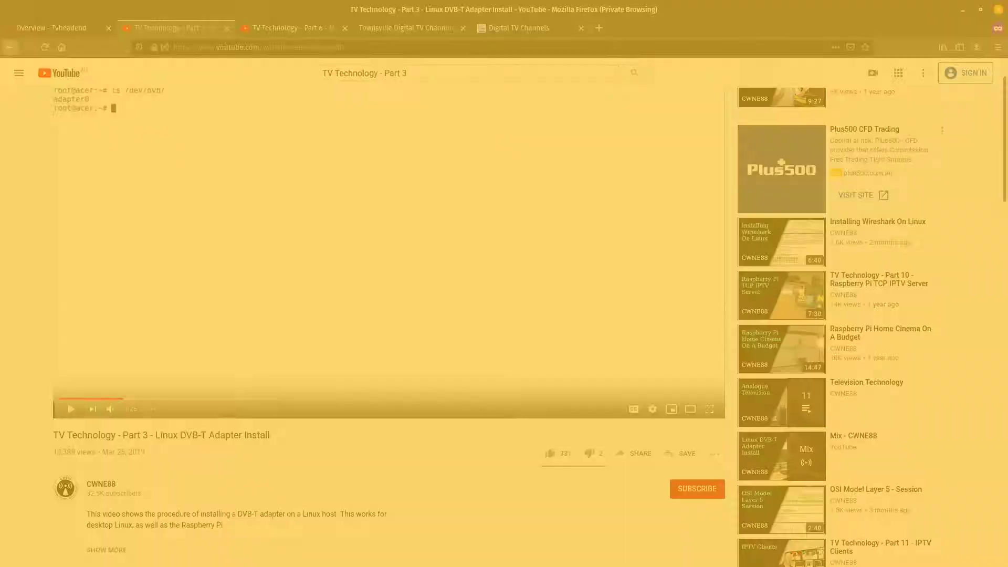
{"action": "left_click", "coordinate": [51, 27]}
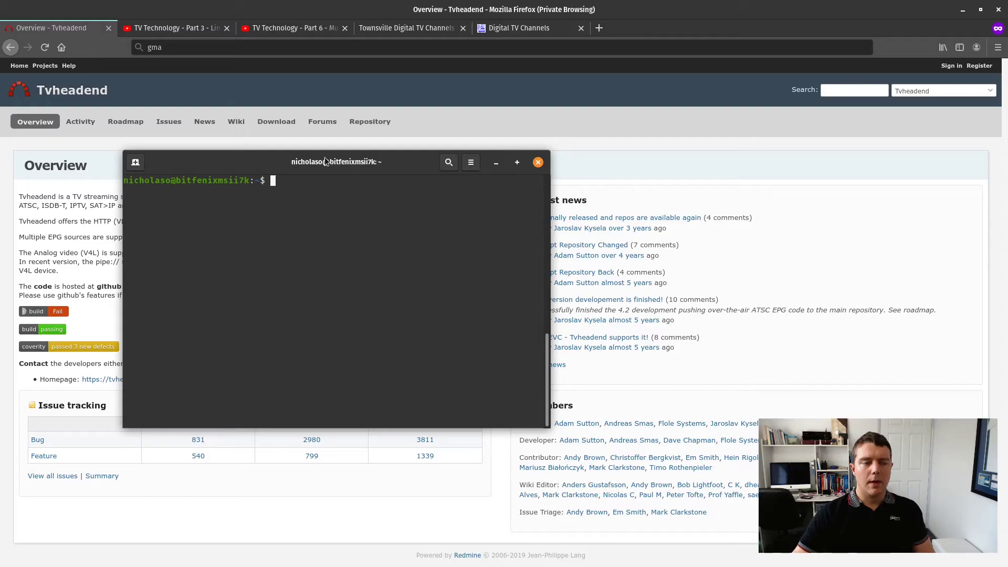
{"action": "type", "text": "ssh pi@172.16.1.126"}
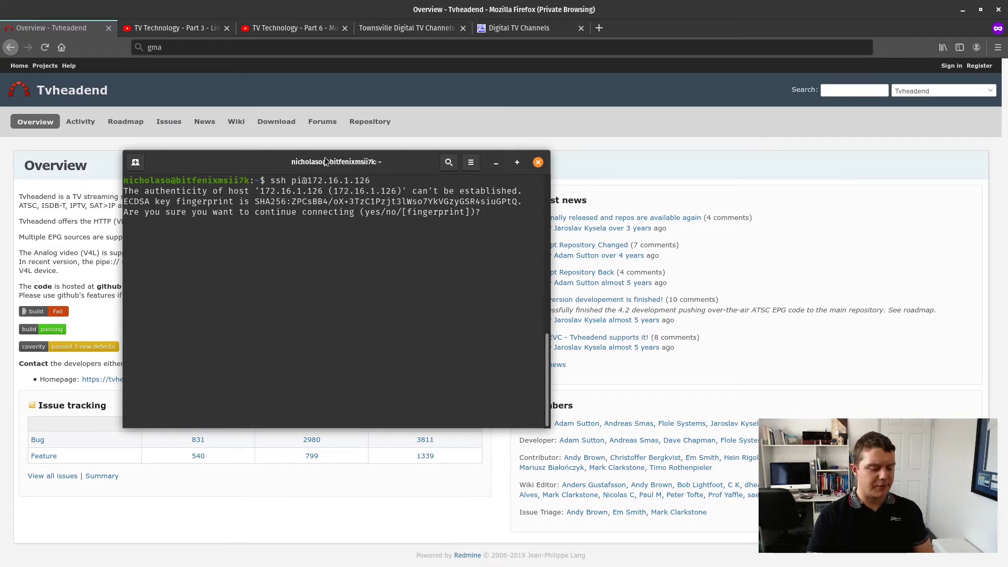
{"action": "type", "text": "yes"}
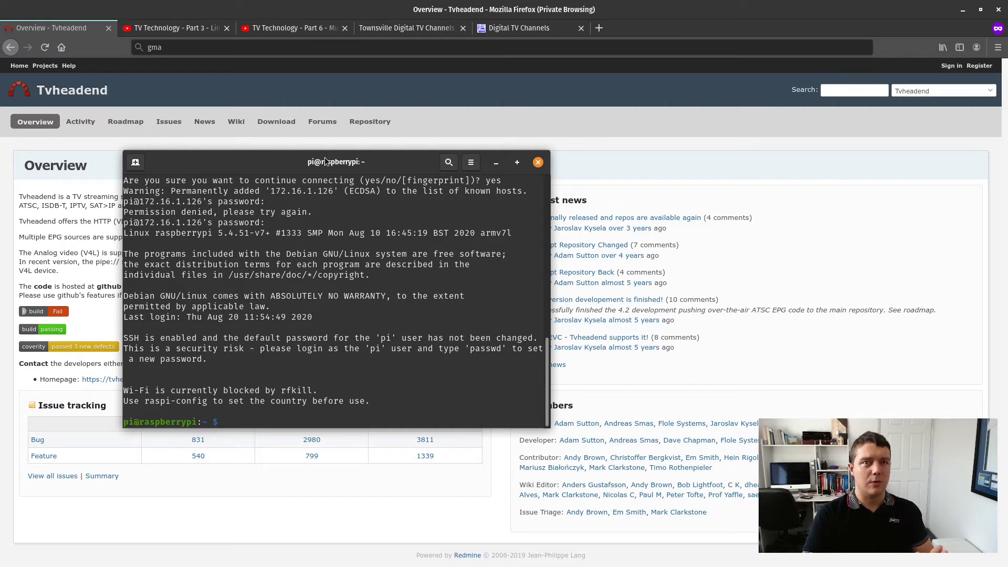
{"action": "type", "text": "r"}
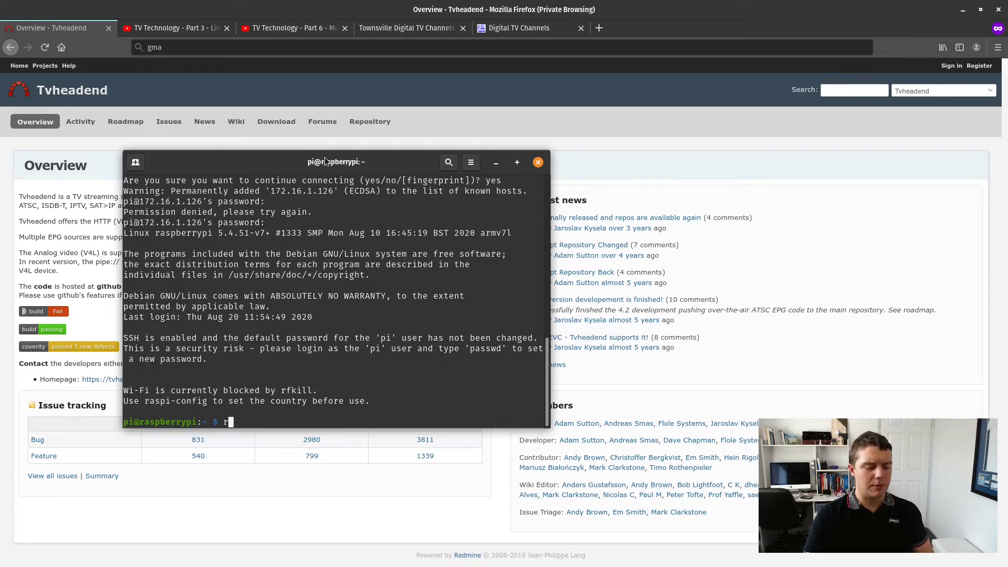
{"action": "type", "text": "sudo rasp"}
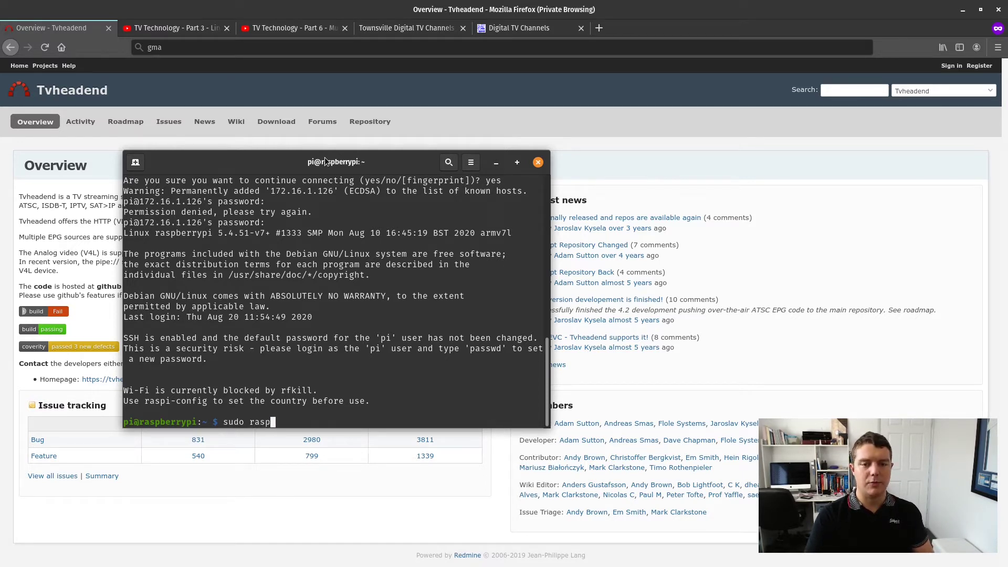
{"action": "type", "text": "i-config"}
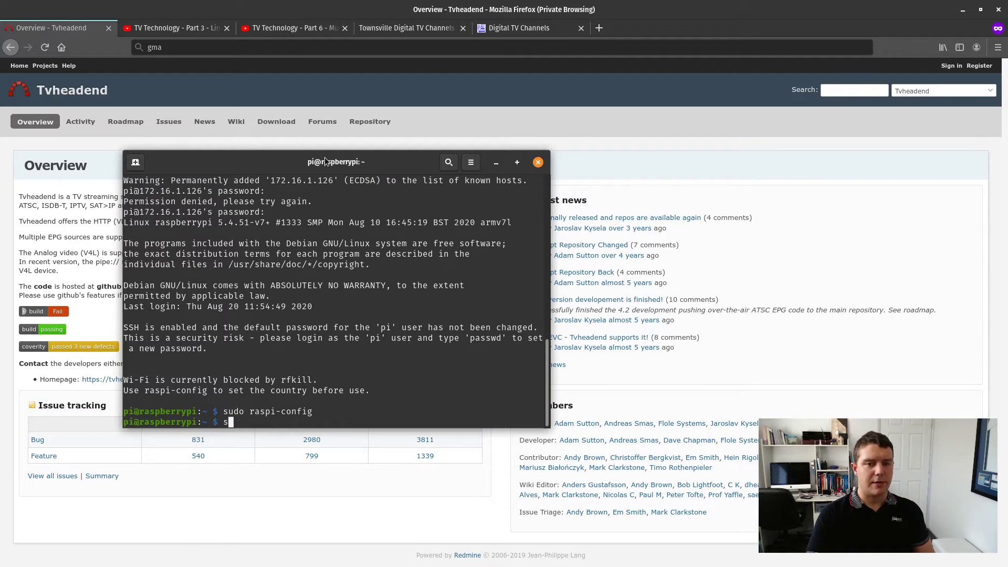
Run sudo apt-get update then sudo apt-get upgrade on the Pi, confirming with Y
{"action": "type", "text": "udo apt-get update"}
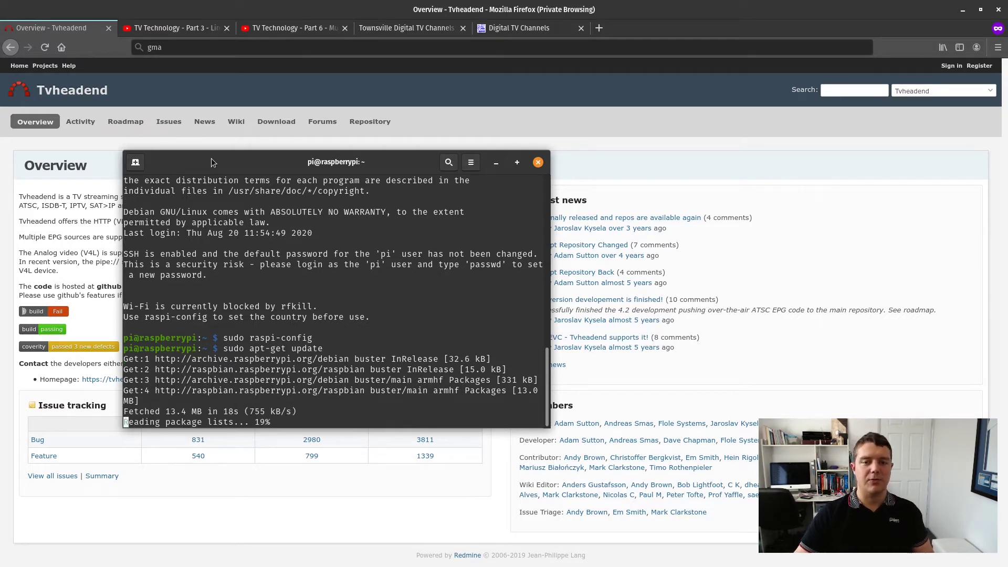
{"action": "type", "text": "sudo apt"}
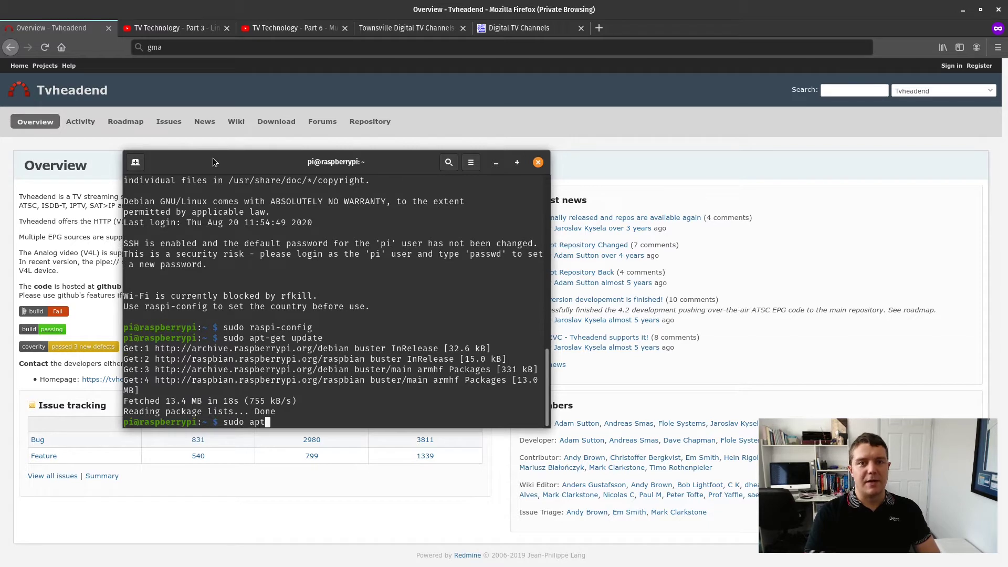
{"action": "type", "text": "-get"}
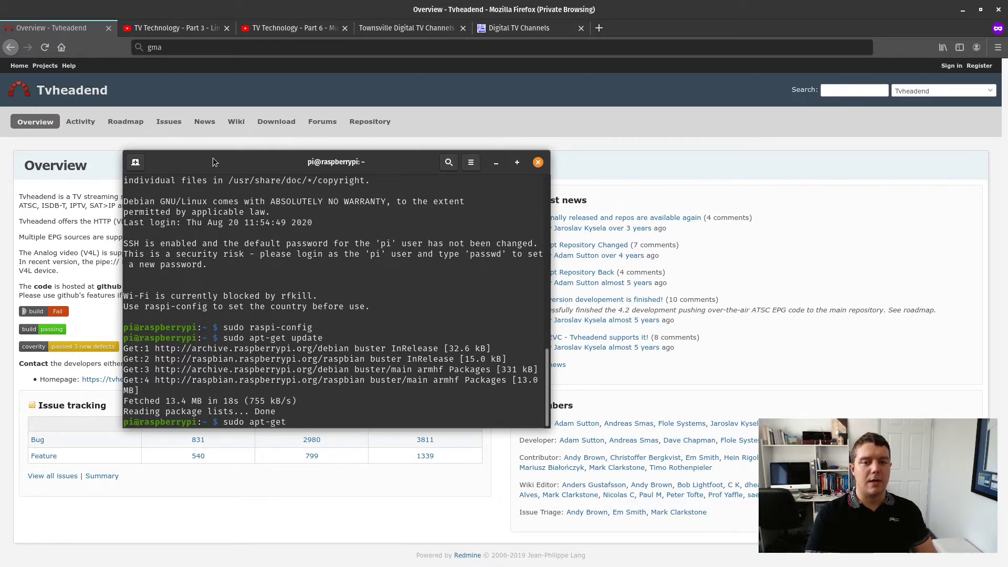
{"action": "type", "text": "upgrade"}
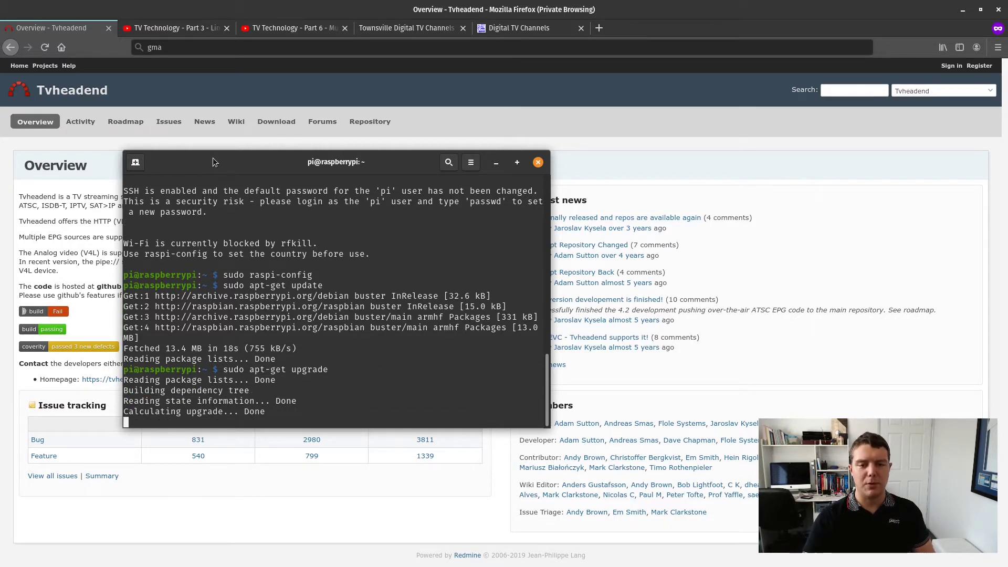
{"action": "type", "text": "Y"}
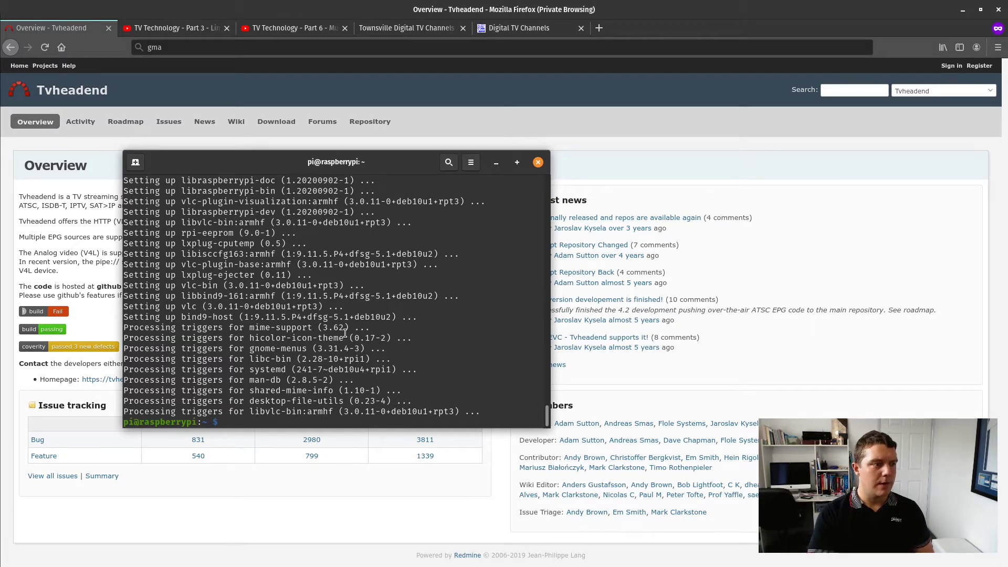
List /dev/dvb to find adapter0 and read the dmesg lines showing the Avermedia A835B tuner attached
{"action": "type", "text": "ls /d"}
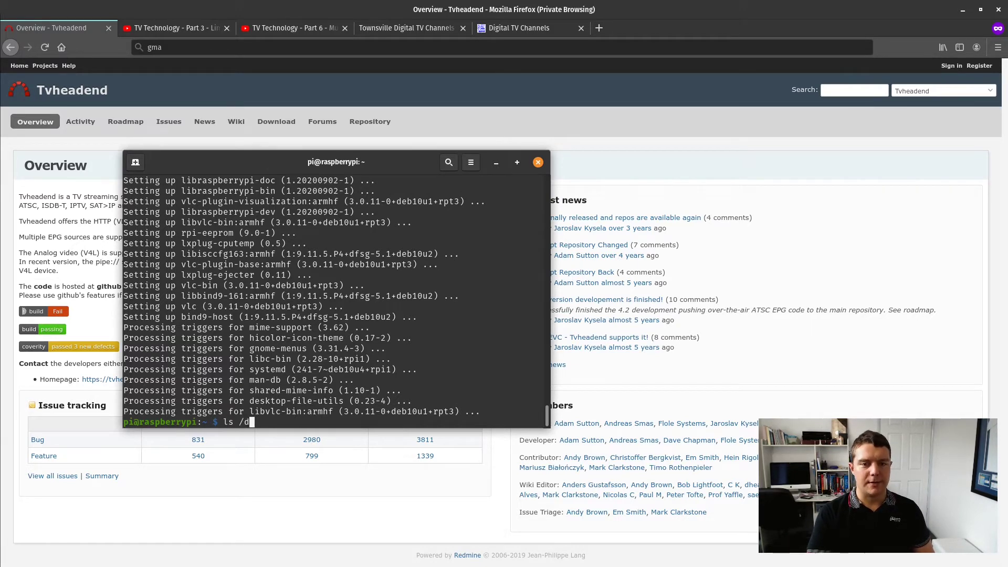
{"action": "type", "text": "ev/dvb/"}
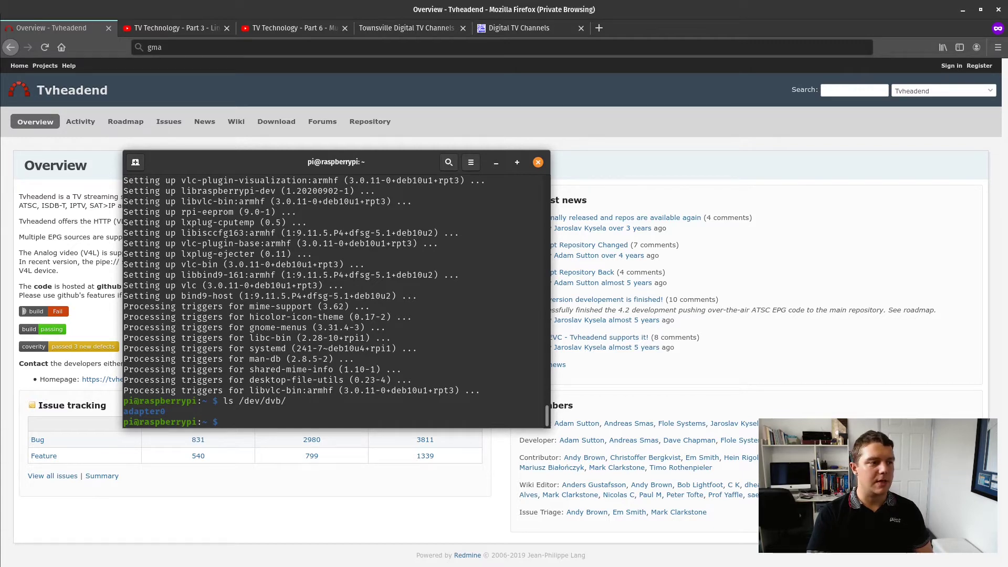
{"action": "type", "text": "dmesg"}
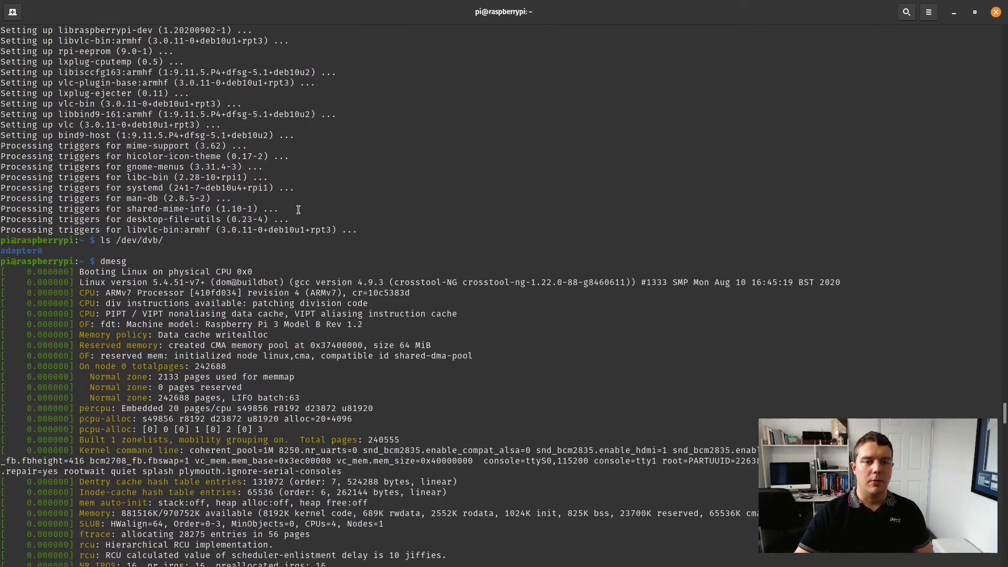
{"action": "scroll", "scroll_direction": "down", "scroll_amount": 3}
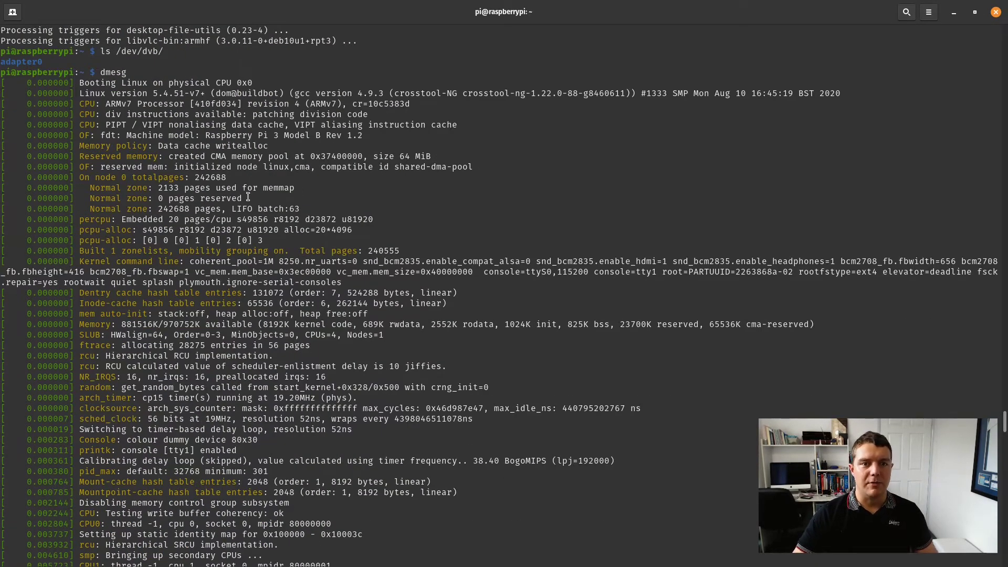
{"action": "scroll", "scroll_direction": "down", "scroll_amount": 3}
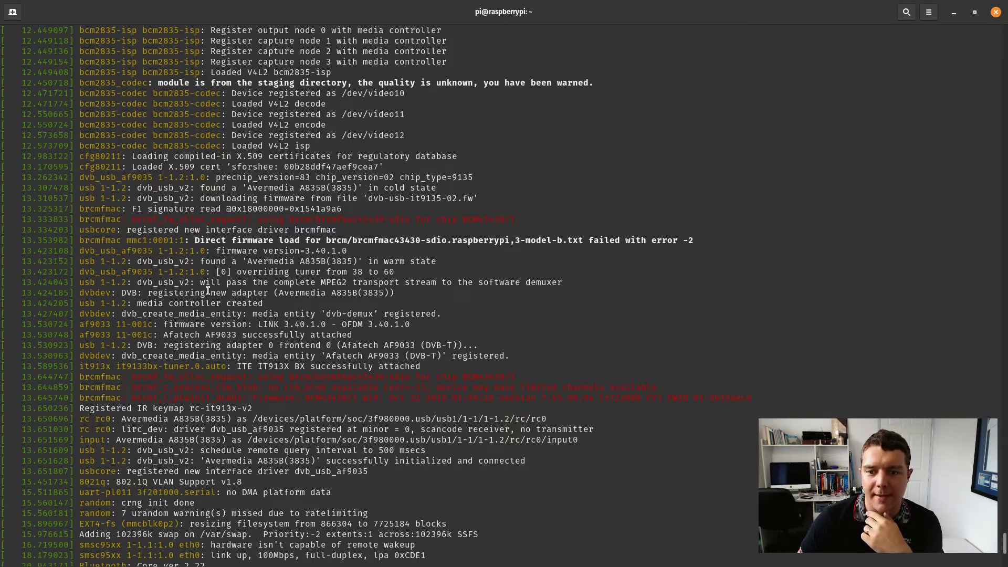
{"action": "left_click_drag", "start_coordinate": [211, 293], "coordinate": [269, 304]}
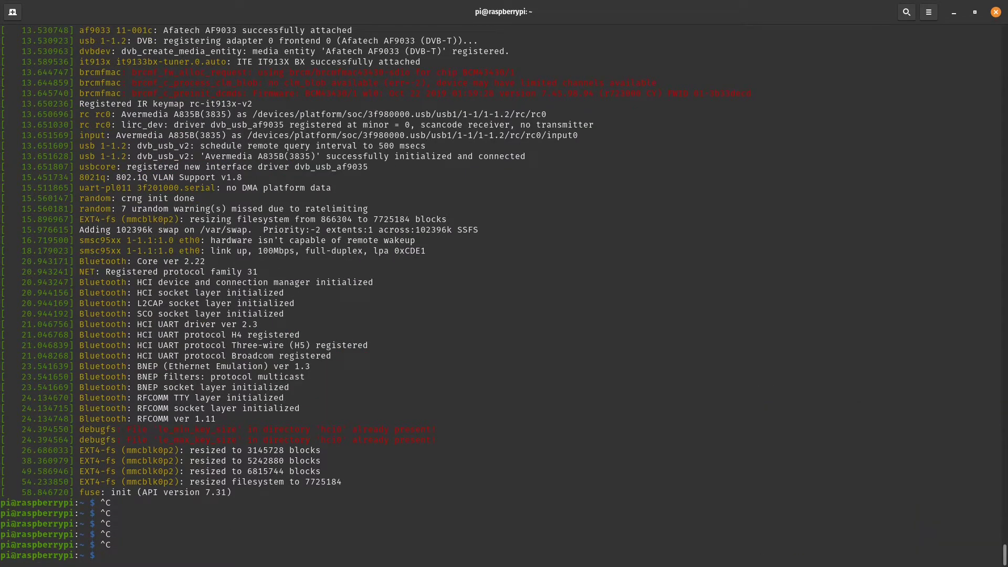
Install dvb-apps with dtv-scan-tables via sudo apt-get install and begin changing to /usr/share/
{"action": "type", "text": "sudo apt"}
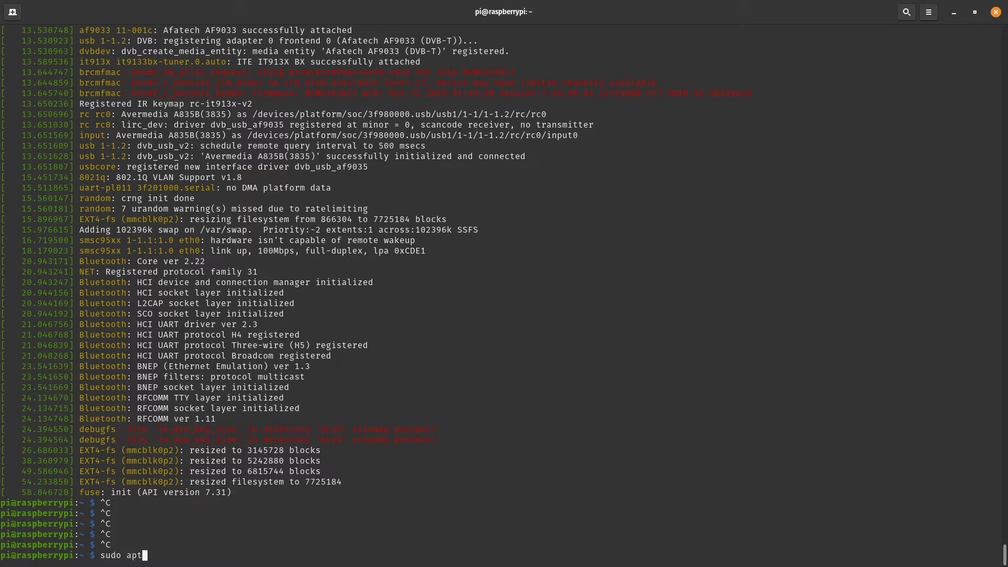
{"action": "type", "text": "-get"}
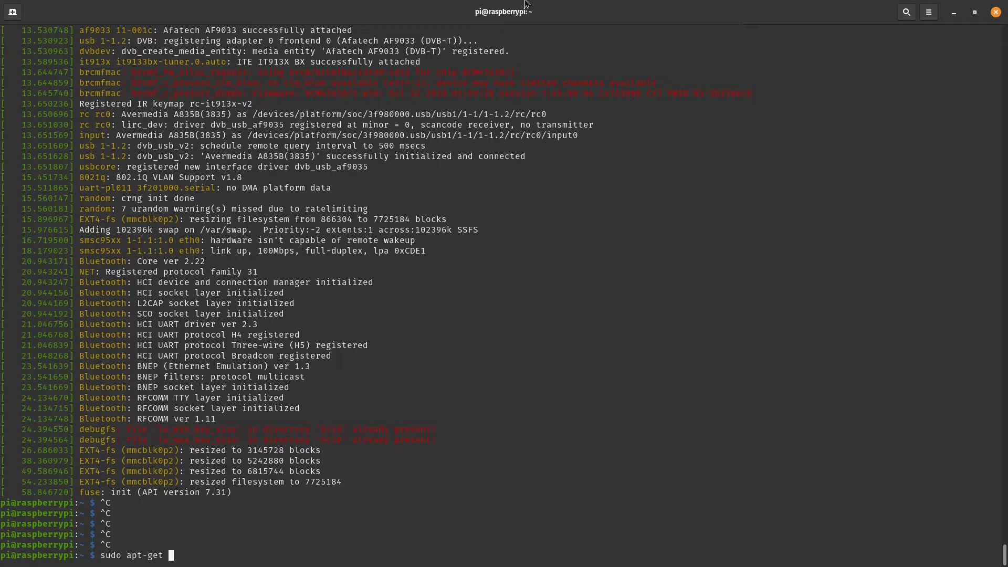
{"action": "type", "text": "install"}
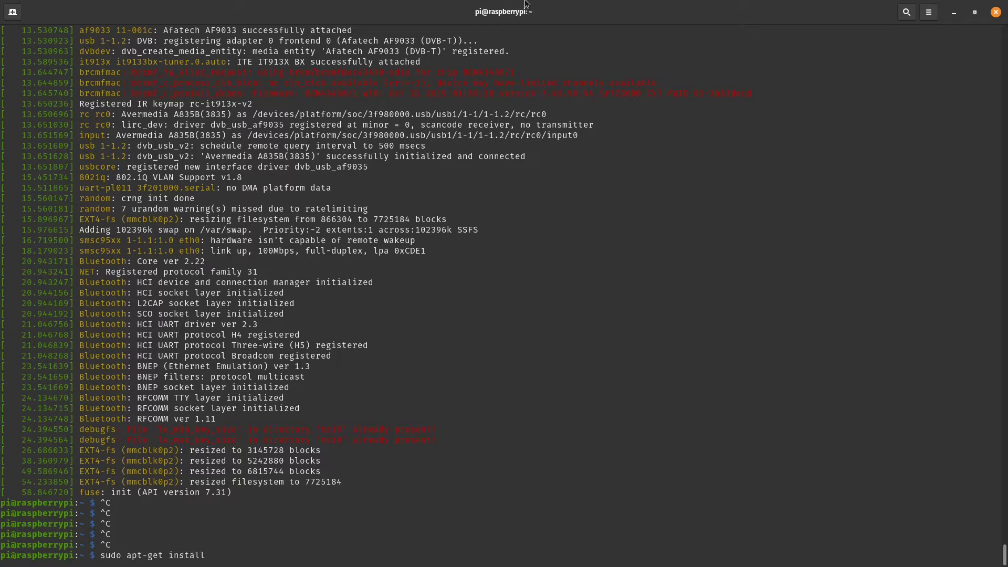
{"action": "type", "text": "dvb-apps"}
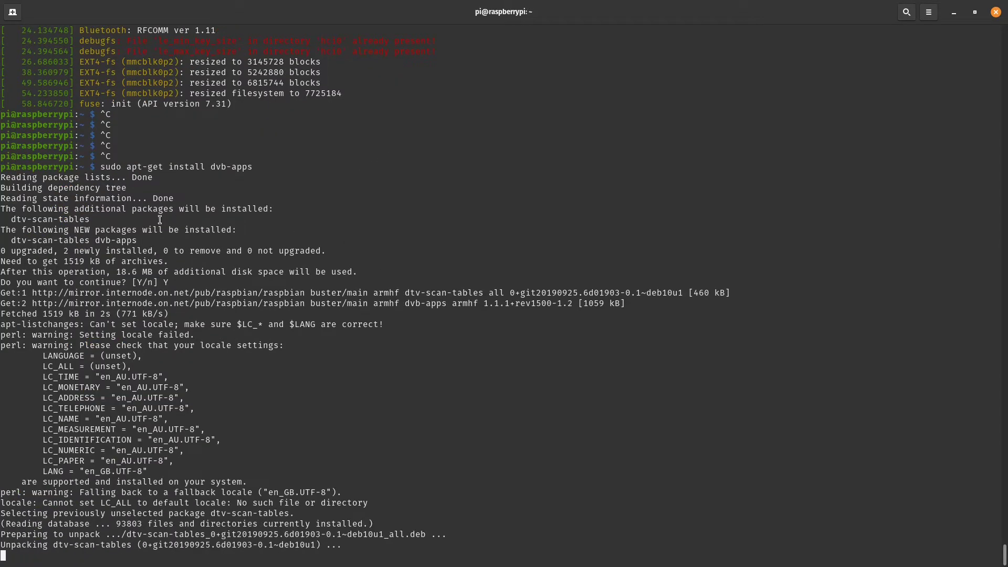
{"action": "mouse_move", "coordinate": [346, 228]}
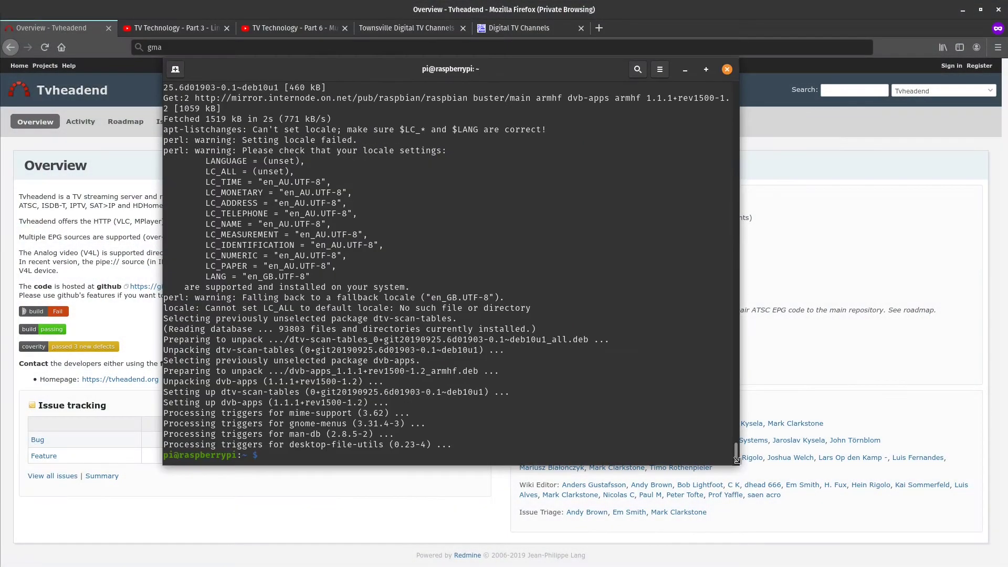
{"action": "type", "text": "cd /usr/share/"}
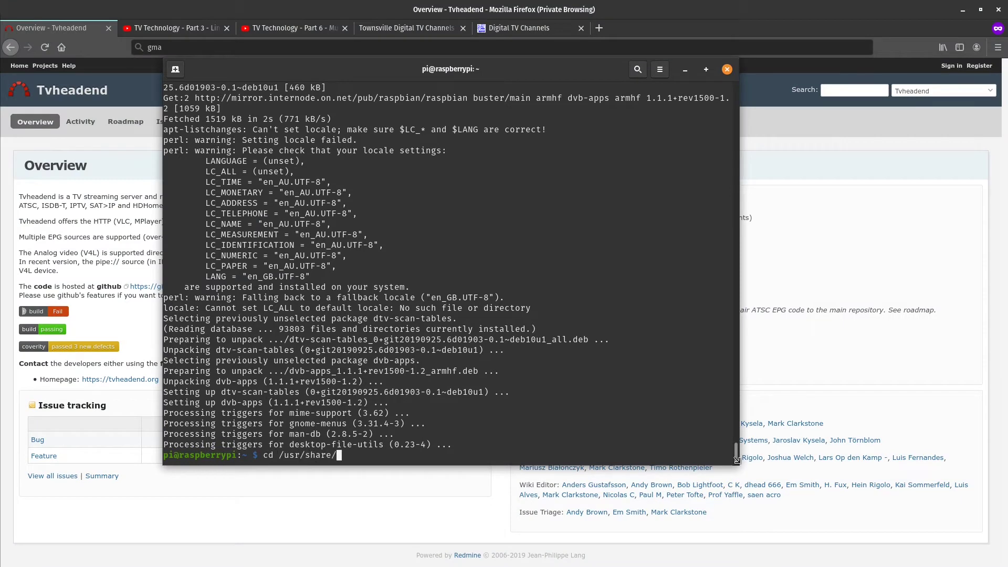
Change into /usr/share/dvb/dvb-legacy/ and then into its dvb-t scan tables folder
{"action": "type", "text": "dvb/dvb-"}
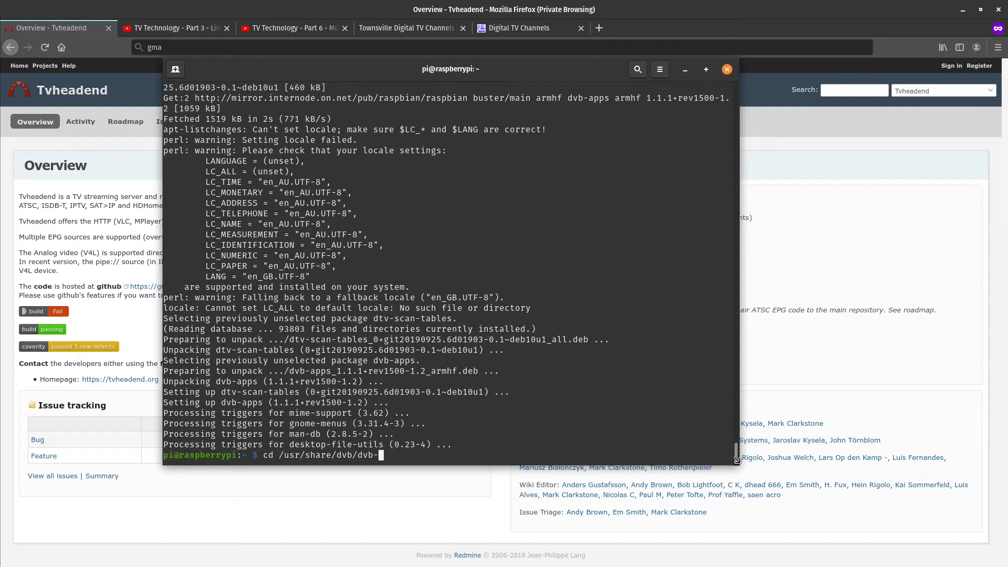
{"action": "type", "text": "legacy/"}
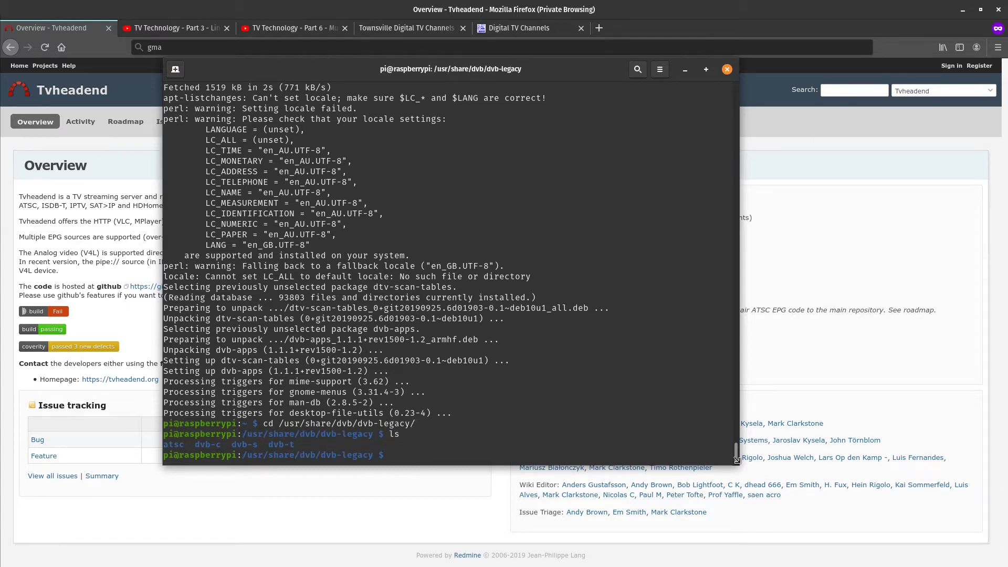
{"action": "type", "text": "cd dvb-t/"}
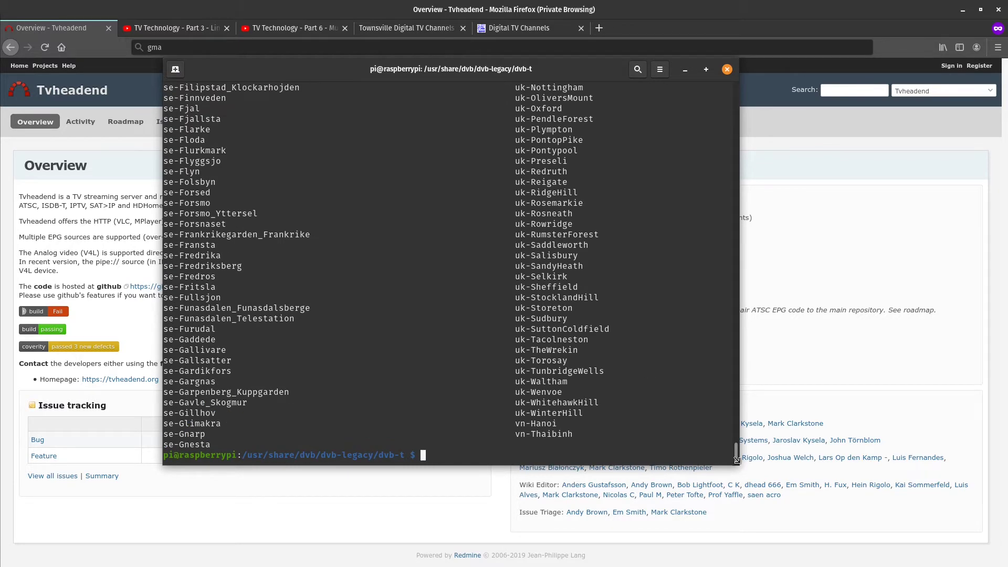
Look through the dvb-t regional scan files and enter nano au-Townsville to edit that table
{"action": "type", "text": "nan"}
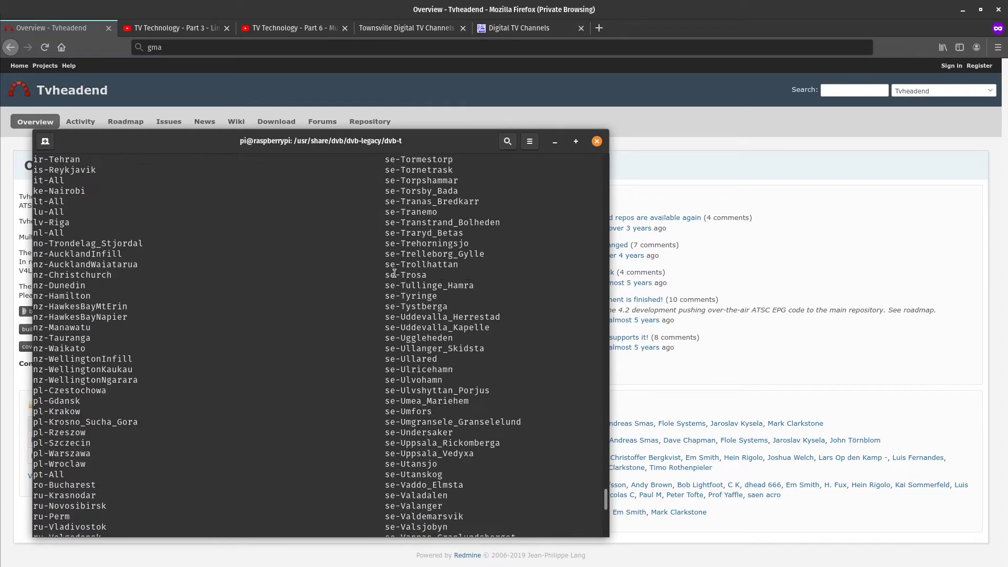
{"action": "scroll", "scroll_direction": "down", "scroll_amount": 3}
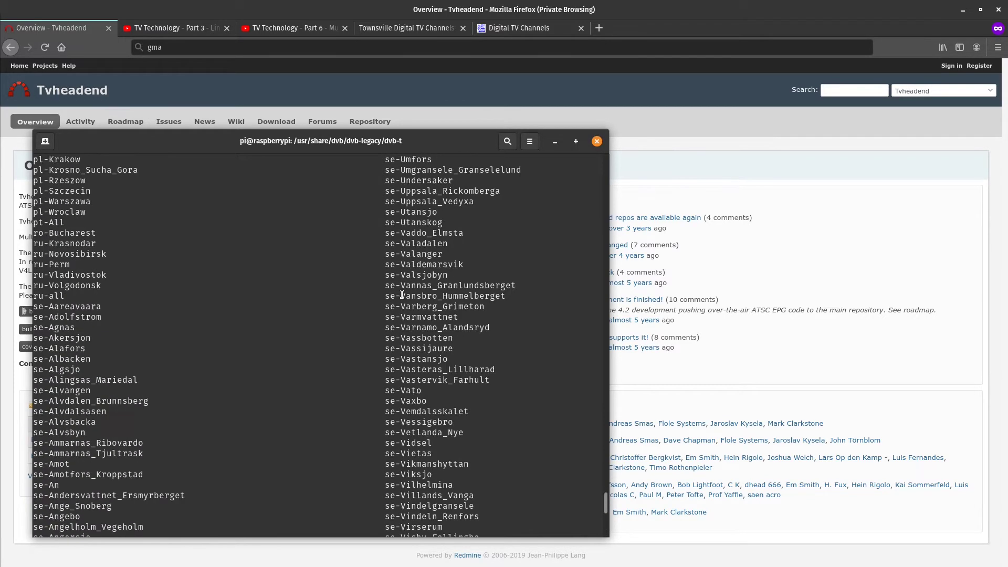
{"action": "type", "text": "nano au-Townsville"}
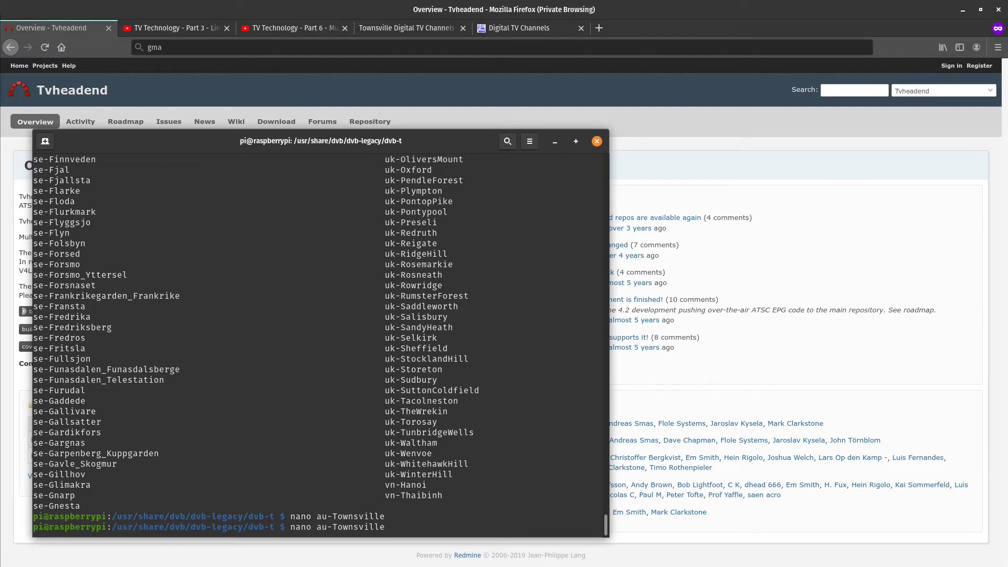
{"action": "key", "text": "Return"}
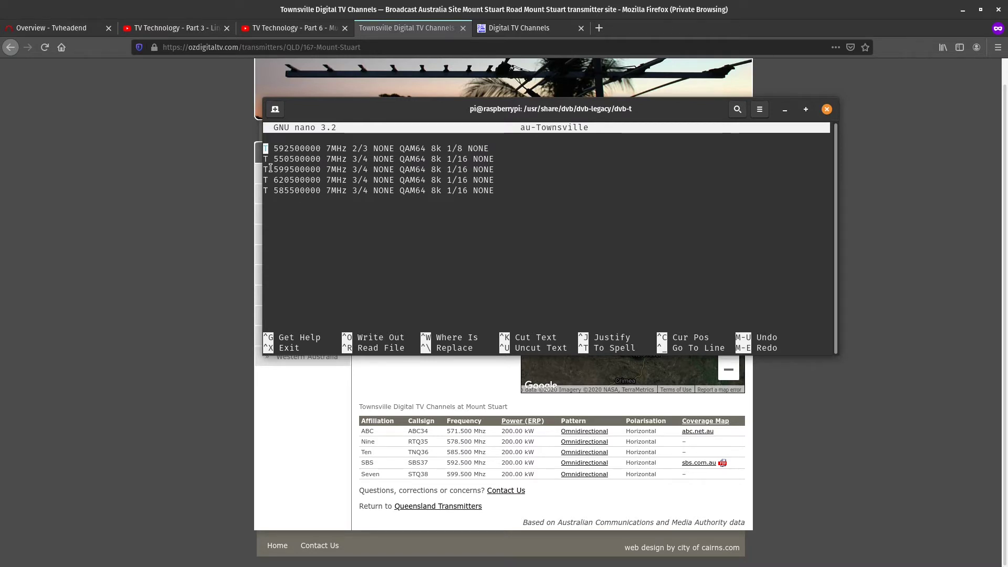
{"action": "type", "text": "-"}
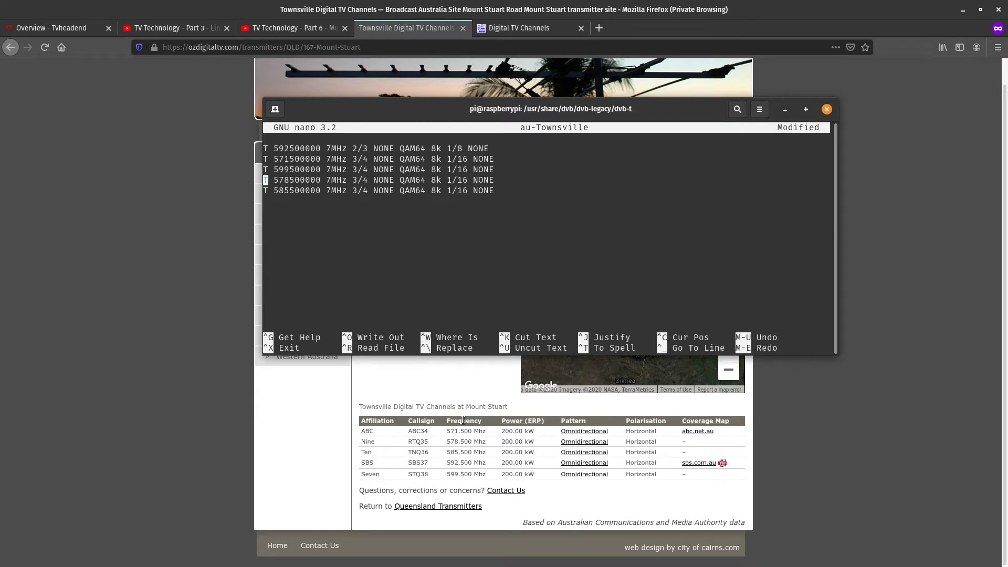
{"action": "key", "text": "ctrl+x"}
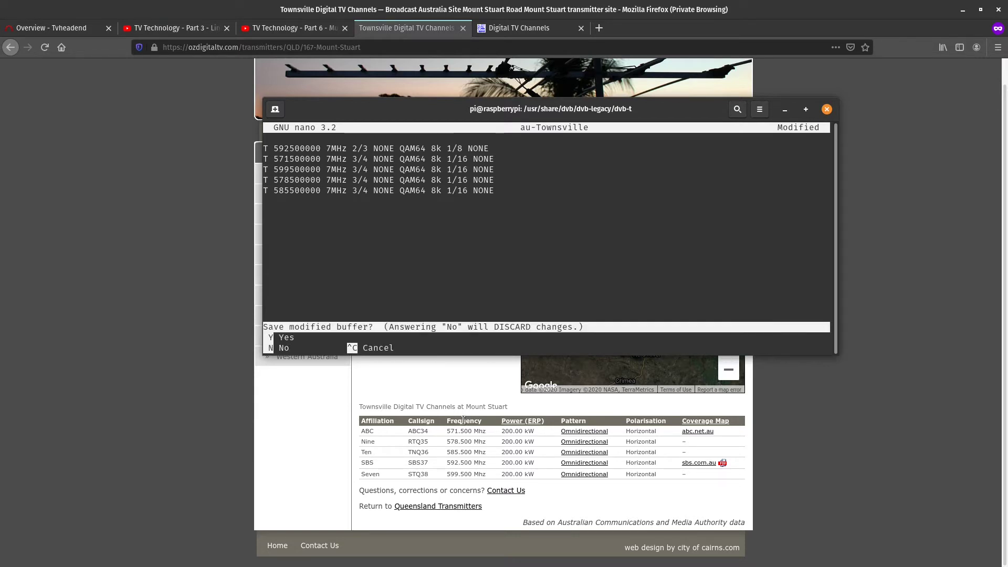
{"action": "key", "text": "y"}
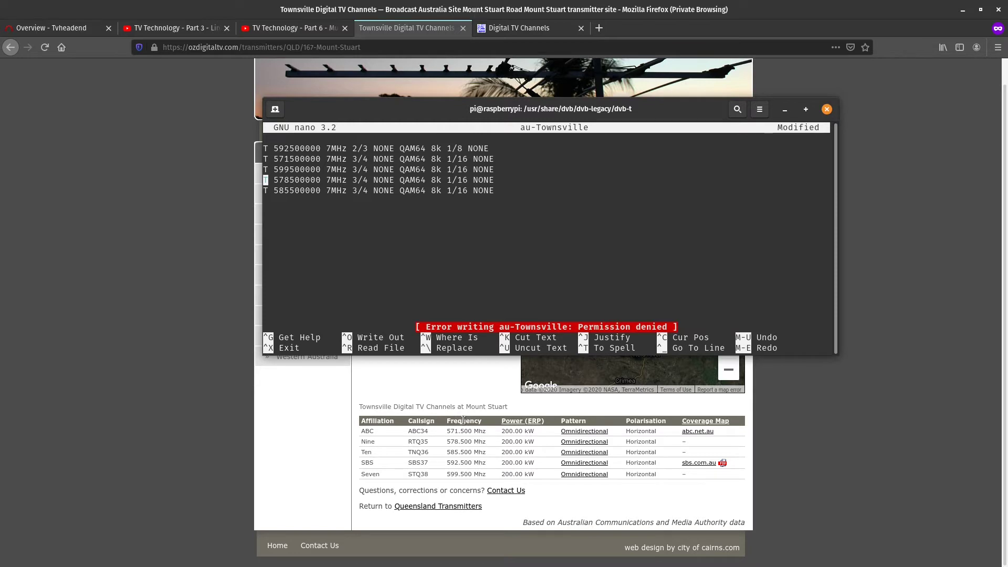
{"action": "key", "text": "ctrl+a"}
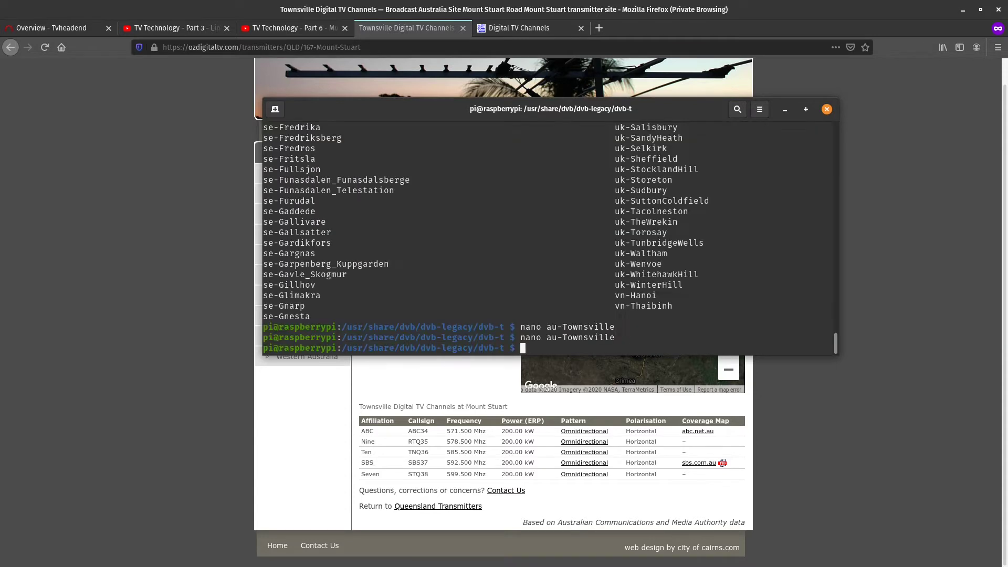
Reopen au-Townsville in nano, correct the Townsville frequency lines and save the file
{"action": "type", "text": "rm a"}
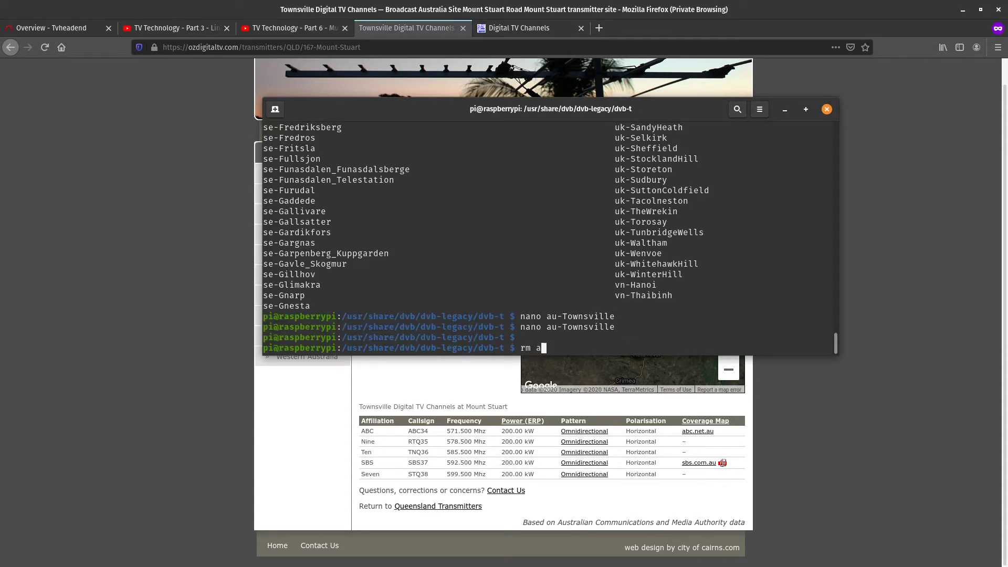
{"action": "type", "text": "u-Townsville"}
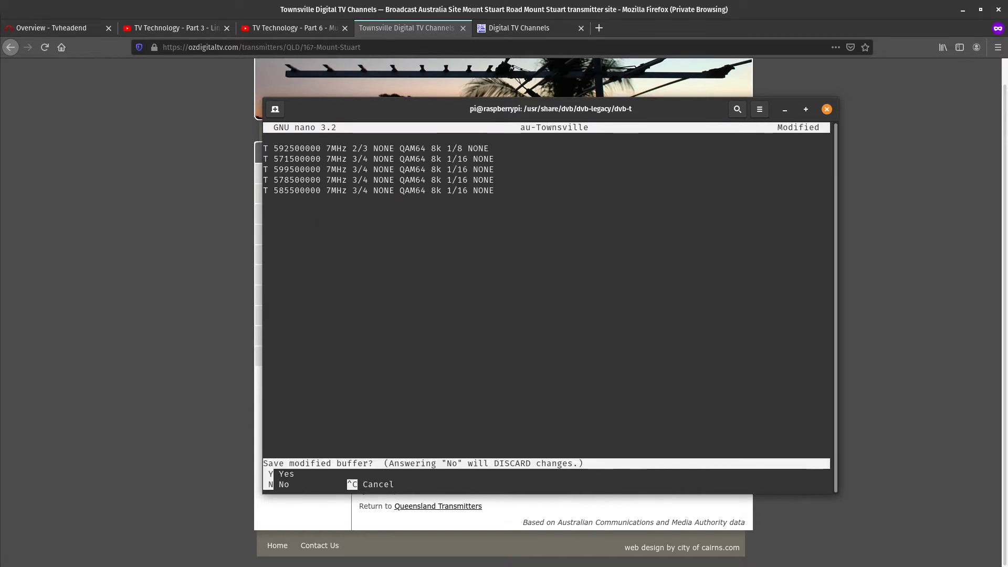
{"action": "key", "text": "n"}
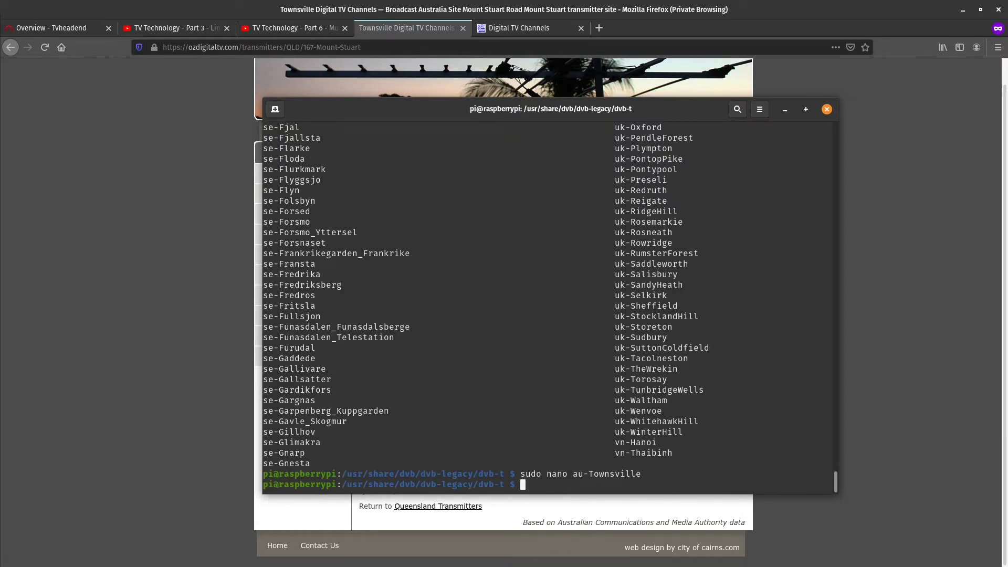
Copy au-Townsville to the home folder with cp and change into ~
{"action": "type", "text": "cp"}
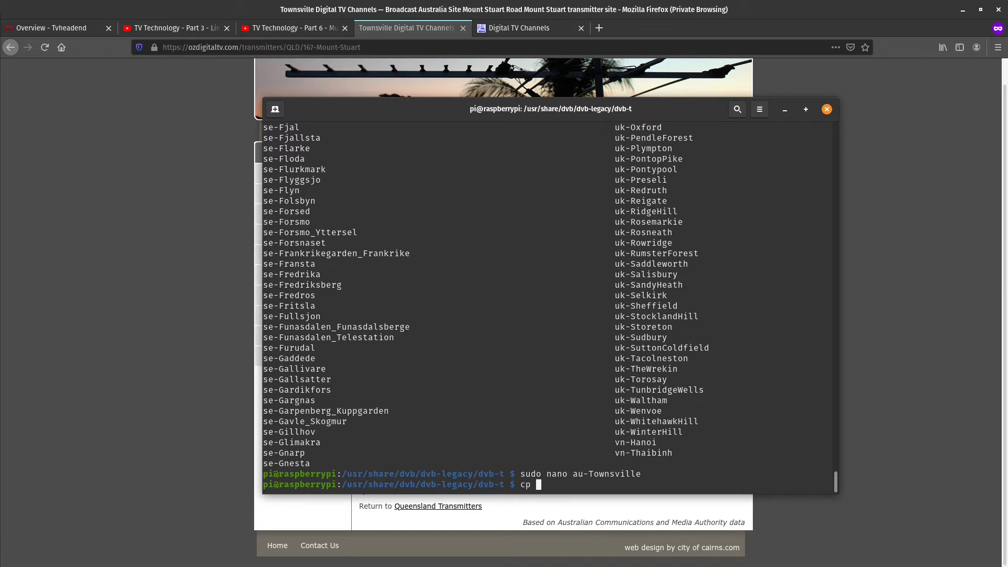
{"action": "type", "text": "au"}
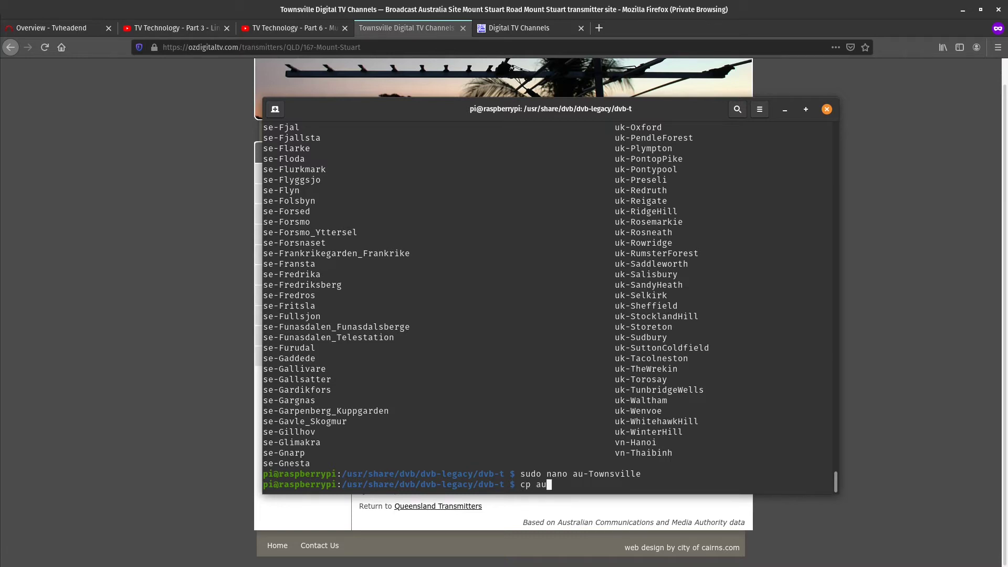
{"action": "type", "text": "-Townsville"}
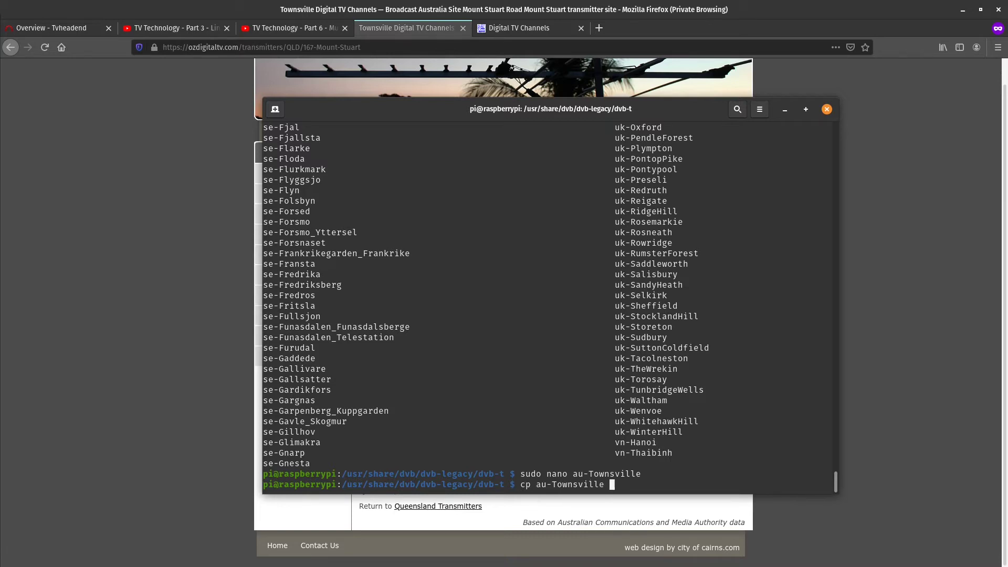
{"action": "type", "text": "~"}
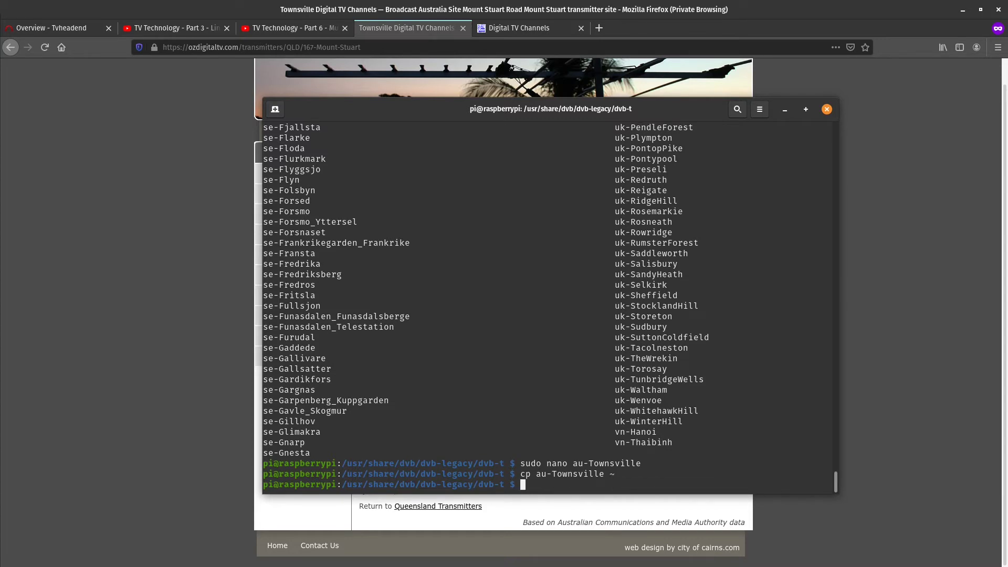
{"action": "type", "text": "cd ~"}
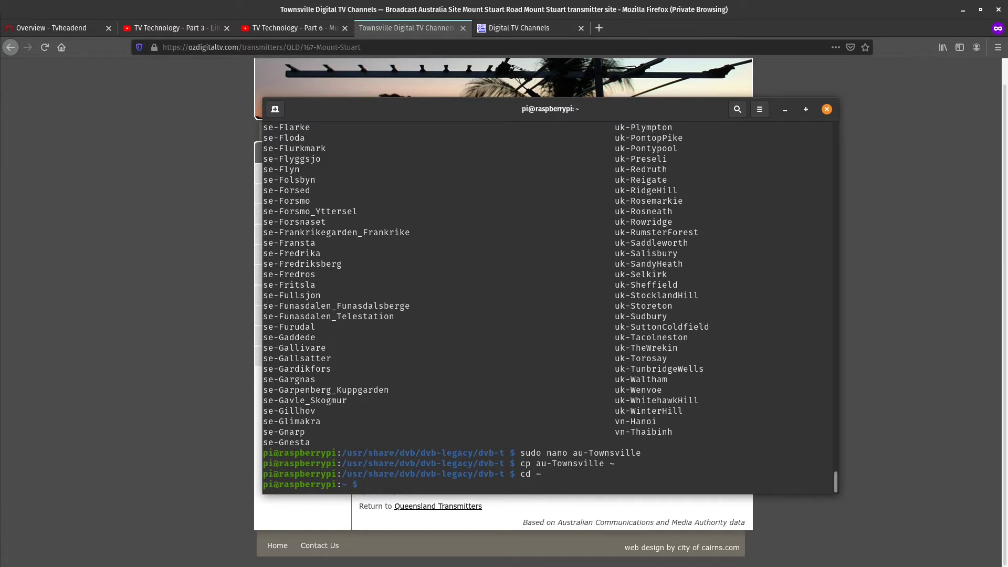
List the home folder, then start scan au-Townsville > channels.txt to write the found channels
{"action": "type", "text": "ls"}
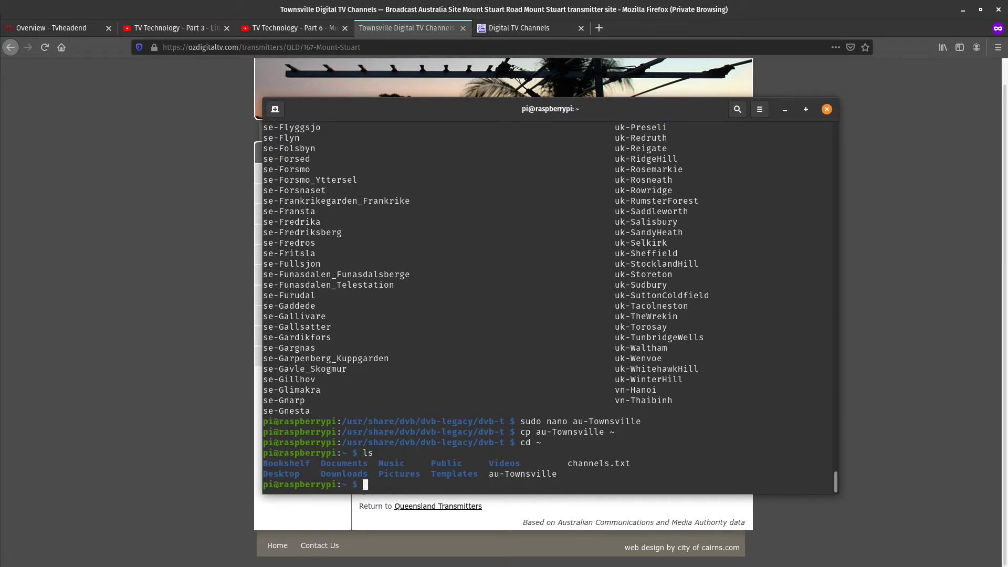
{"action": "type", "text": "ls"}
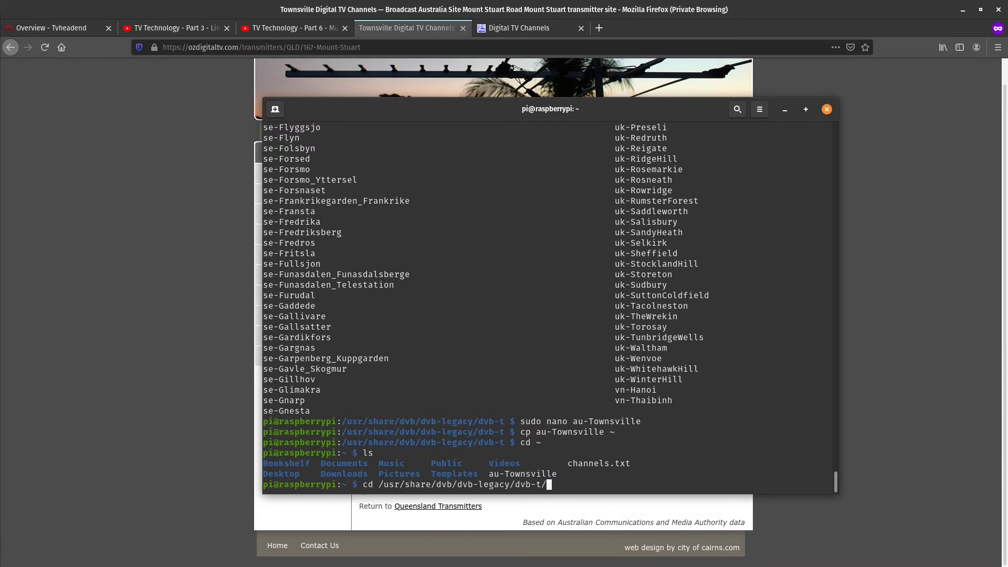
{"action": "type", "text": "scan au-Townsville > channels.txt"}
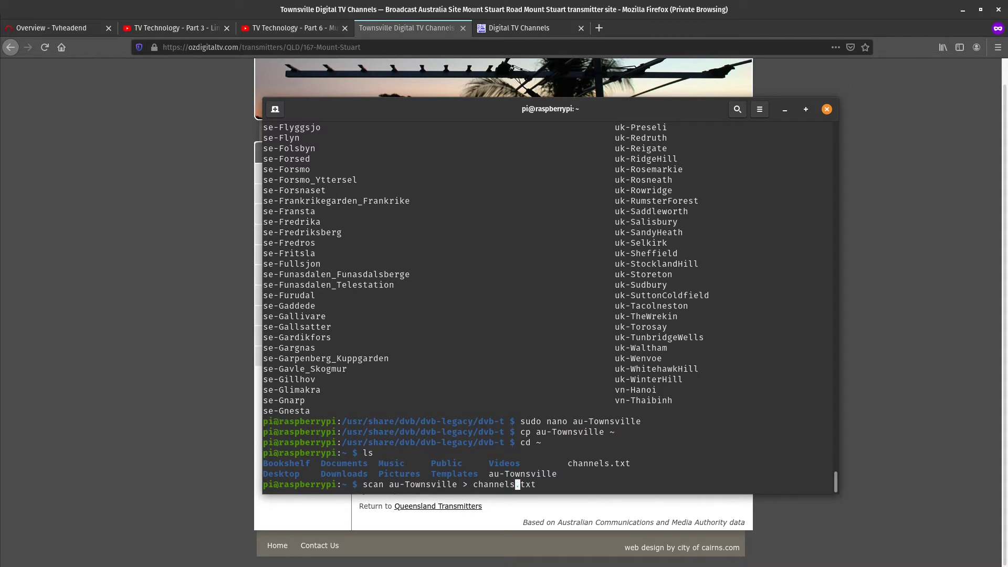
{"action": "key", "text": "Return"}
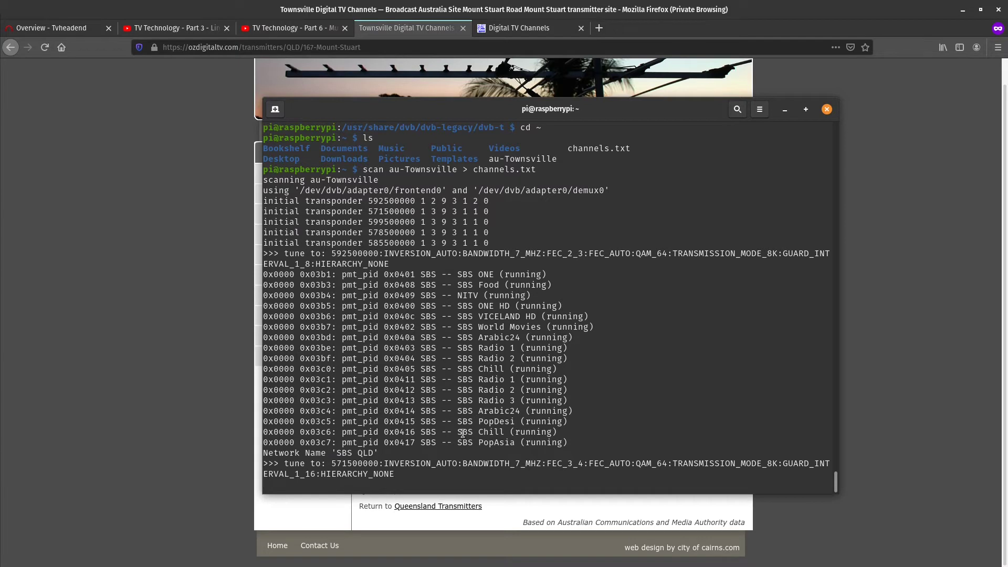
Scroll through the scan output listing SBS, ABC, Seven, WIN and SCA Townsville services per transponder
{"action": "scroll", "scroll_direction": "down", "scroll_amount": 3}
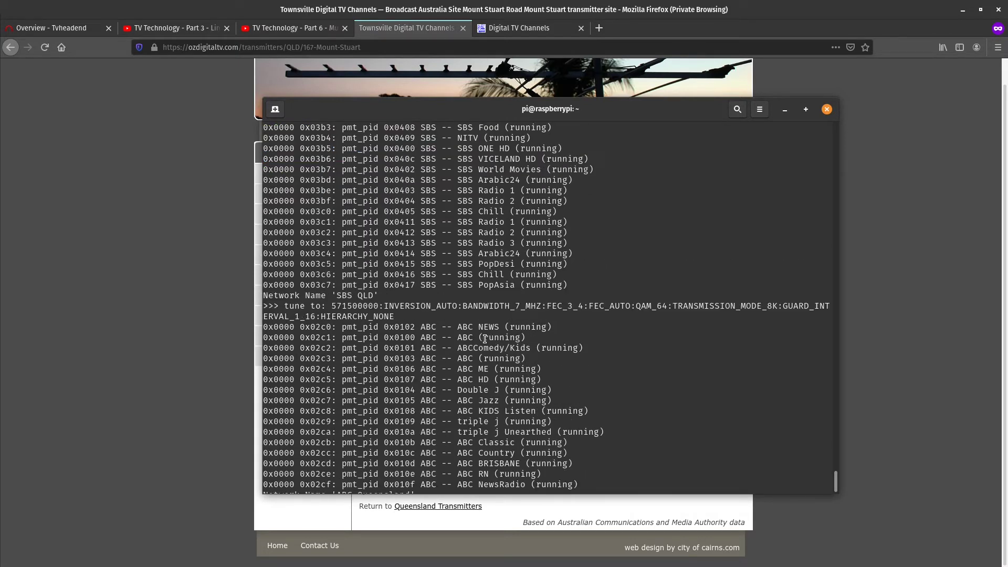
{"action": "scroll", "scroll_direction": "down", "scroll_amount": 3}
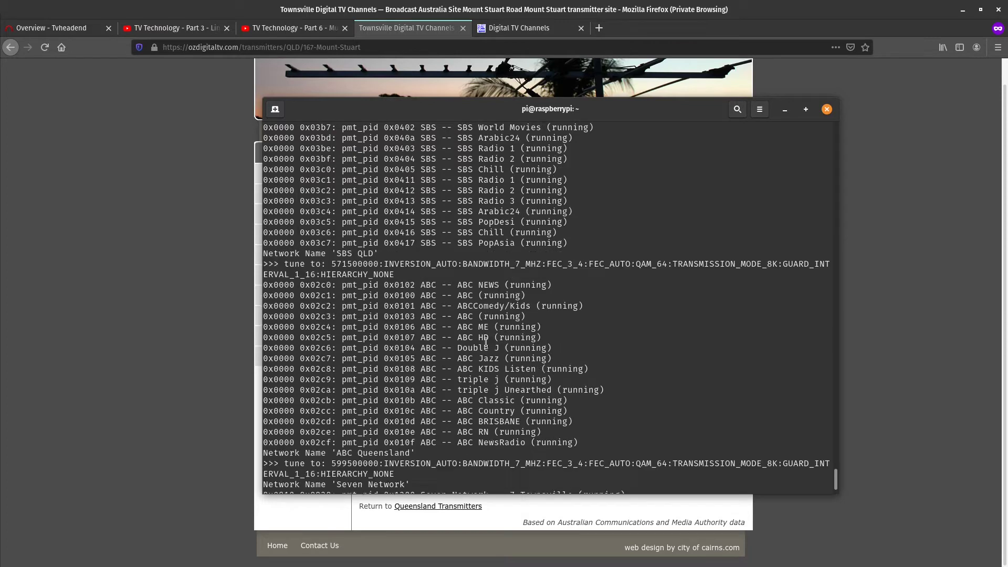
{"action": "scroll", "scroll_direction": "down", "scroll_amount": 3}
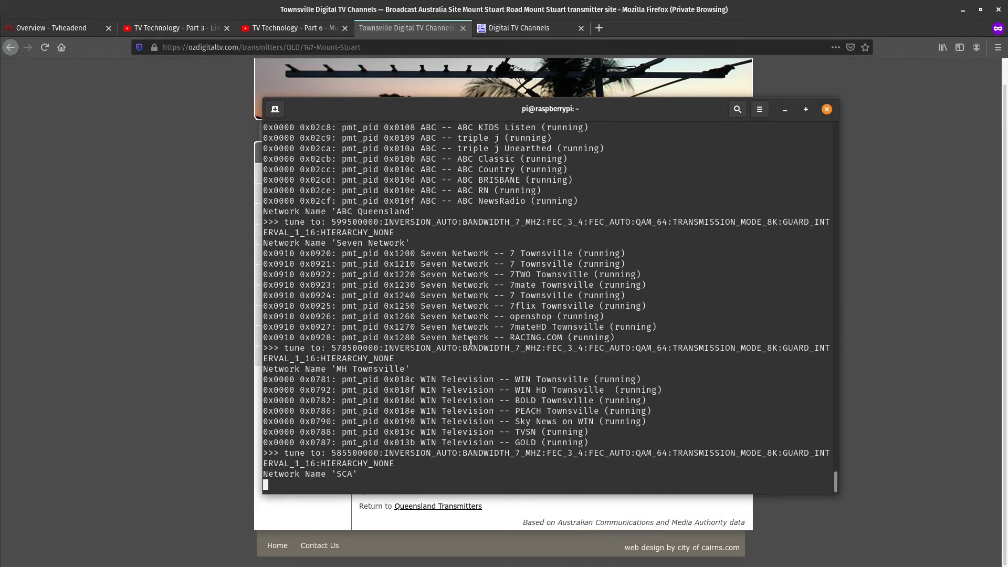
{"action": "scroll", "scroll_direction": "down", "scroll_amount": 3}
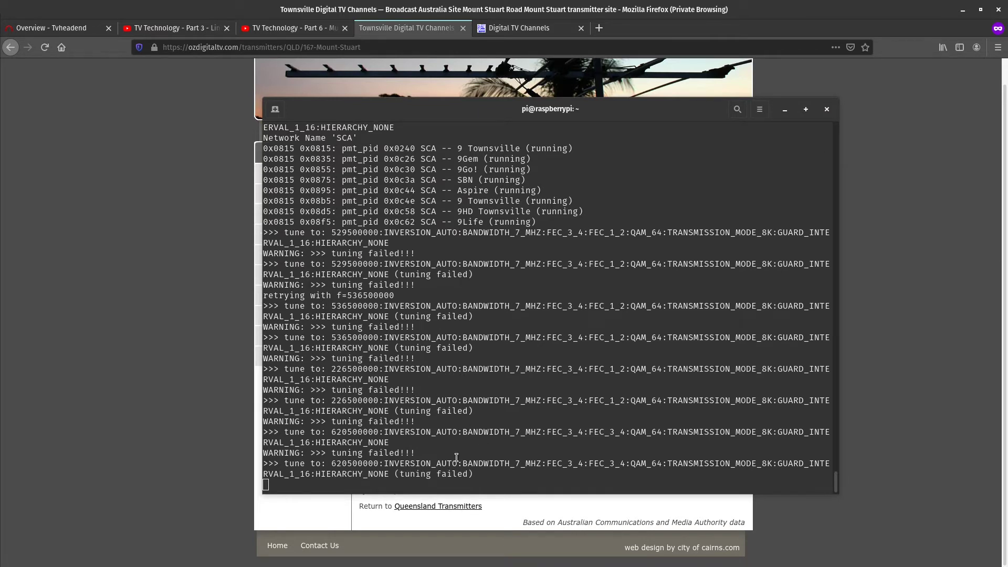
{"action": "scroll", "scroll_direction": "down", "scroll_amount": 3}
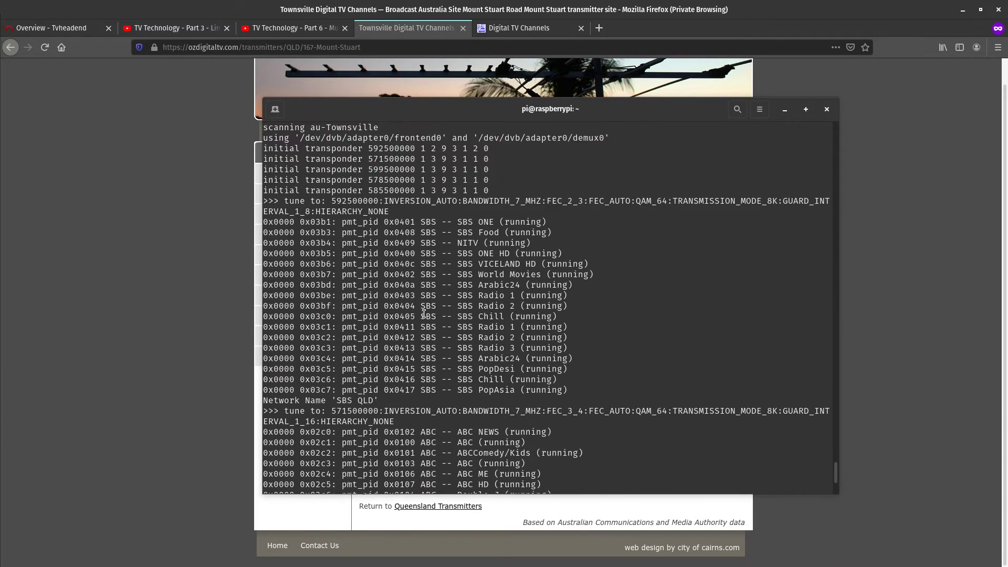
{"action": "mouse_move", "coordinate": [417, 339]}
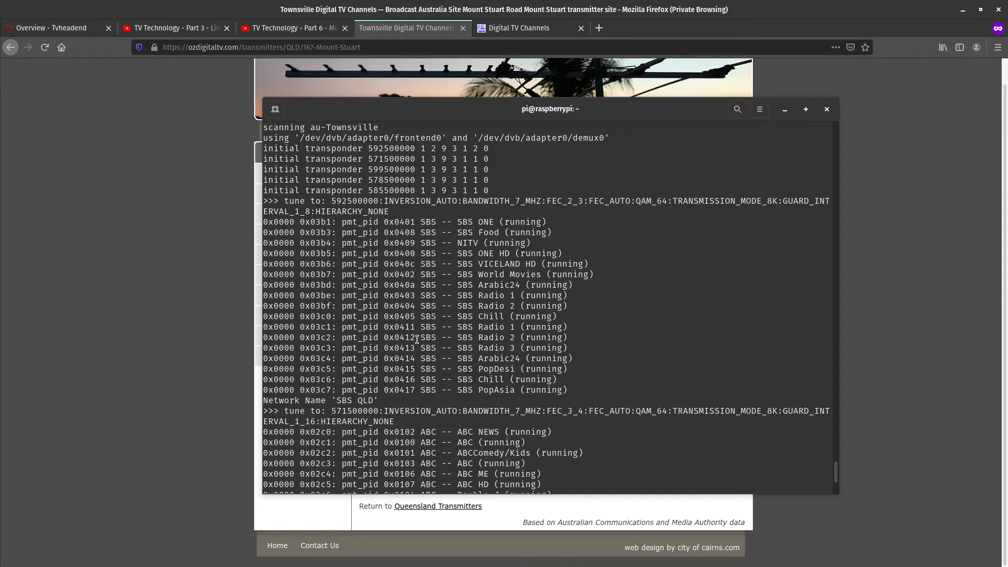
{"action": "scroll", "scroll_direction": "down", "scroll_amount": 3}
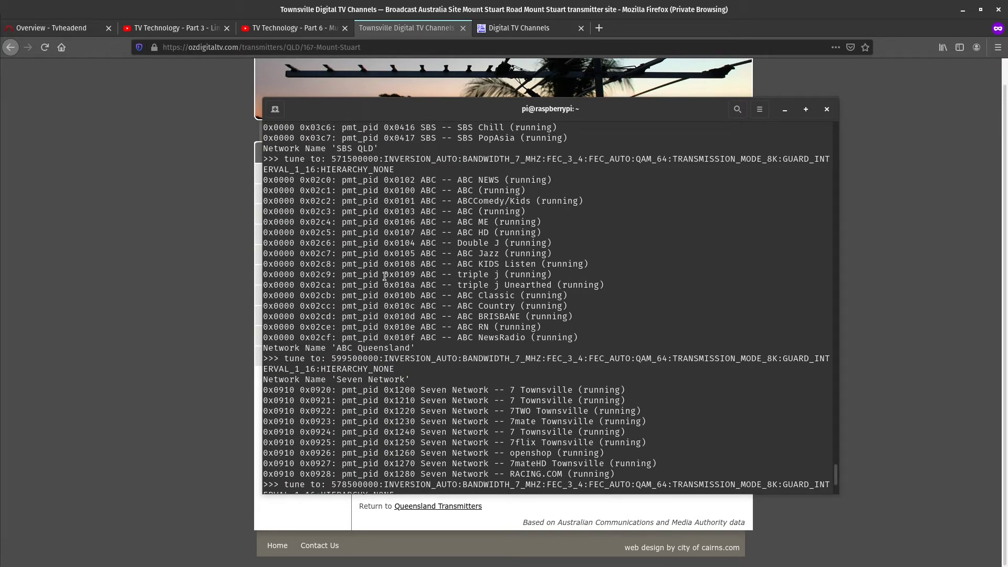
{"action": "mouse_move", "coordinate": [505, 81]}
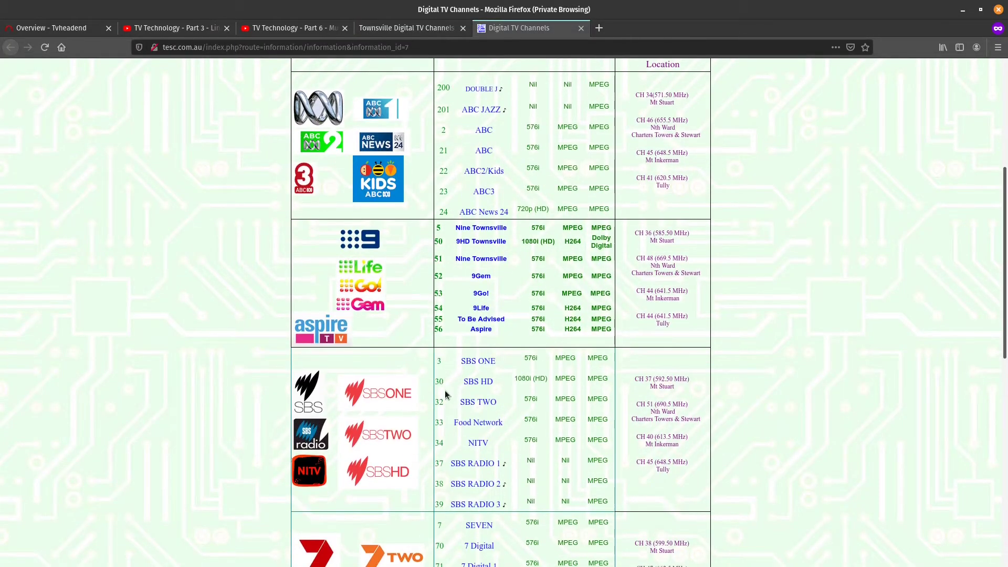
Review the local ABC, Nine, SBS and Seven channel numbers and transmitter frequencies on the Digital TV Channels page
{"action": "left_click", "coordinate": [405, 27]}
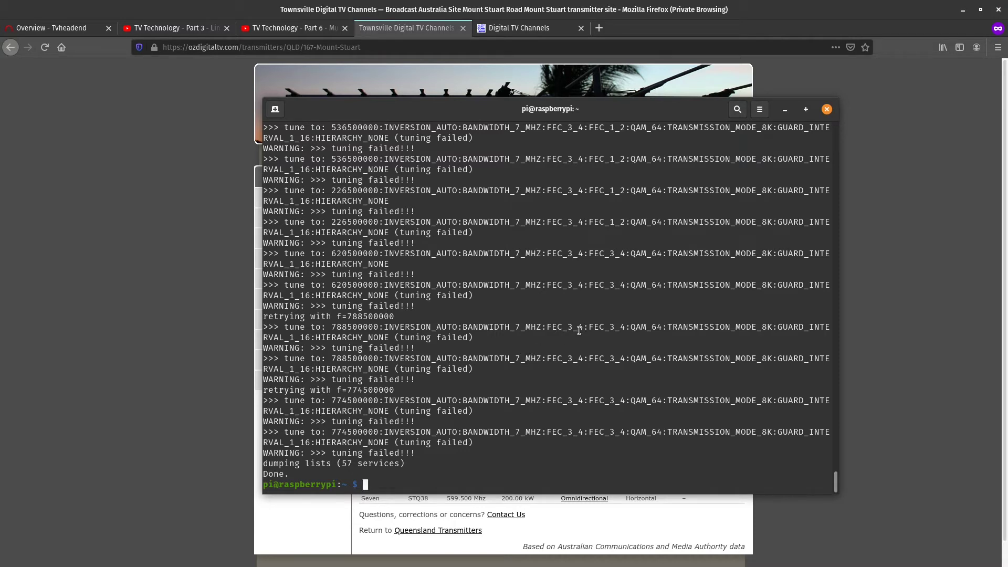
Get a fresh Pi prompt after the 57-service au-Townsville scan completes
{"action": "key", "text": "ctrl+c"}
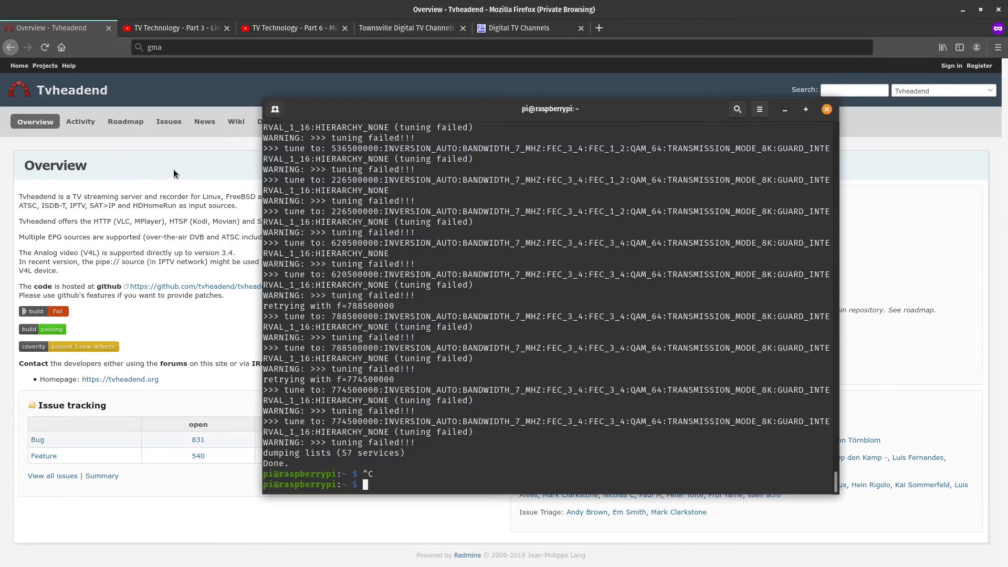
Run sudo apt-get install tvheadend and answer Y to install its 144 new packages
{"action": "type", "text": "sudo"}
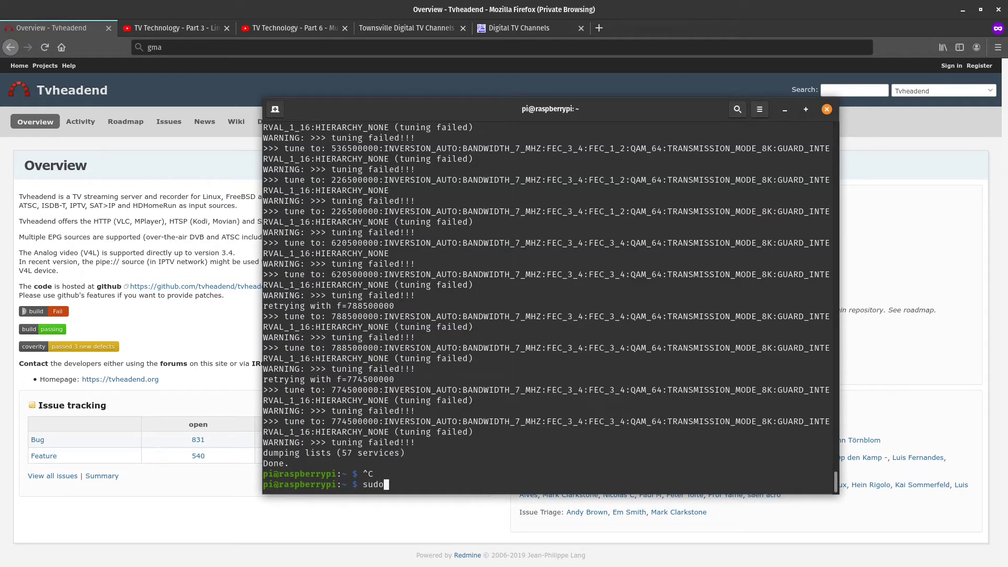
{"action": "type", "text": "apt-get"}
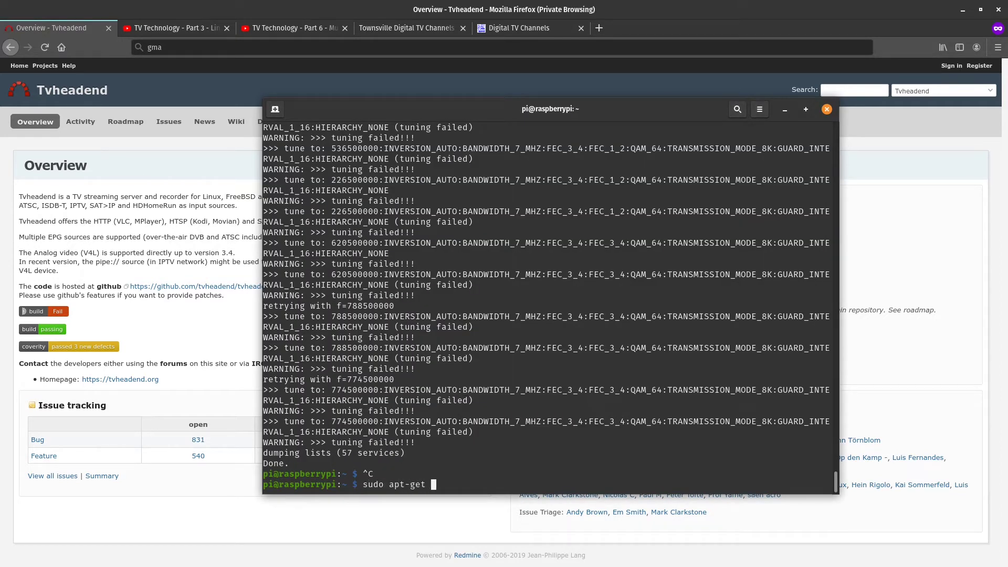
{"action": "type", "text": "install"}
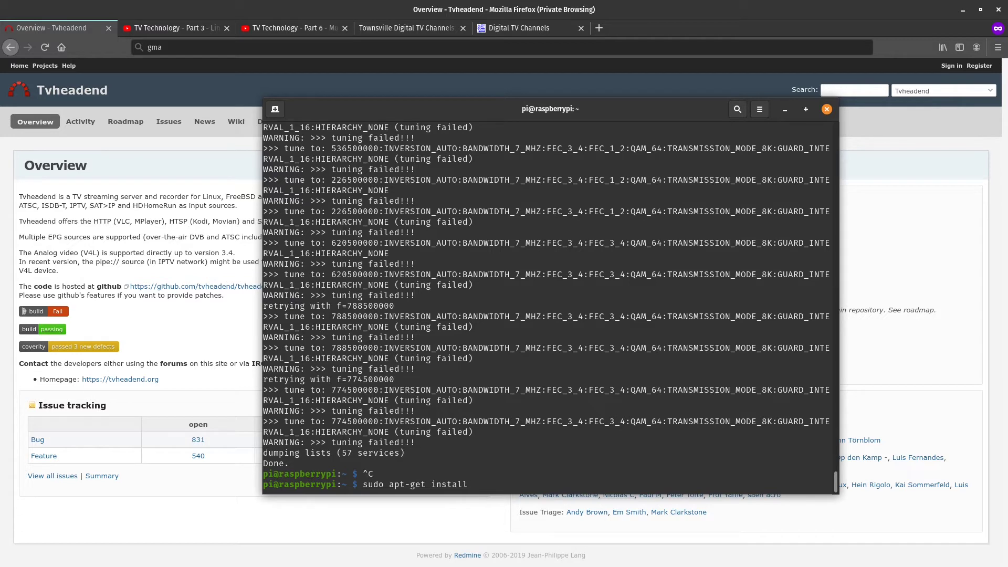
{"action": "type", "text": "tvheadend"}
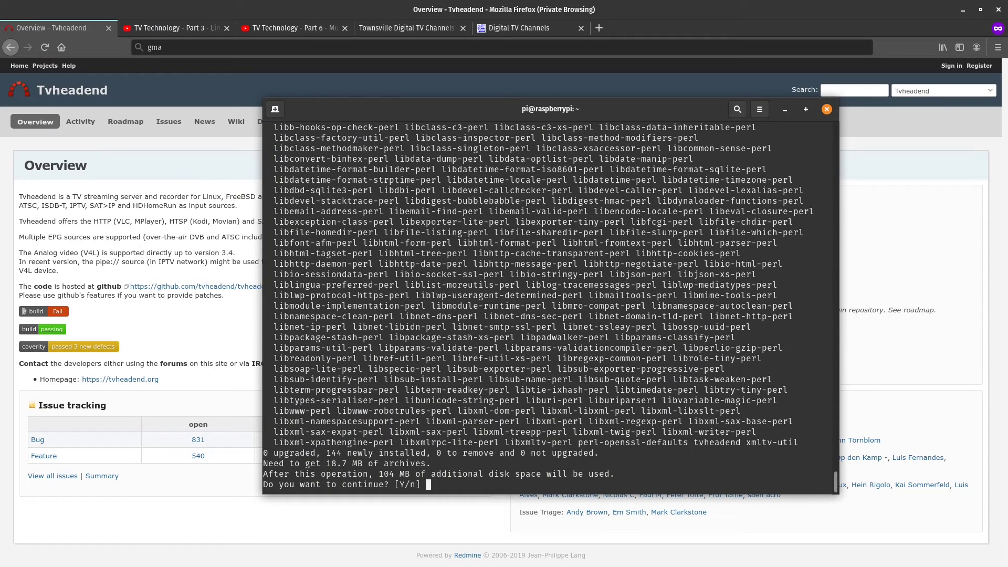
{"action": "type", "text": "Y"}
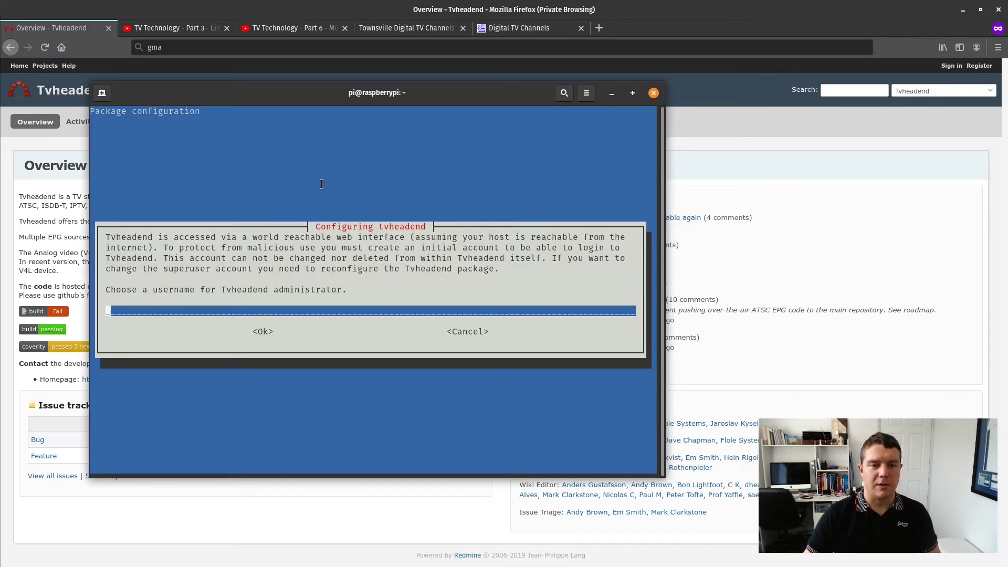
Confirm the administrator username and password in debconf and acknowledge the port 9981 web access notice
{"action": "left_click", "coordinate": [263, 331]}
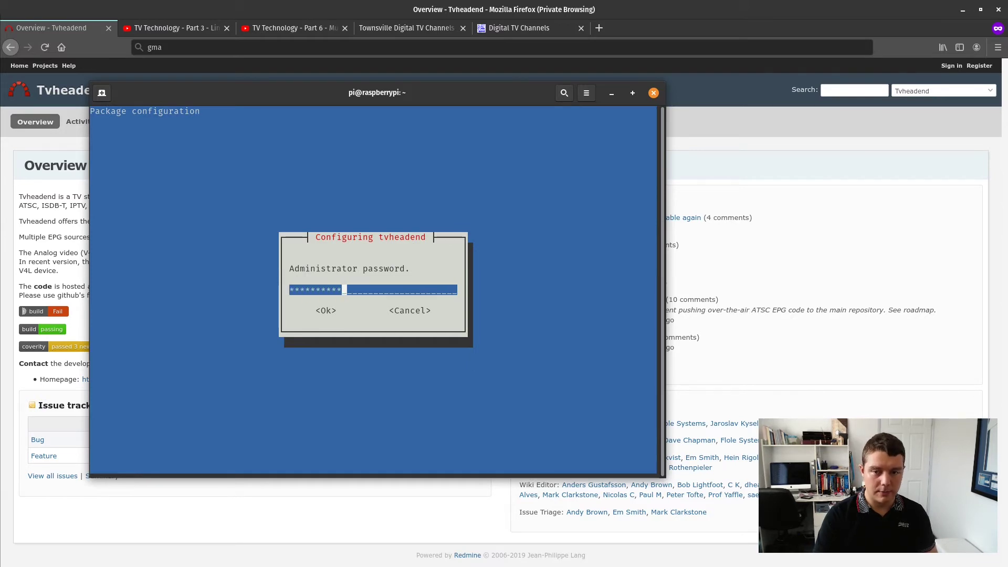
{"action": "left_click", "coordinate": [326, 310]}
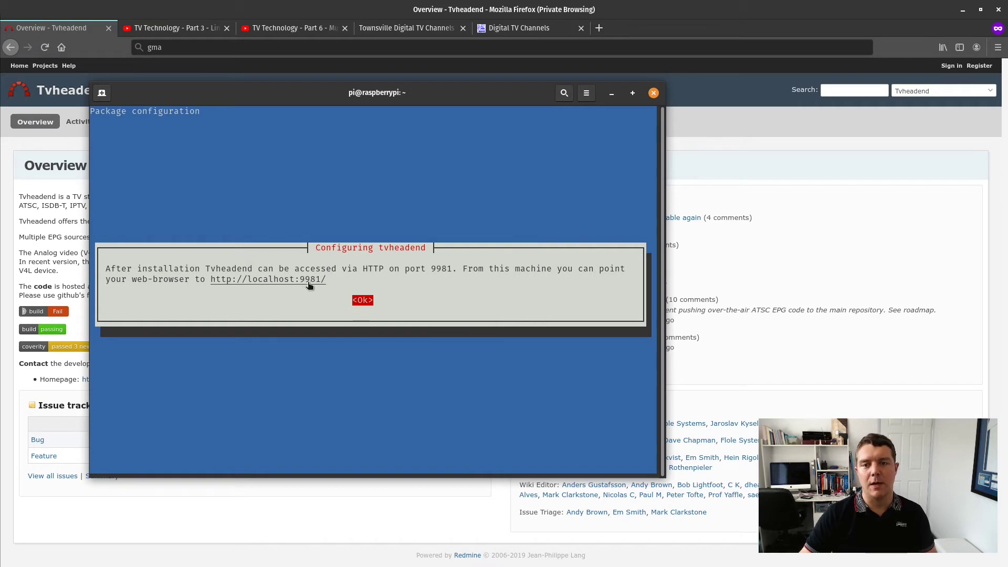
{"action": "mouse_move", "coordinate": [331, 282]}
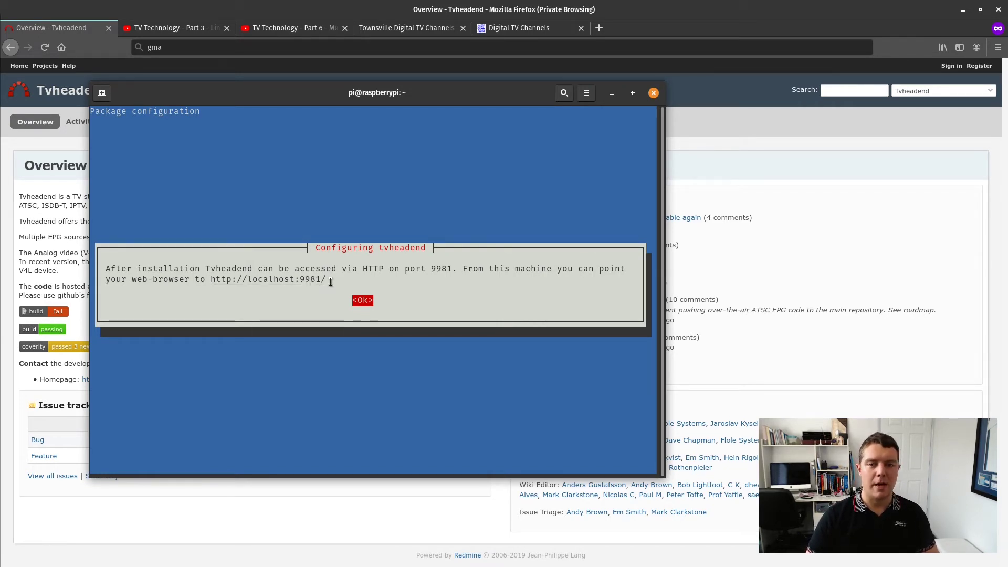
{"action": "left_click", "coordinate": [362, 299]}
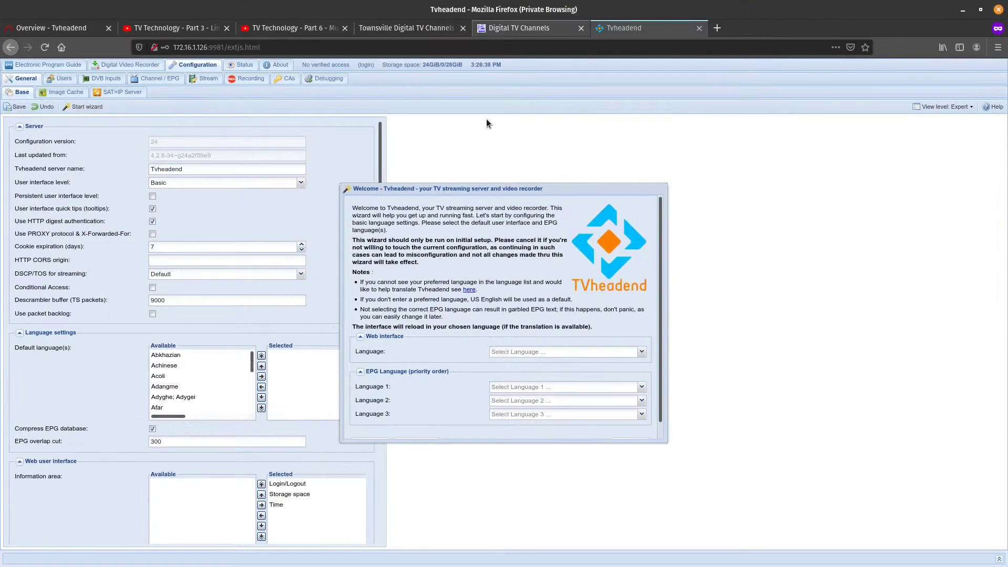
Choose English for Language and English (US) for EPG Language 1, then Save & Next
{"action": "left_click", "coordinate": [565, 351]}
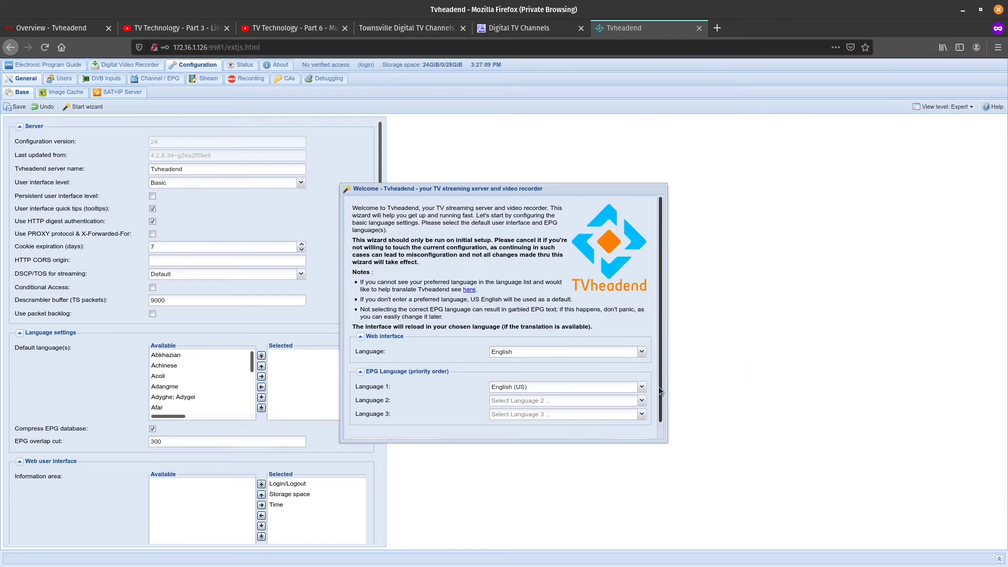
{"action": "left_click", "coordinate": [44, 65]}
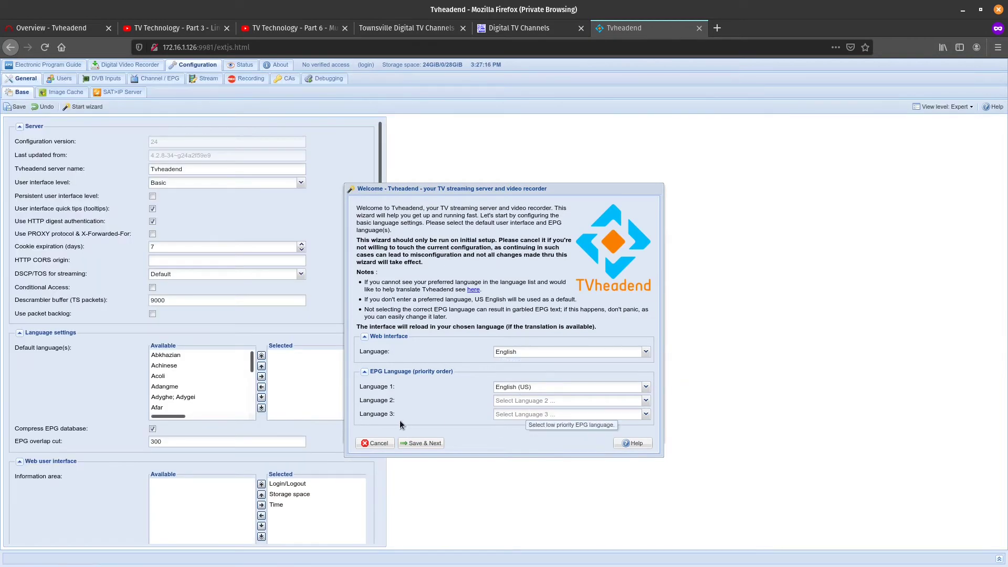
{"action": "left_click", "coordinate": [423, 443]}
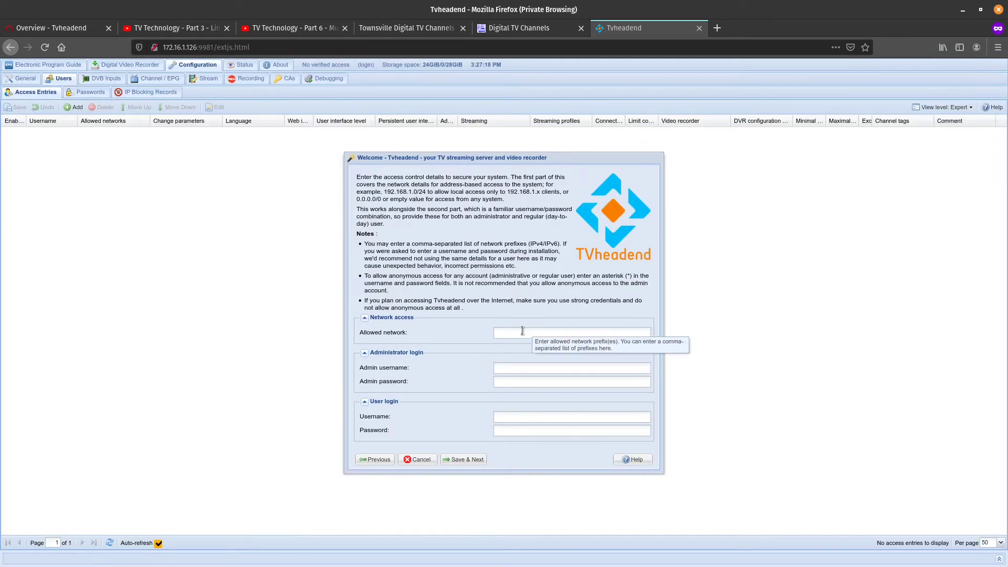
{"action": "mouse_move", "coordinate": [391, 193]}
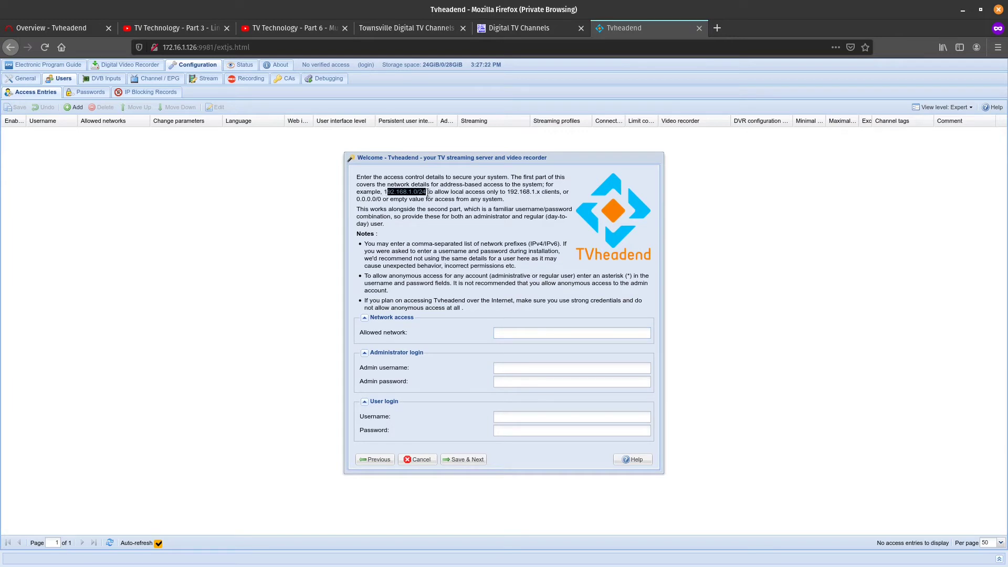
Enter allowed networks 172.16.0.0/23,0.0.0.0/0 in the access control step
{"action": "type", "text": "172.16.0.0/23,0"}
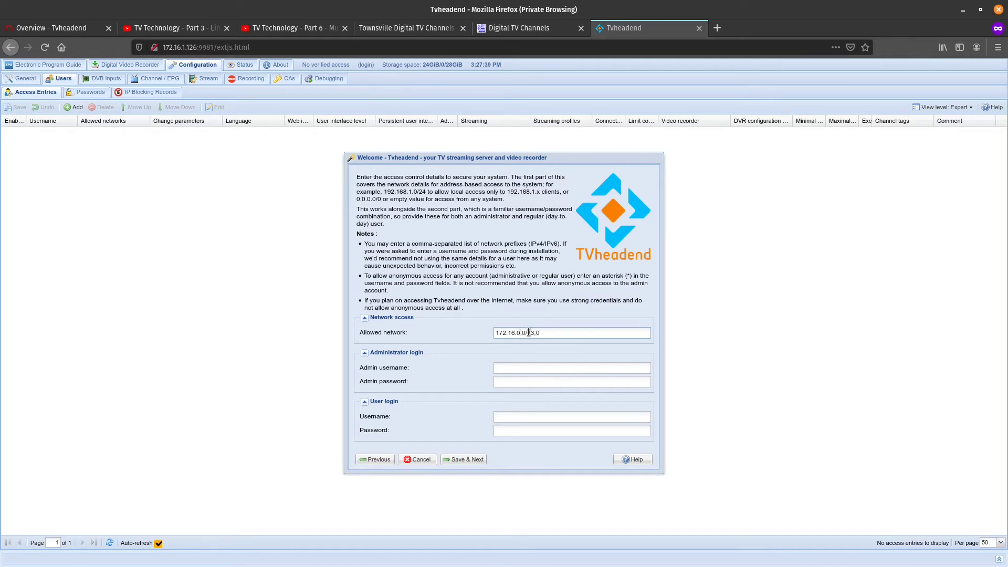
{"action": "type", "text": ".0.0.0"}
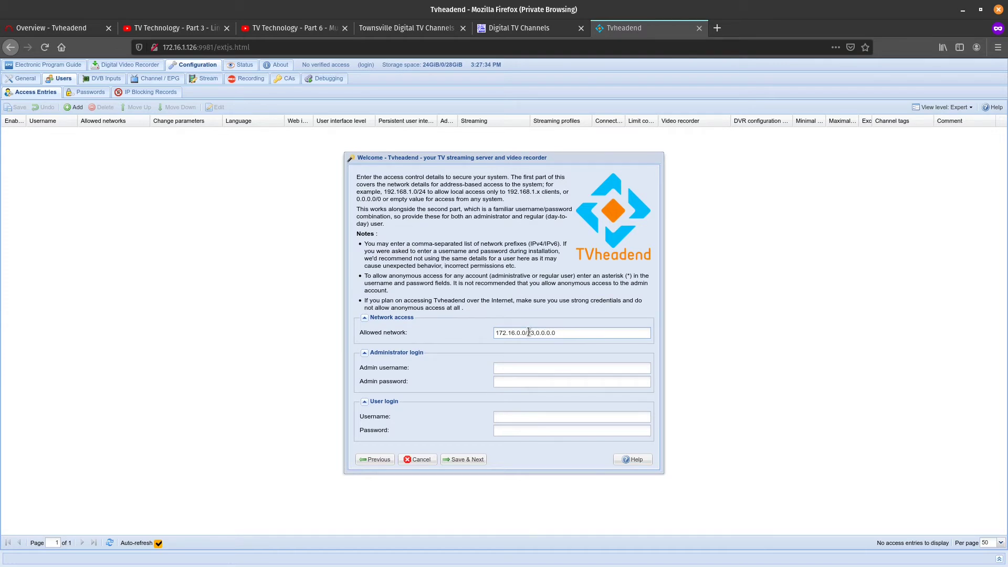
{"action": "type", "text": "/0"}
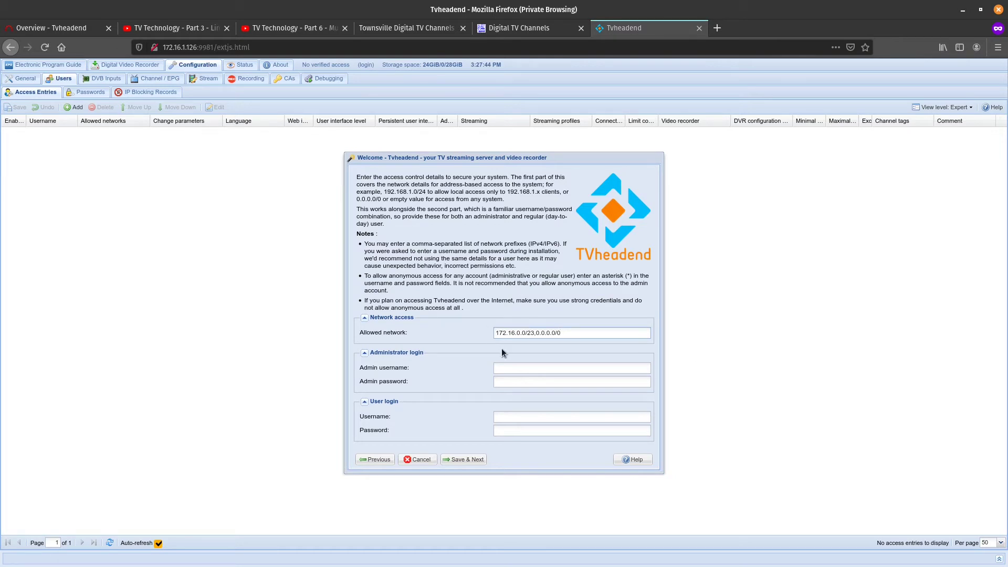
{"action": "left_click", "coordinate": [571, 368]}
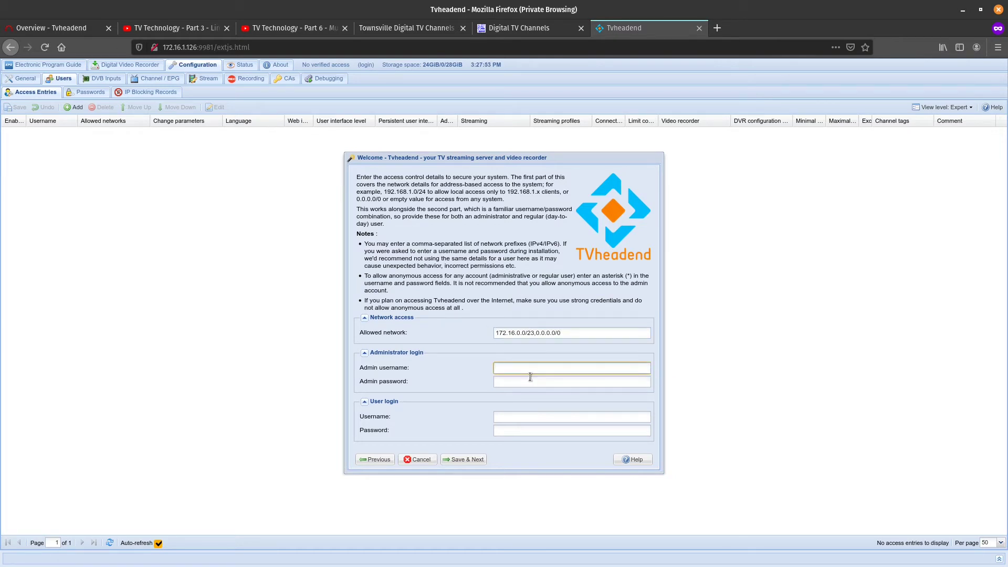
{"action": "type", "text": "pi"}
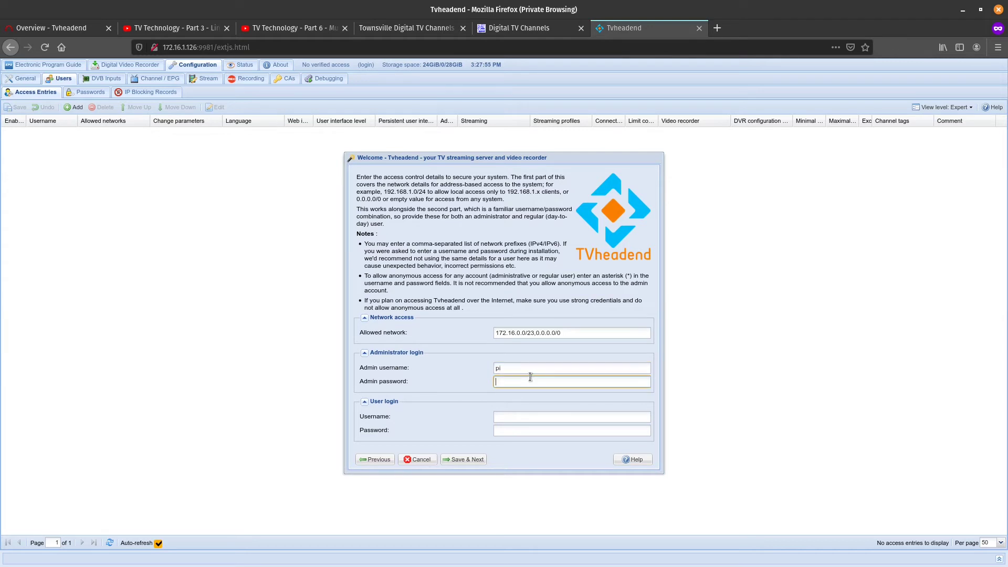
{"action": "type", "text": "password"}
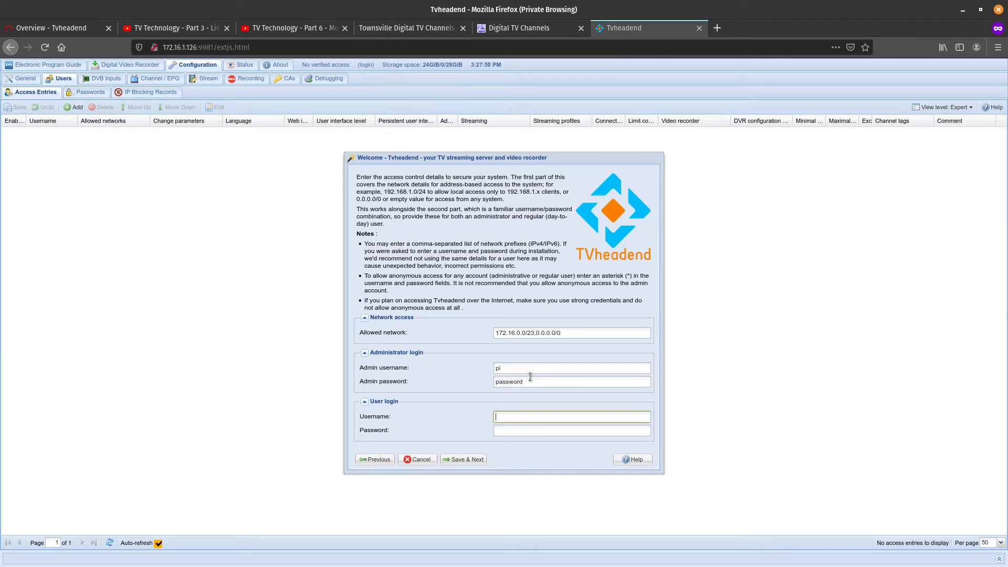
{"action": "type", "text": "user"}
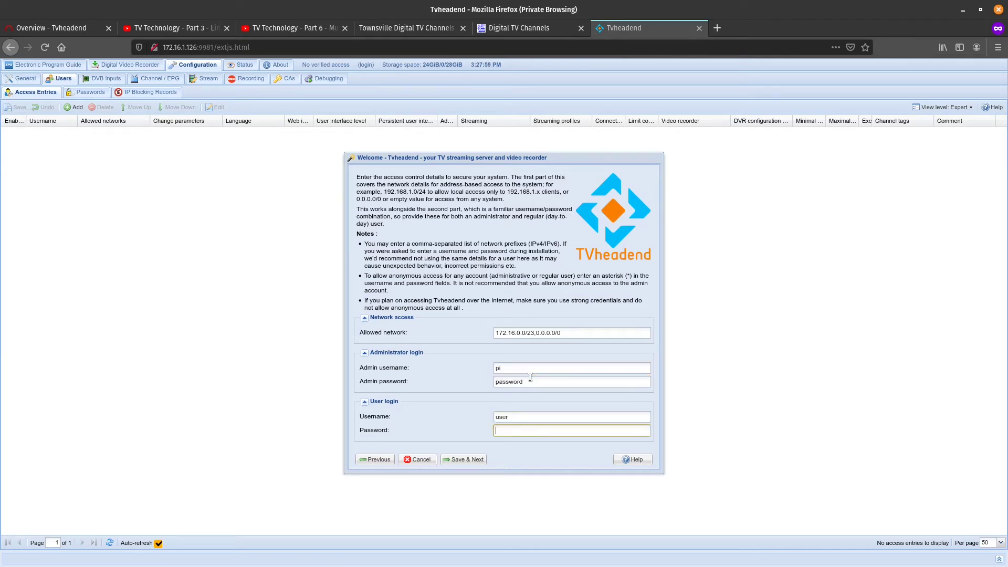
{"action": "type", "text": "password"}
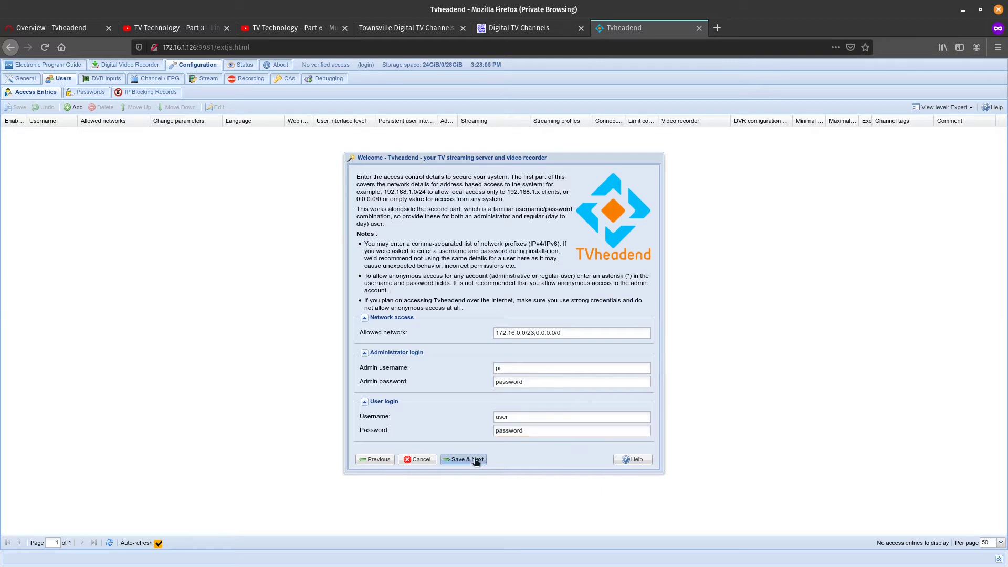
{"action": "left_click", "coordinate": [462, 459]}
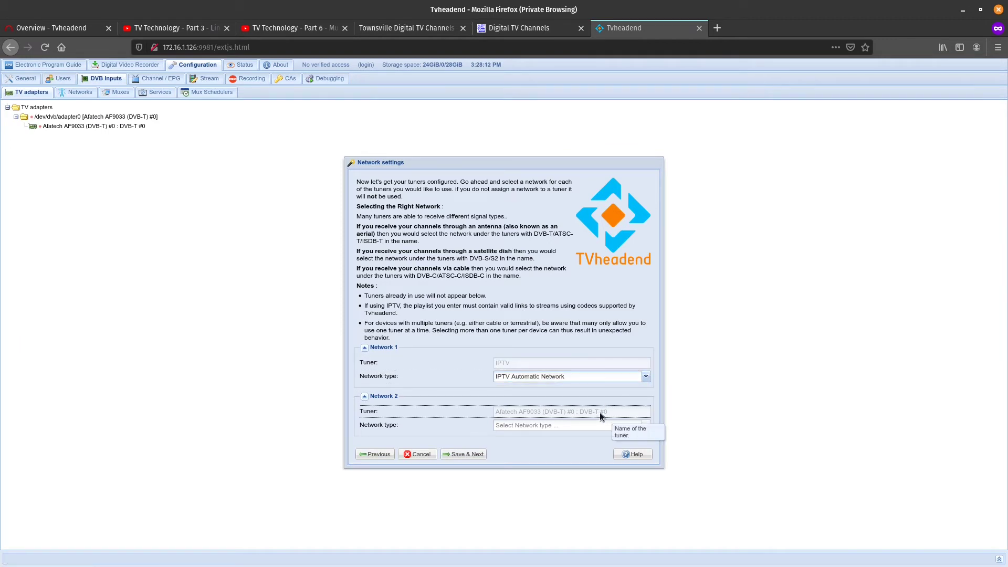
{"action": "mouse_move", "coordinate": [540, 425]}
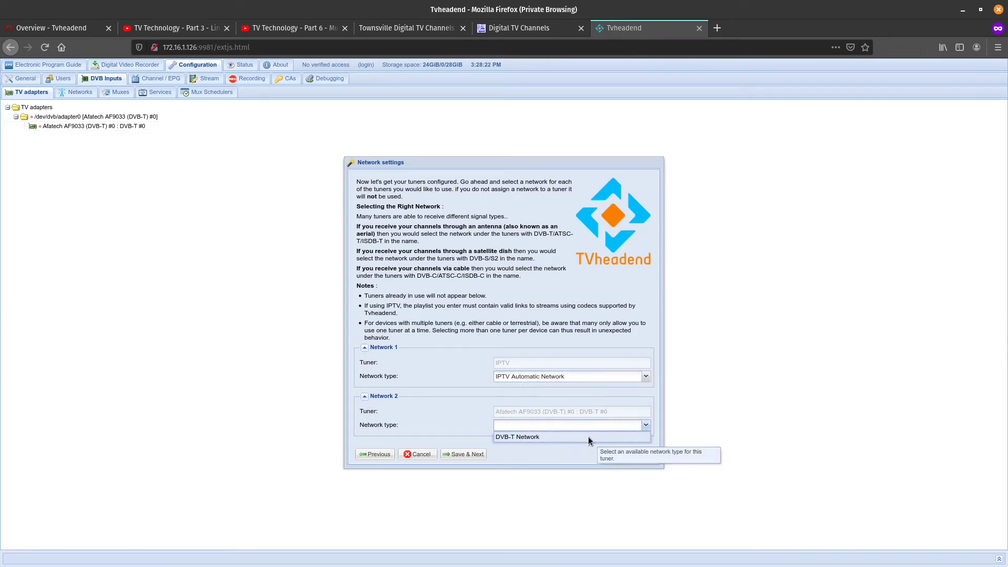
Assign DVB-T Network to the Afatech AF9033 tuner as Network 2 and Save & Next
{"action": "left_click", "coordinate": [517, 437]}
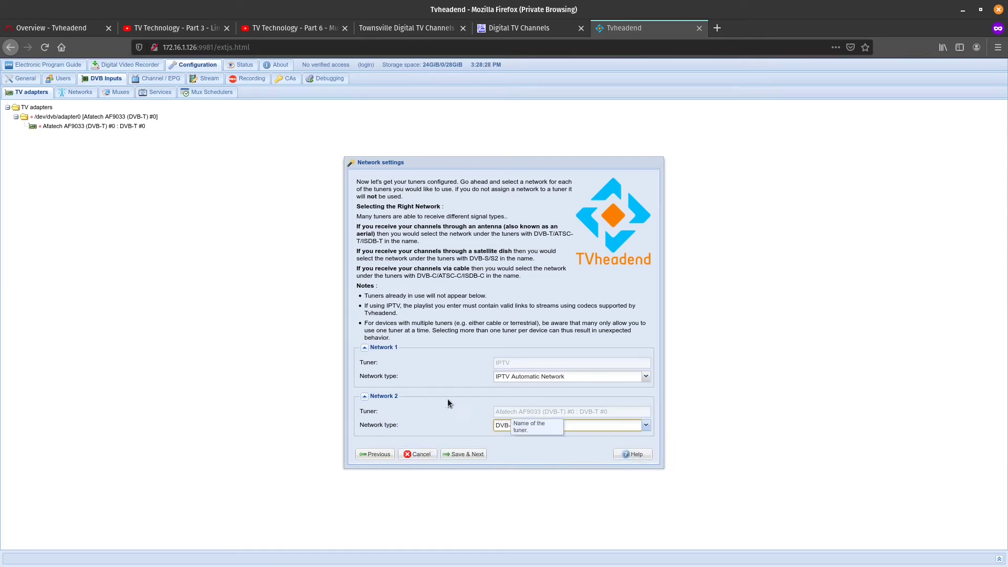
{"action": "left_click", "coordinate": [569, 424]}
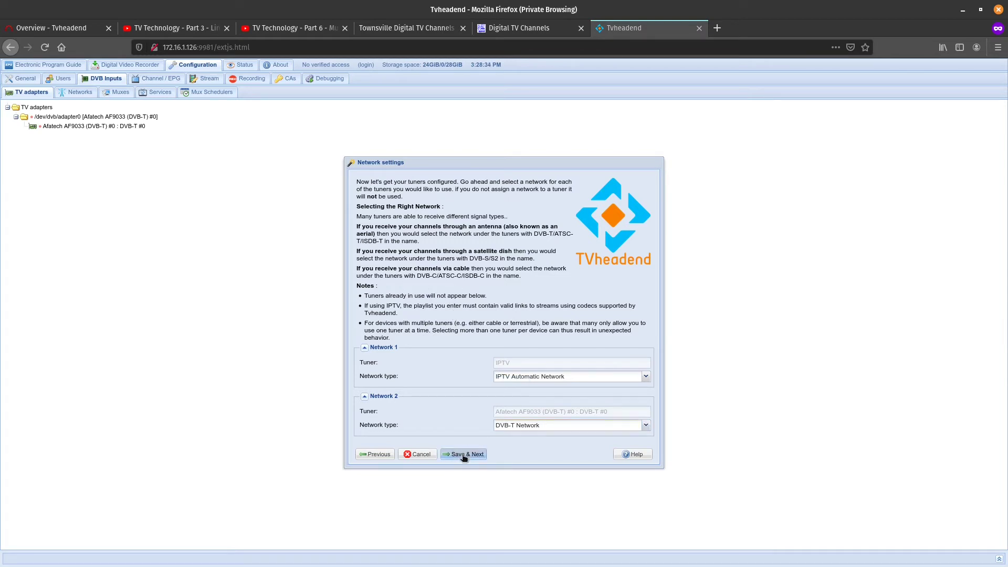
{"action": "left_click", "coordinate": [466, 454]}
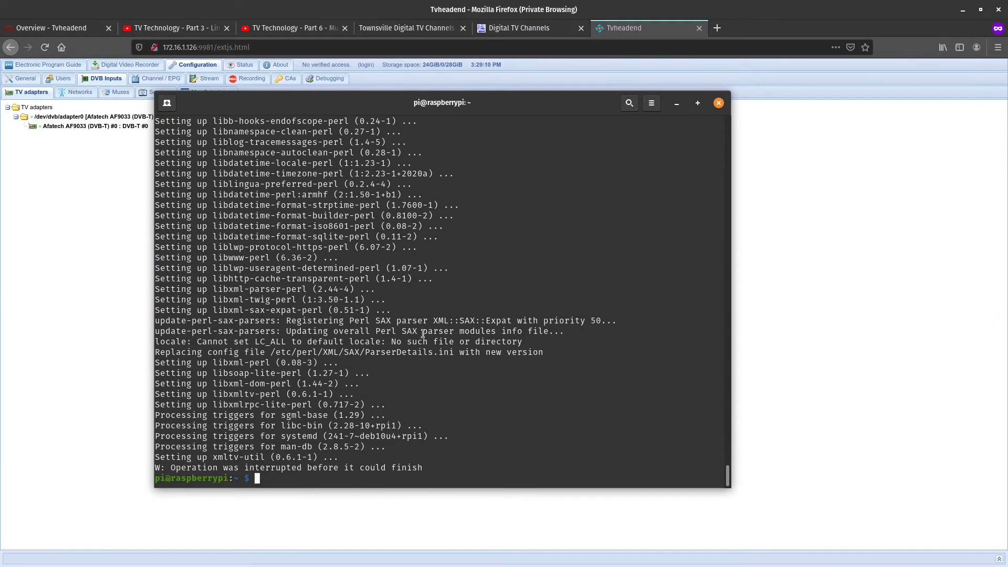
Change into /usr/share/tvheadend/data/dvb-scan/dvb-t and list its transmitter files
{"action": "key", "text": "ctrl+c"}
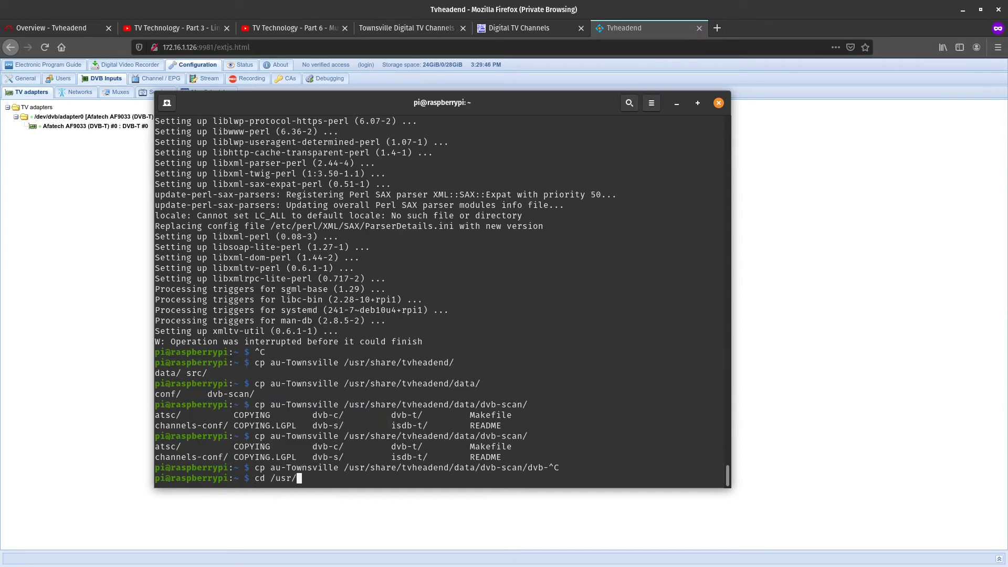
{"action": "type", "text": "share/tvheadend/data/dvb-scan/"}
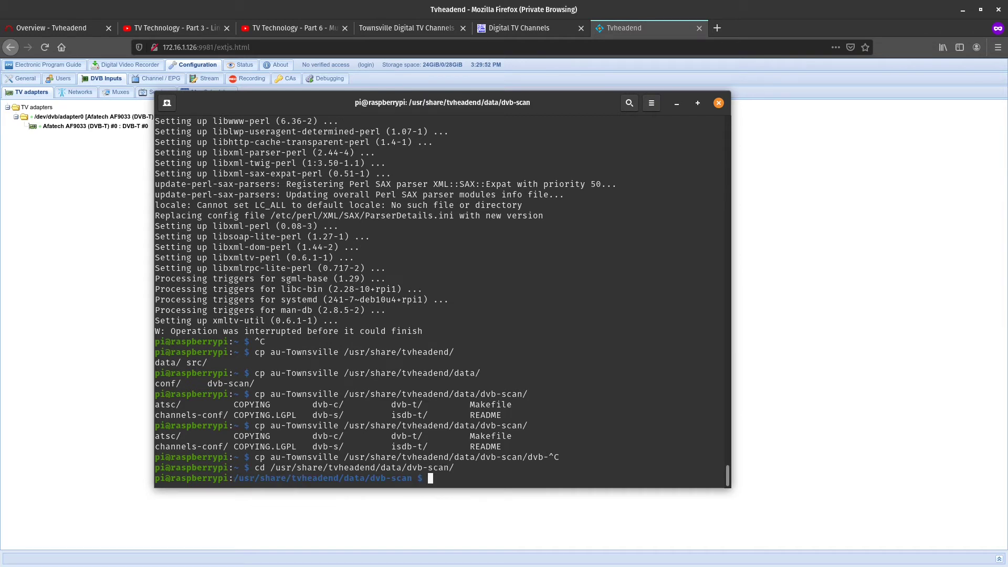
{"action": "type", "text": "ls"}
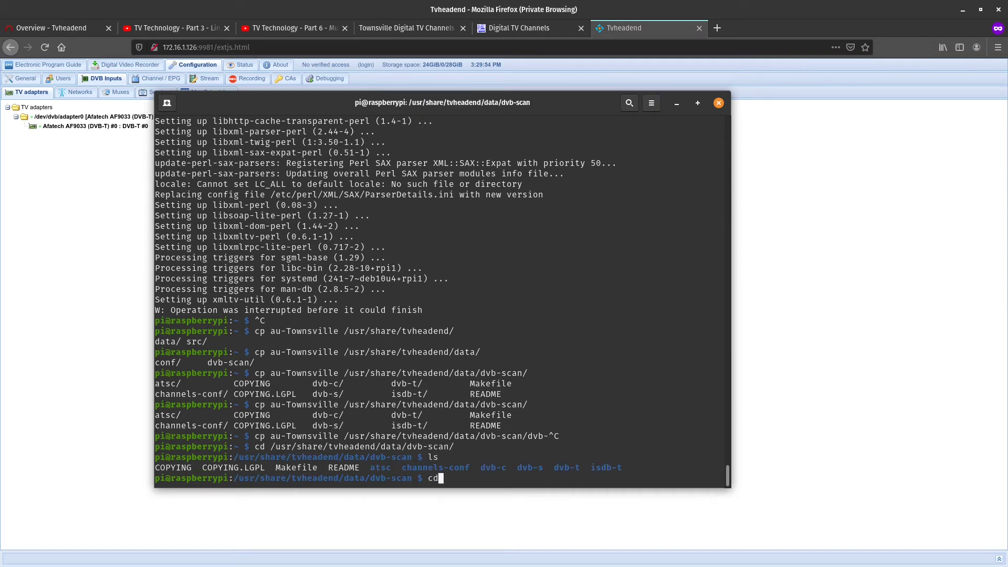
{"action": "type", "text": "dvb-t/"}
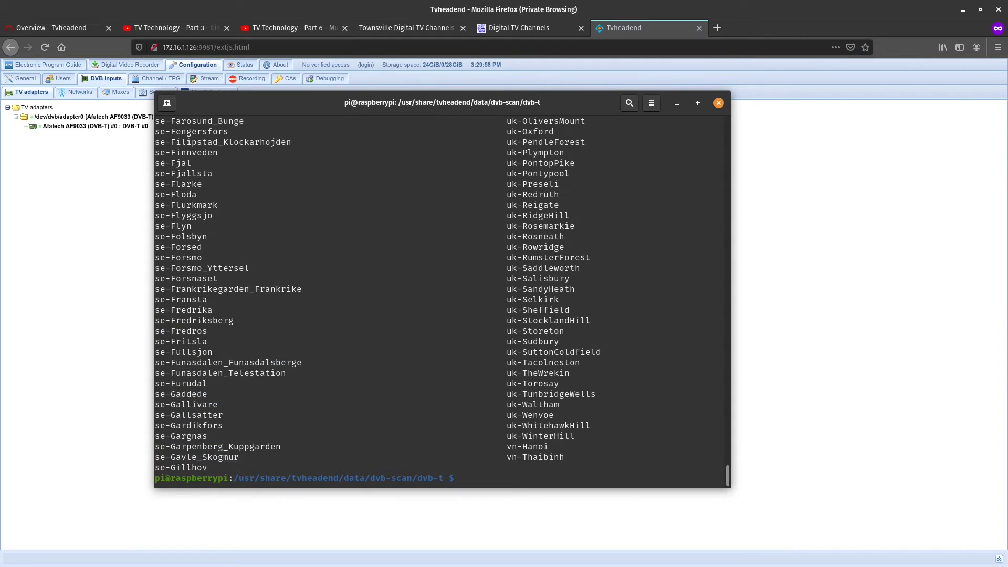
Open the au-Townsville scan file in nano with sudo for editing
{"action": "type", "text": "nano"}
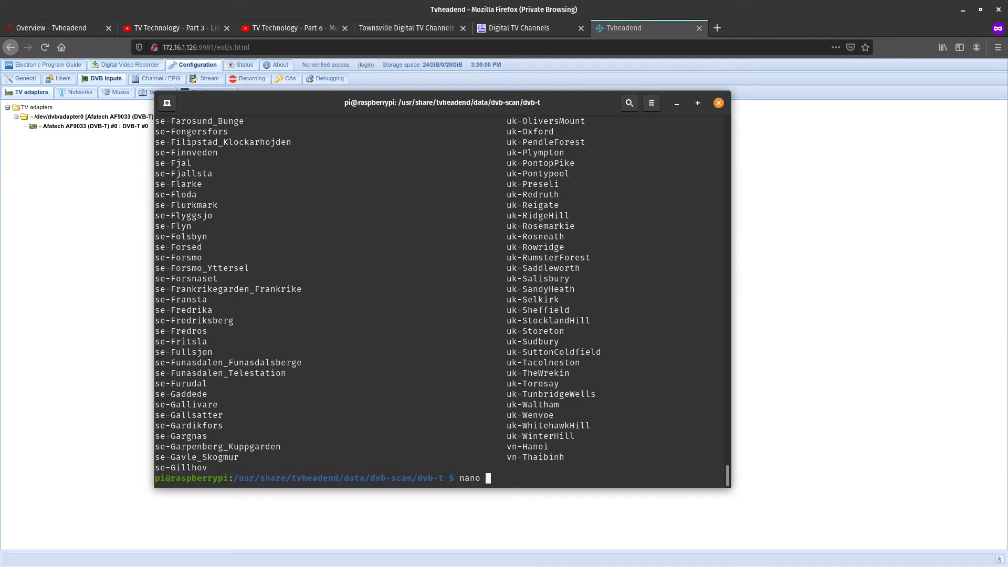
{"action": "type", "text": "sudo nano au"}
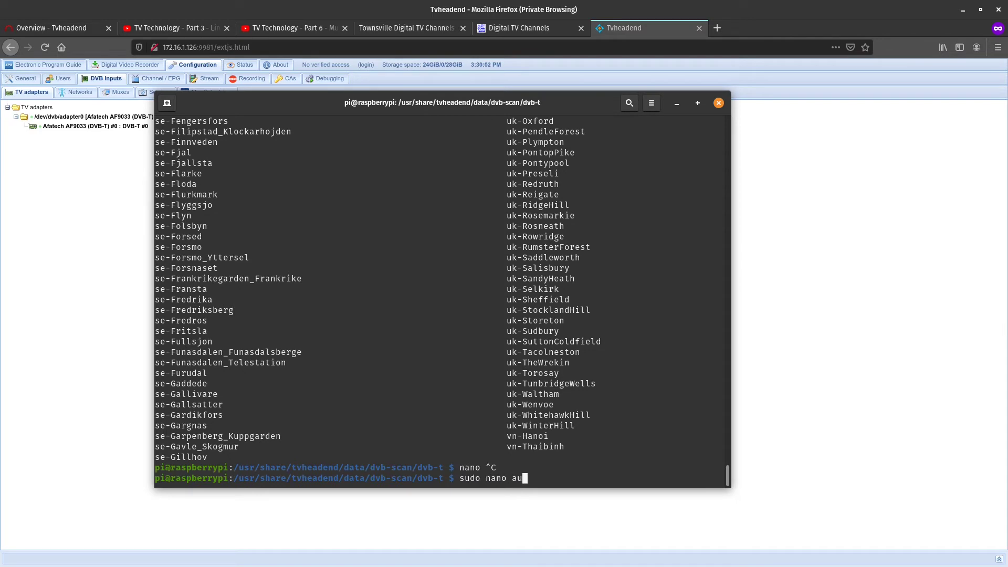
{"action": "type", "text": "-T"}
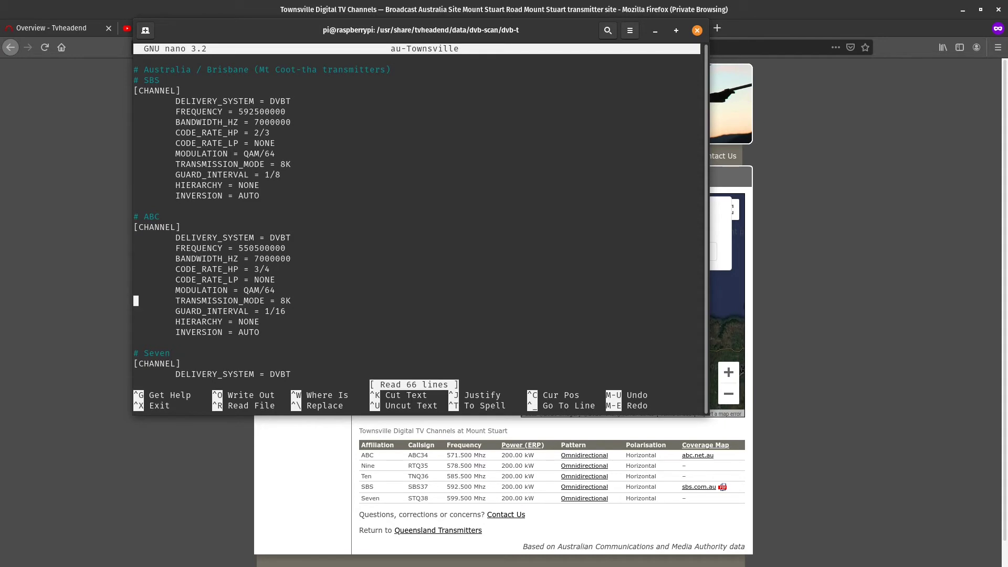
Set FREQUENCY lines to ABC 571500000, Seven 599500000, Nine 578500000 and Ten 585500000 in au-Townsville
{"action": "scroll", "scroll_direction": "down", "scroll_amount": 3}
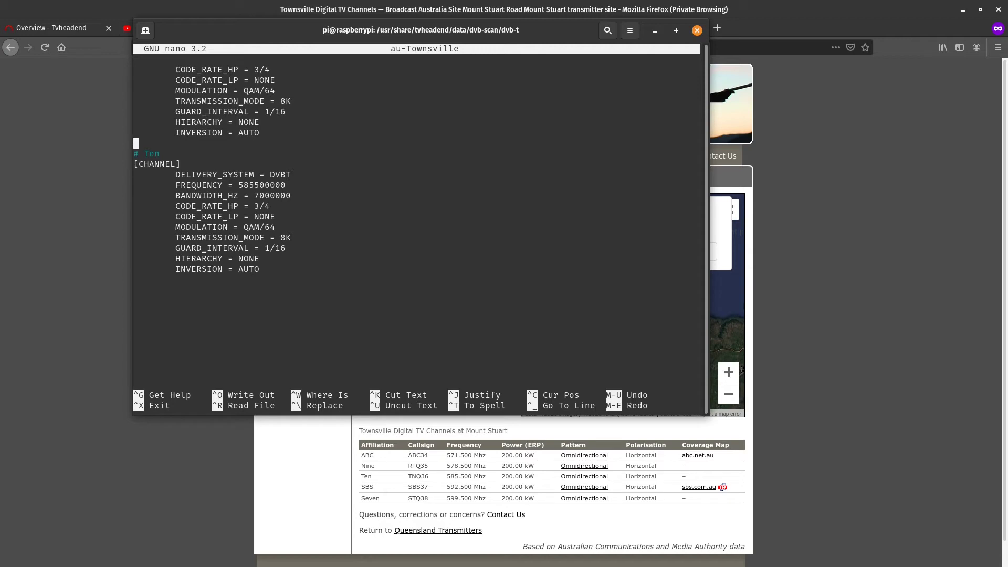
{"action": "scroll", "scroll_direction": "down", "scroll_amount": 3}
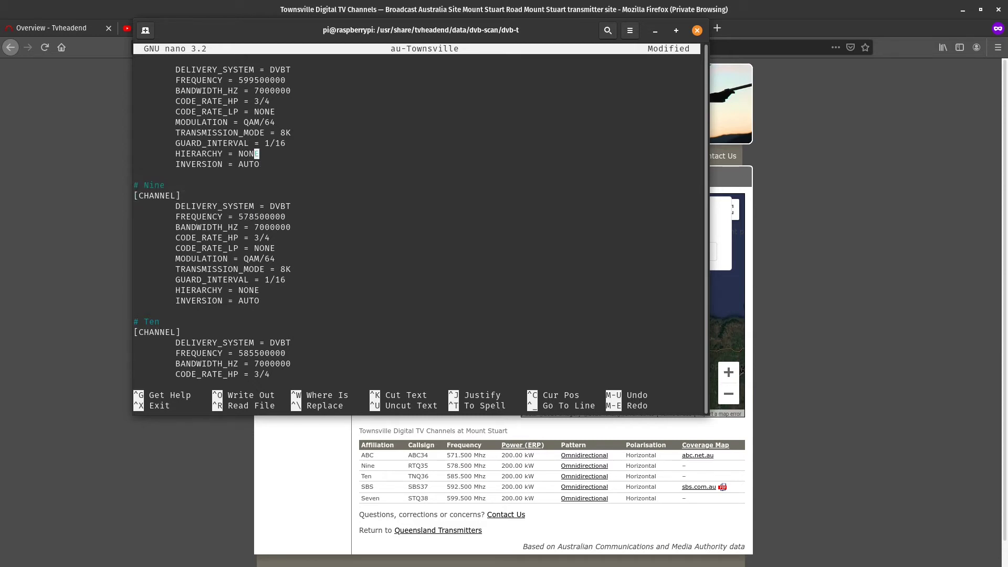
{"action": "scroll", "scroll_direction": "up", "scroll_amount": 3}
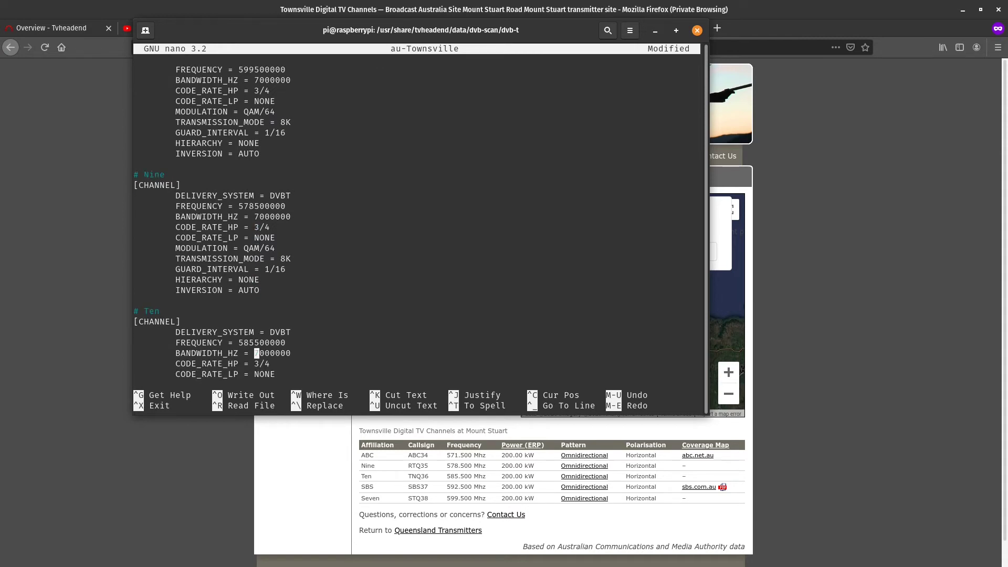
{"action": "scroll", "scroll_direction": "down", "scroll_amount": 3}
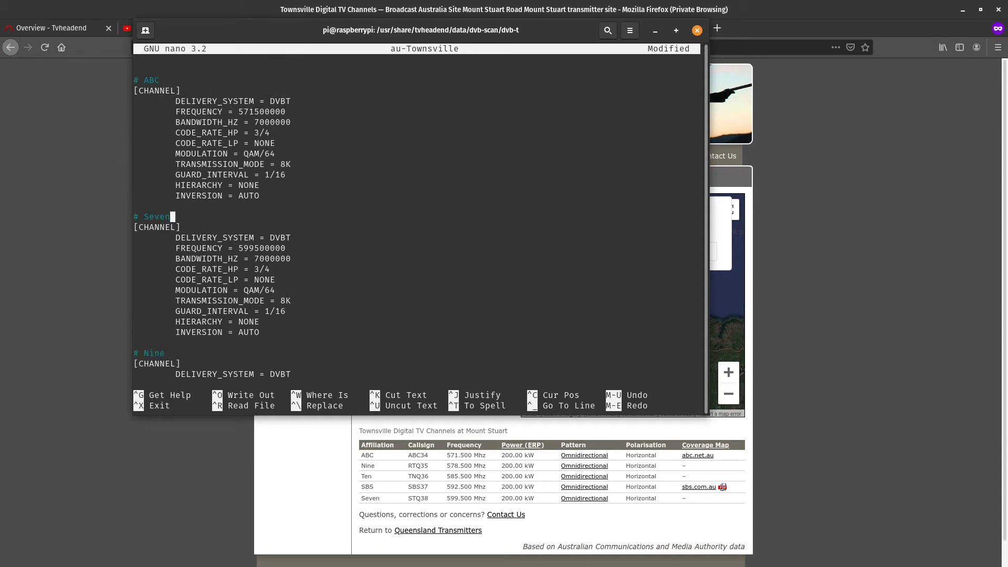
{"action": "scroll", "scroll_direction": "down", "scroll_amount": 3}
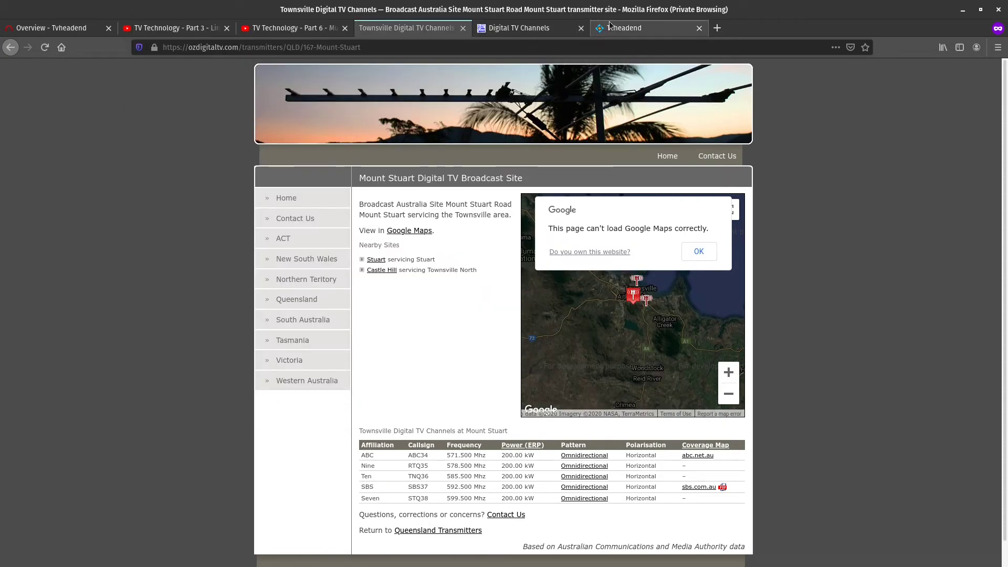
Assign Australia: au-Townsville as the DVB-T Network's pre-defined muxes and Save & Next to start scanning
{"action": "left_click", "coordinate": [648, 27]}
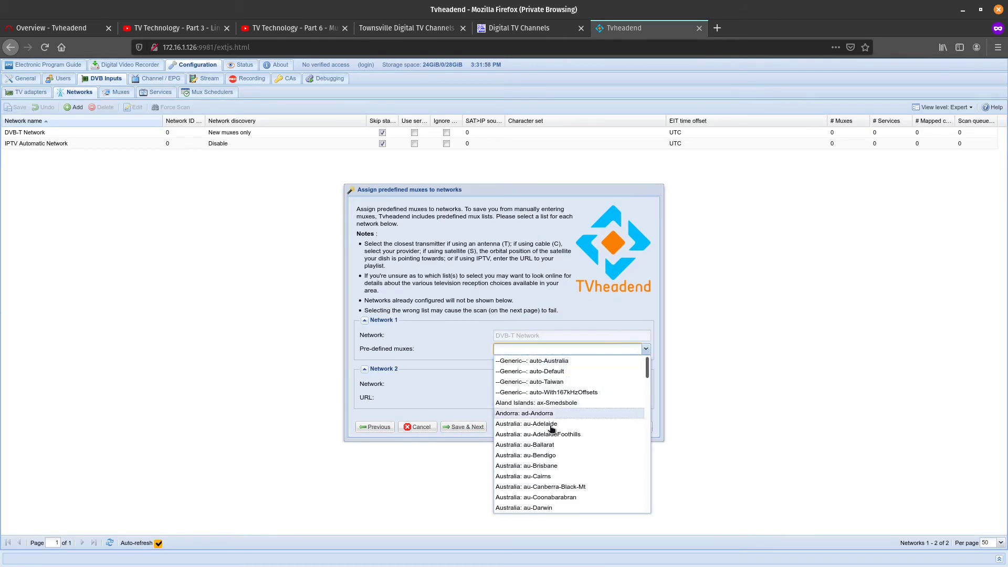
{"action": "scroll", "scroll_direction": "down", "scroll_amount": 3}
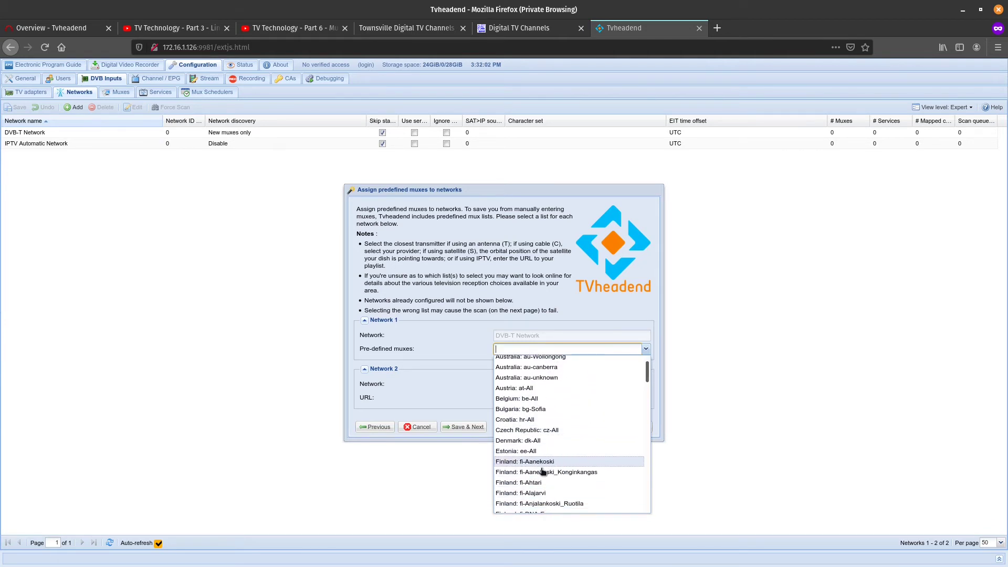
{"action": "left_click", "coordinate": [529, 349]}
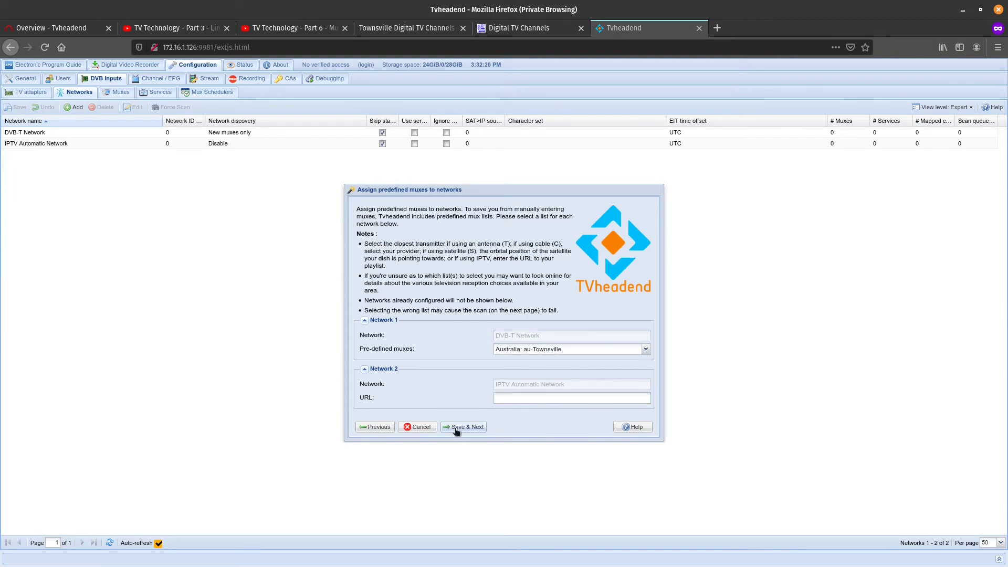
{"action": "left_click", "coordinate": [463, 426]}
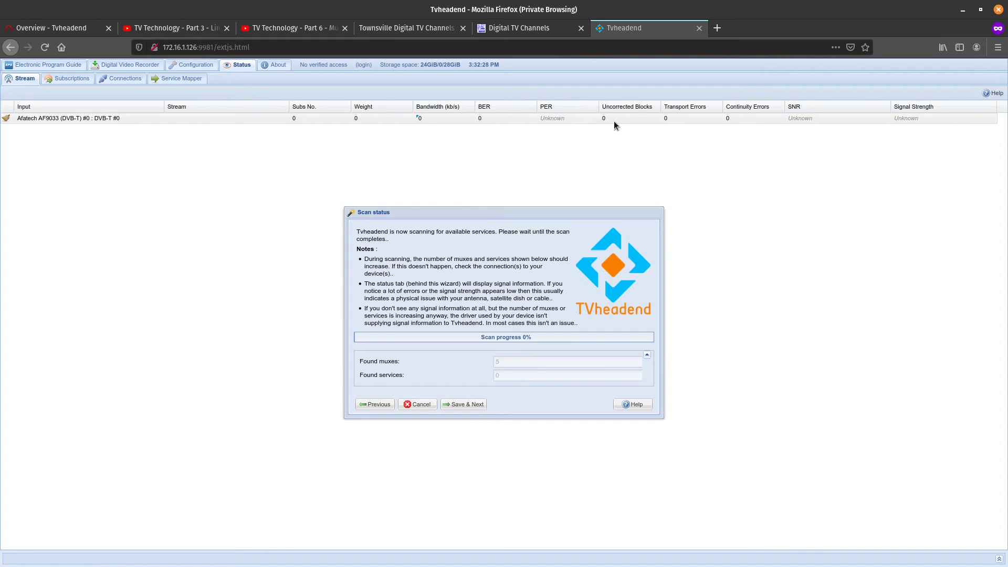
{"action": "mouse_move", "coordinate": [900, 123]}
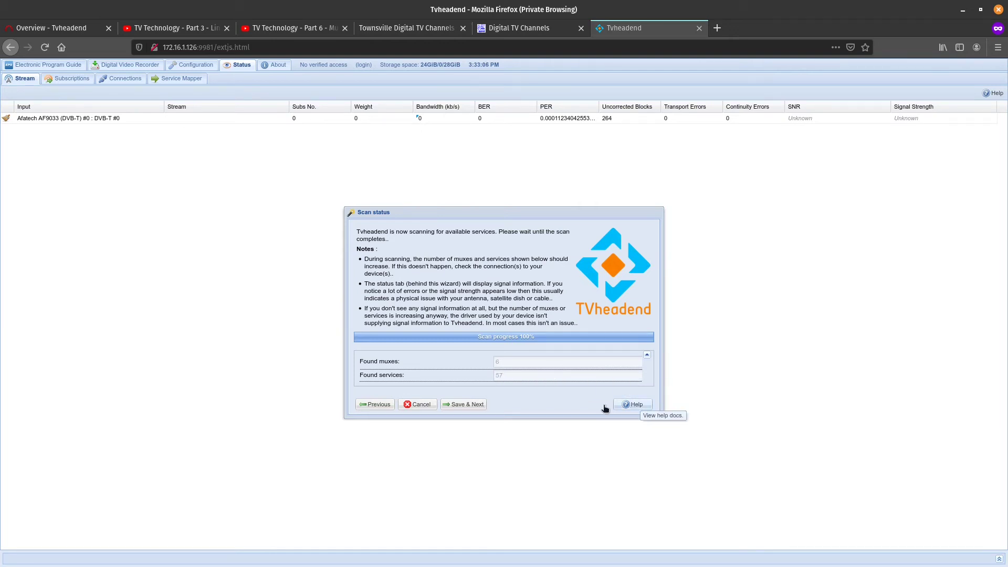
Save the completed scan (6 muxes, 57 services) and continue to service mapping
{"action": "left_click", "coordinate": [464, 403]}
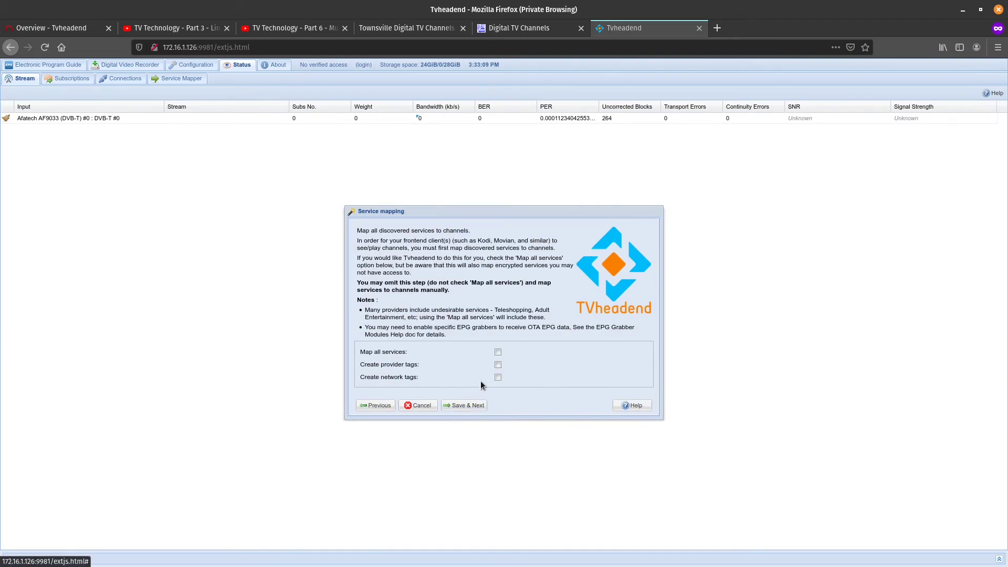
Finish the wizard with Create provider tags and Create network tags enabled
{"action": "left_click", "coordinate": [498, 364]}
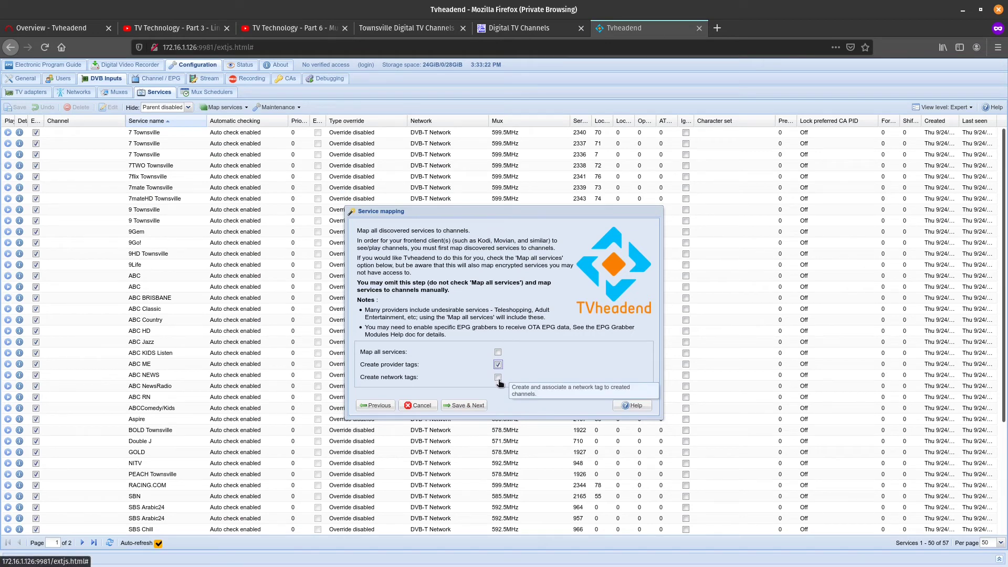
{"action": "left_click", "coordinate": [497, 377]}
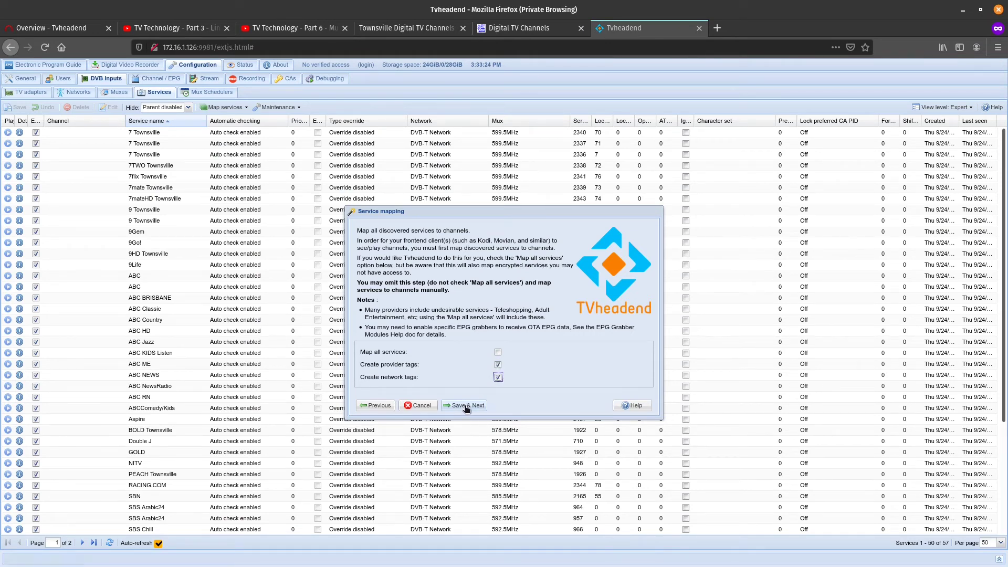
{"action": "left_click", "coordinate": [463, 406]}
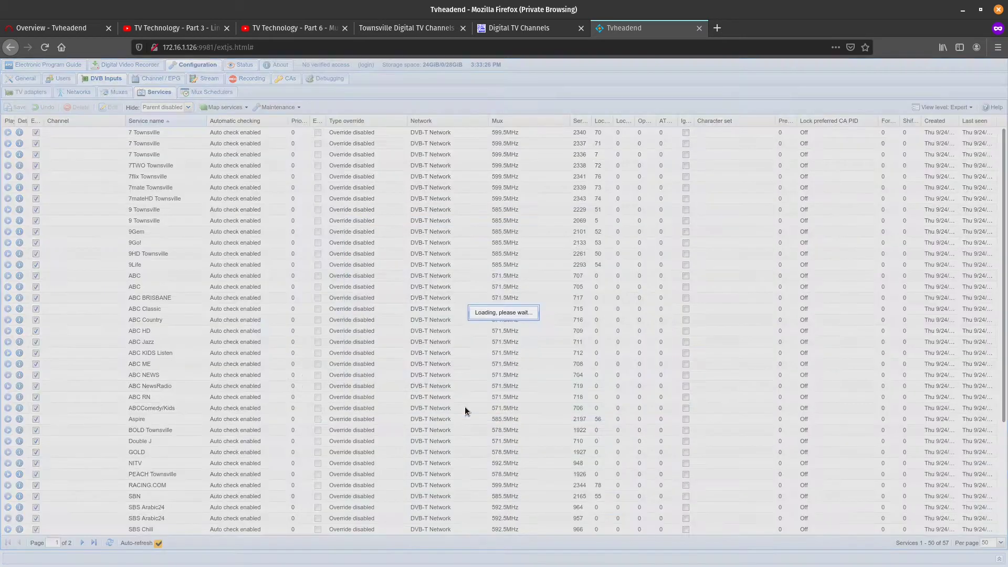
Check the programme guide for events, then return to the Channel / EPG configuration
{"action": "left_click", "coordinate": [157, 78]}
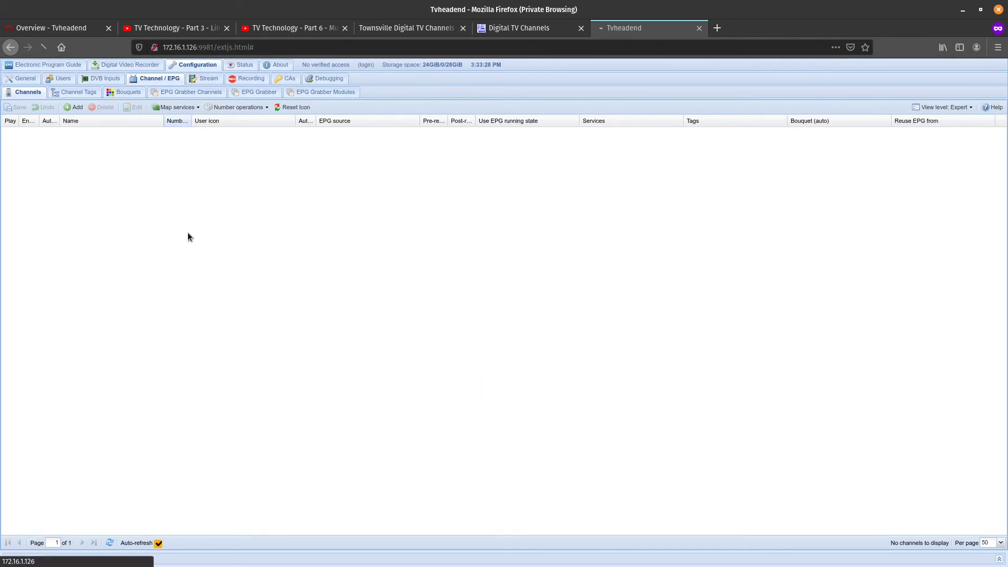
{"action": "left_click", "coordinate": [44, 64]}
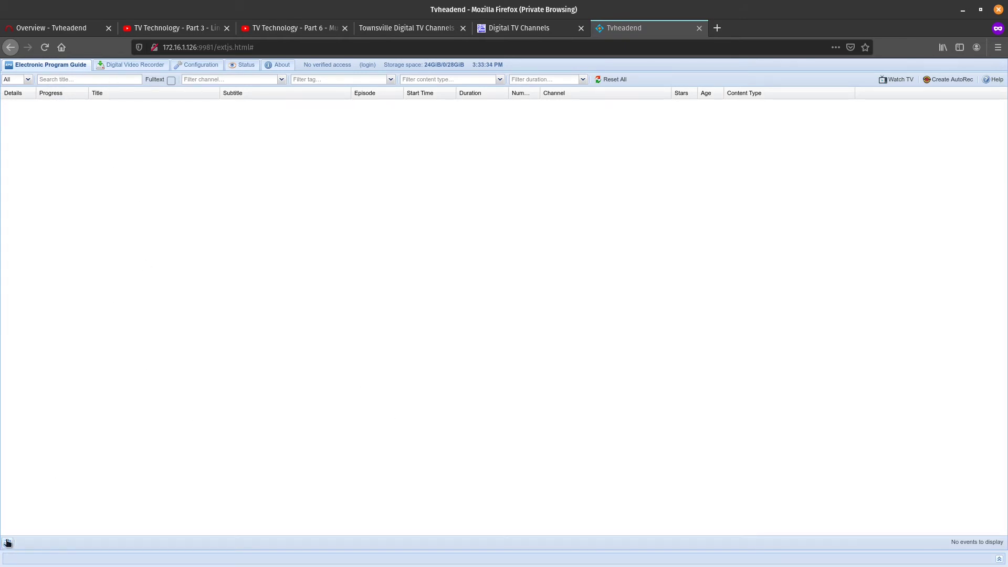
{"action": "left_click", "coordinate": [197, 64]}
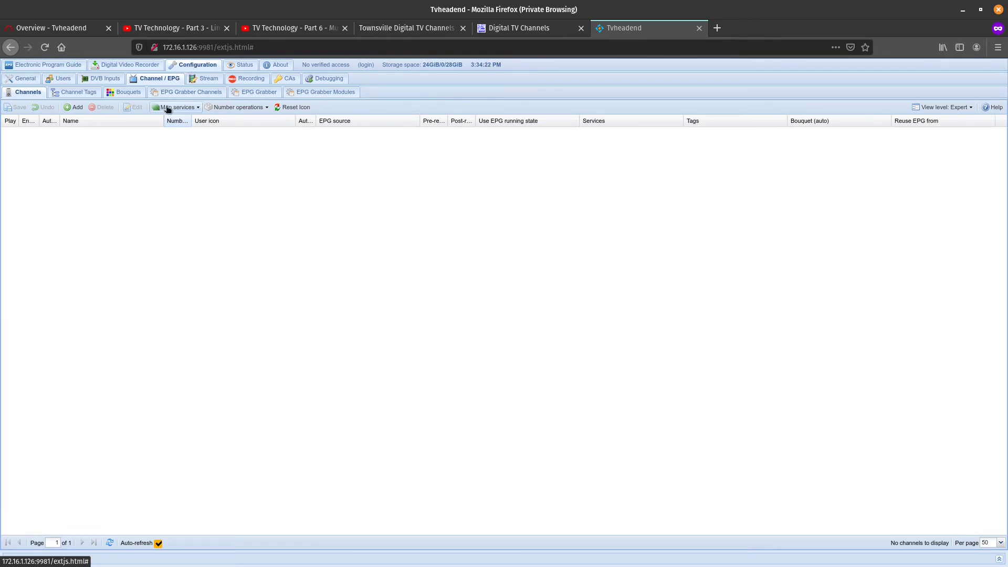
Map all 57 discovered services to channels via Map all services
{"action": "left_click", "coordinate": [173, 107]}
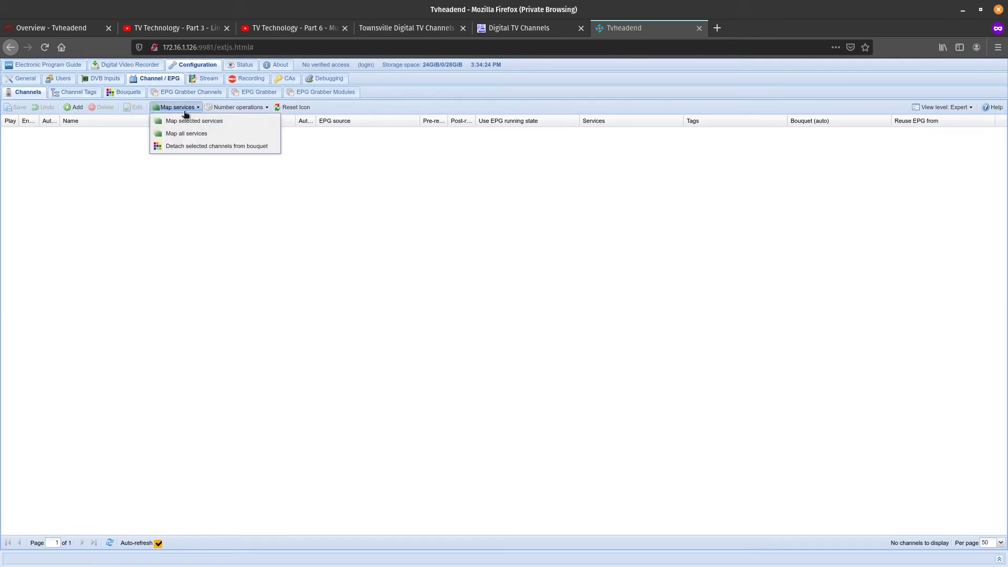
{"action": "left_click", "coordinate": [187, 133]}
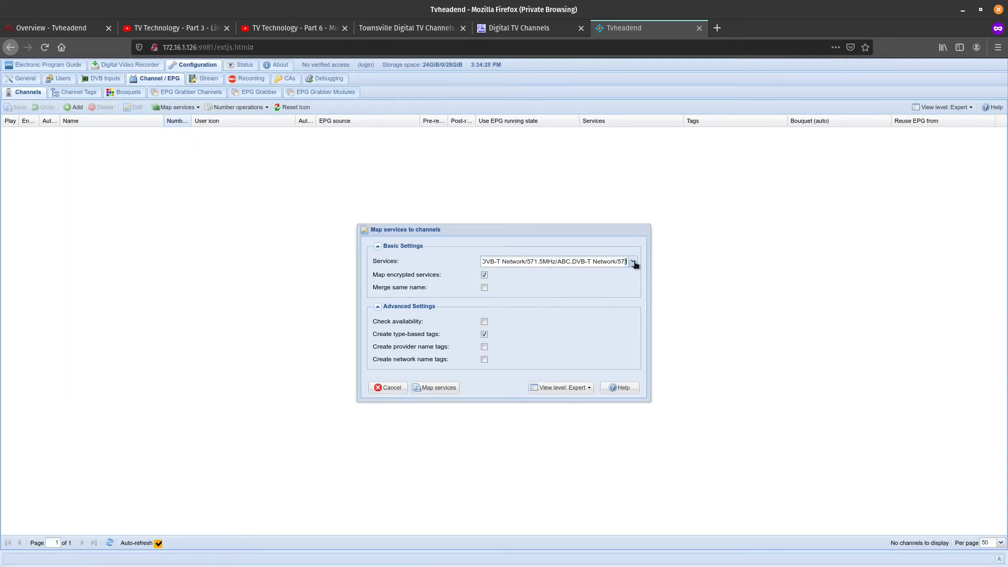
{"action": "left_click", "coordinate": [632, 263]}
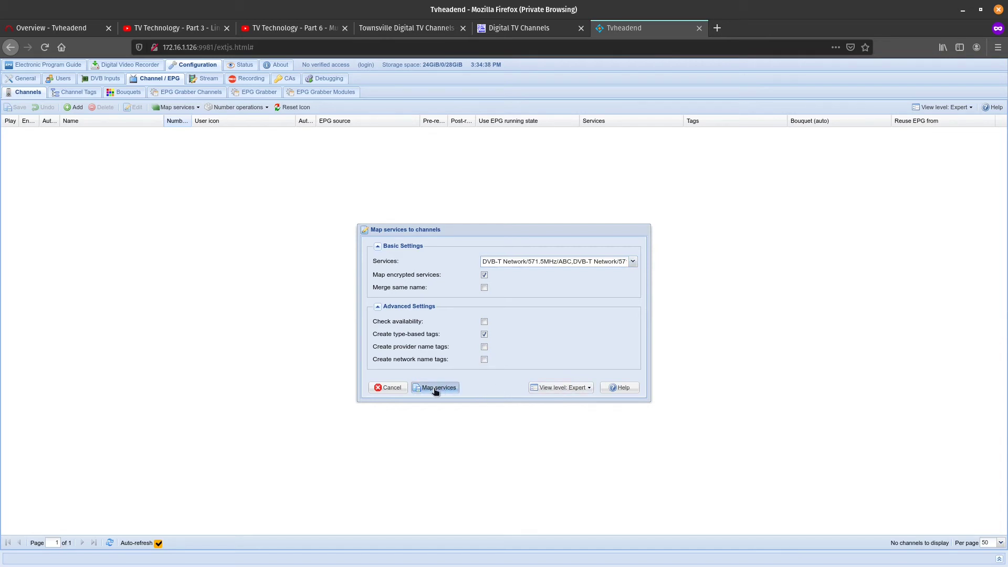
{"action": "left_click", "coordinate": [435, 388]}
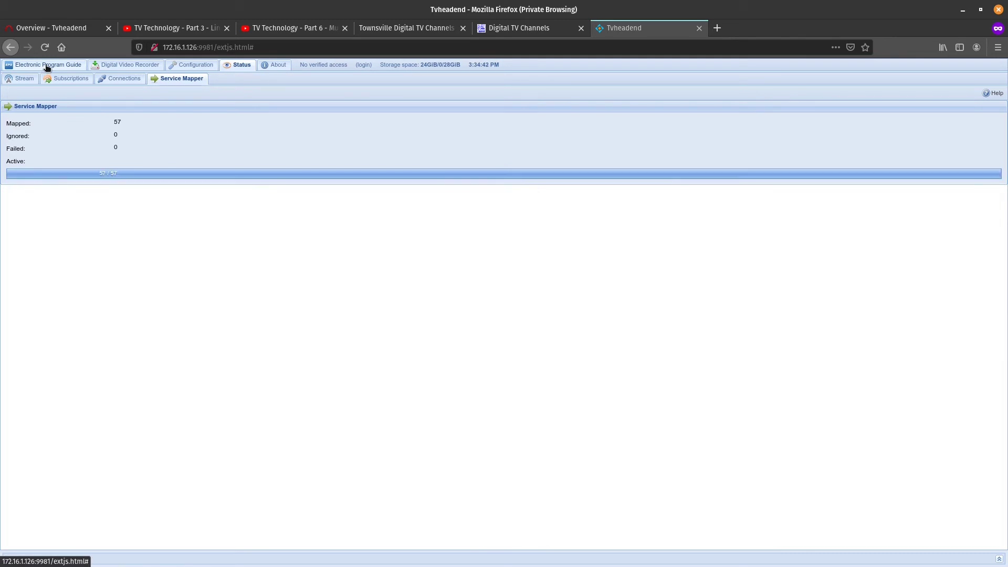
Browse the populated programme guide and close The Block broadcast details
{"action": "left_click", "coordinate": [48, 64]}
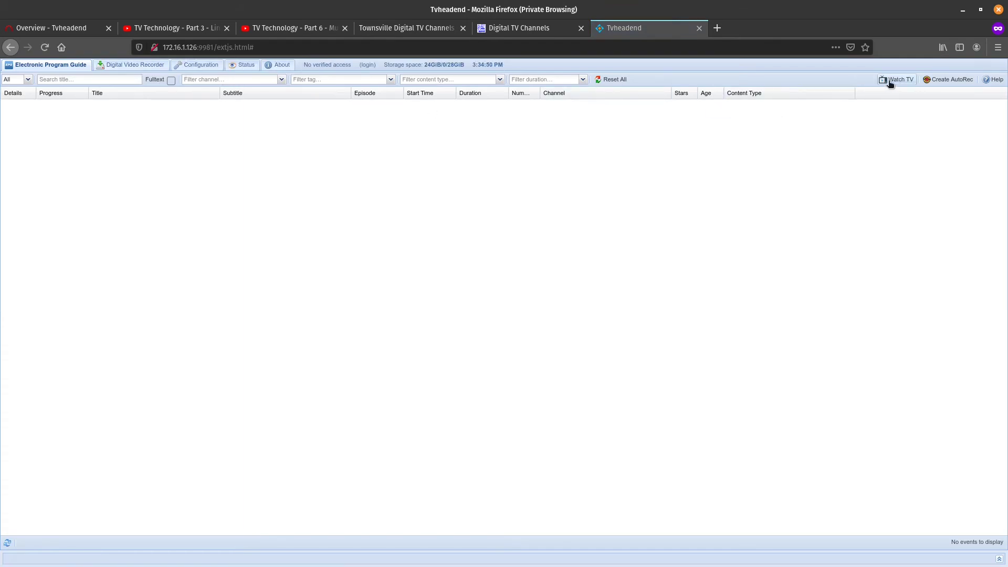
{"action": "left_click", "coordinate": [898, 78]}
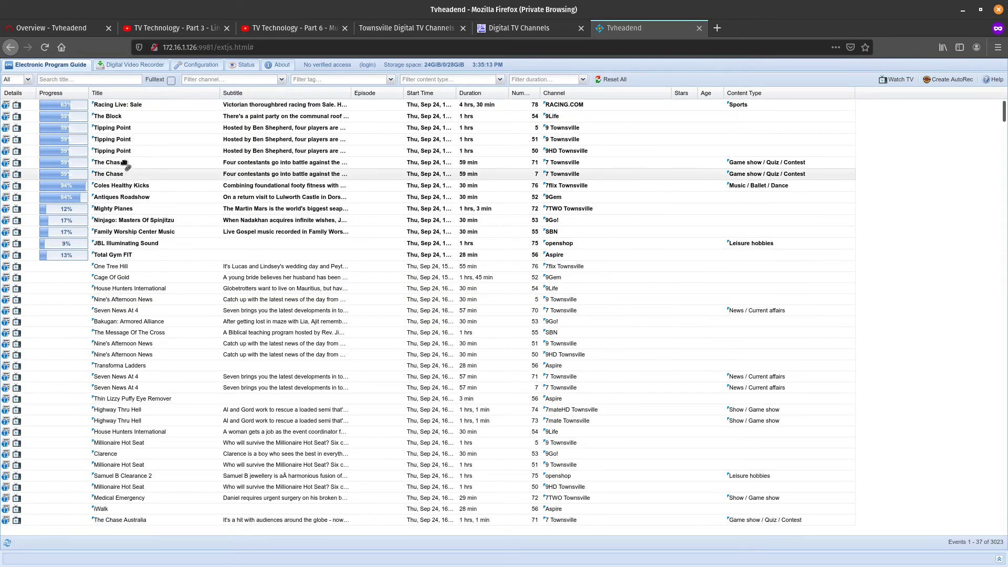
{"action": "scroll", "scroll_direction": "down", "scroll_amount": 3}
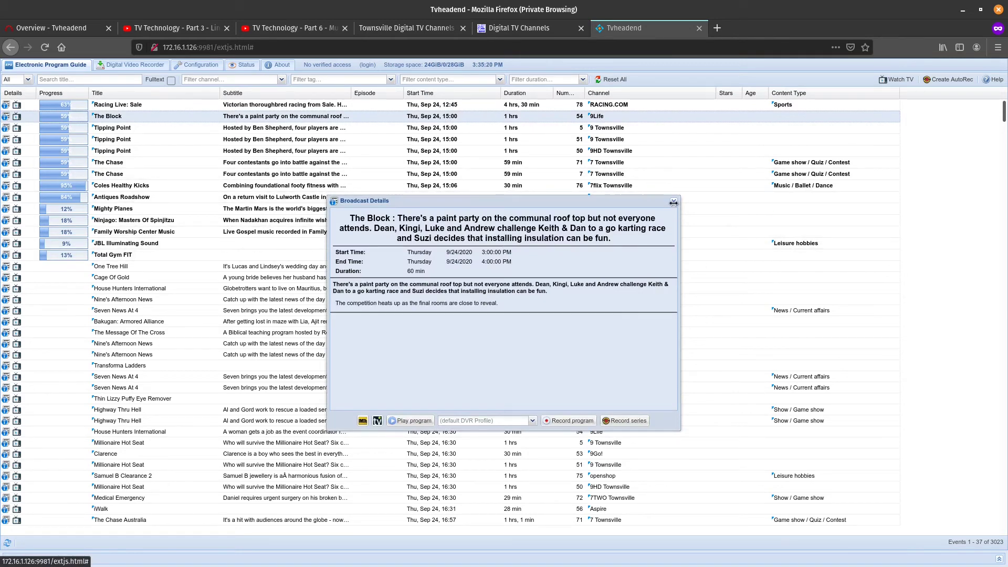
{"action": "left_click", "coordinate": [674, 202]}
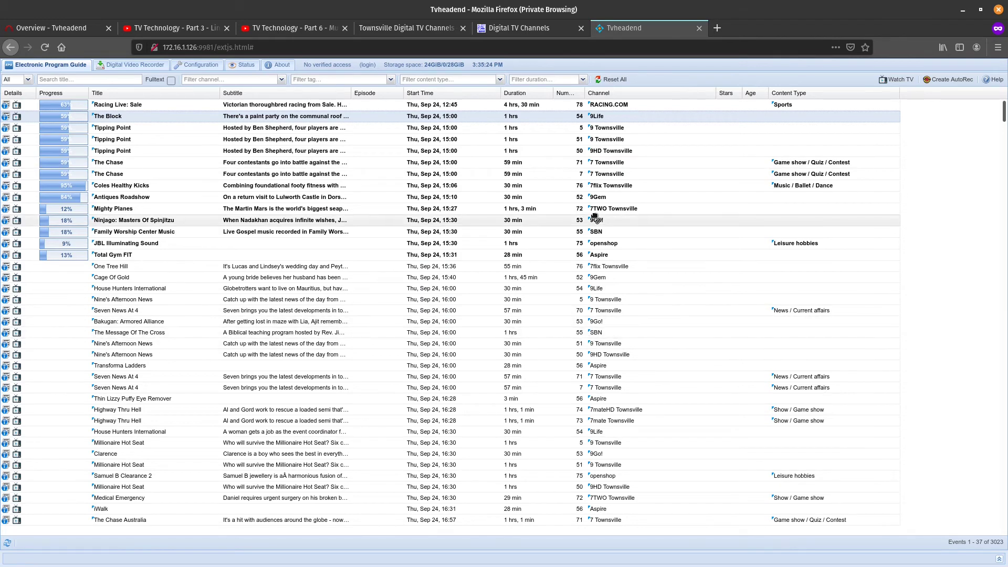
Filter the guide by title 'Tipping Point' and view an episode's broadcast details
{"action": "scroll", "scroll_direction": "down", "scroll_amount": 3}
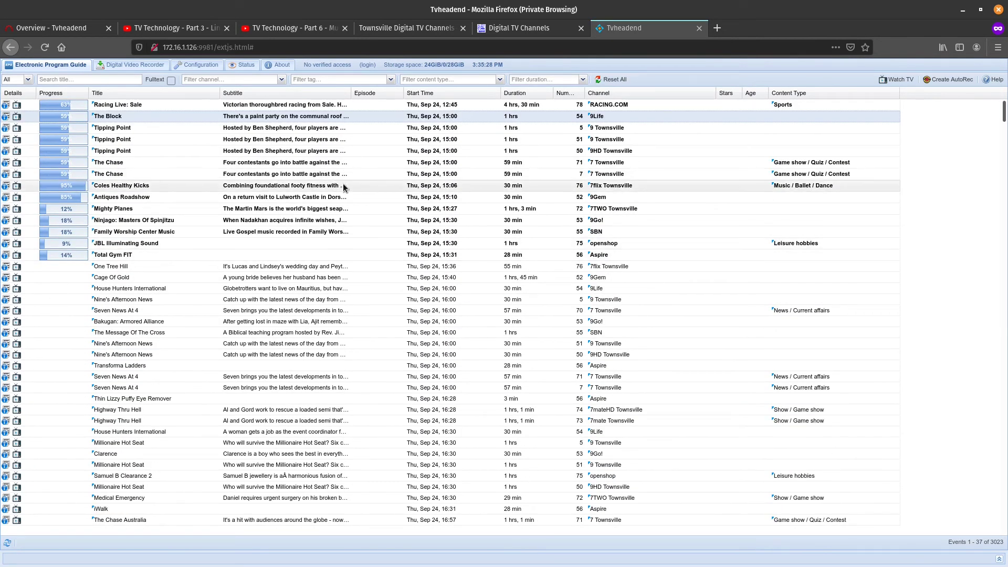
{"action": "mouse_move", "coordinate": [168, 106]}
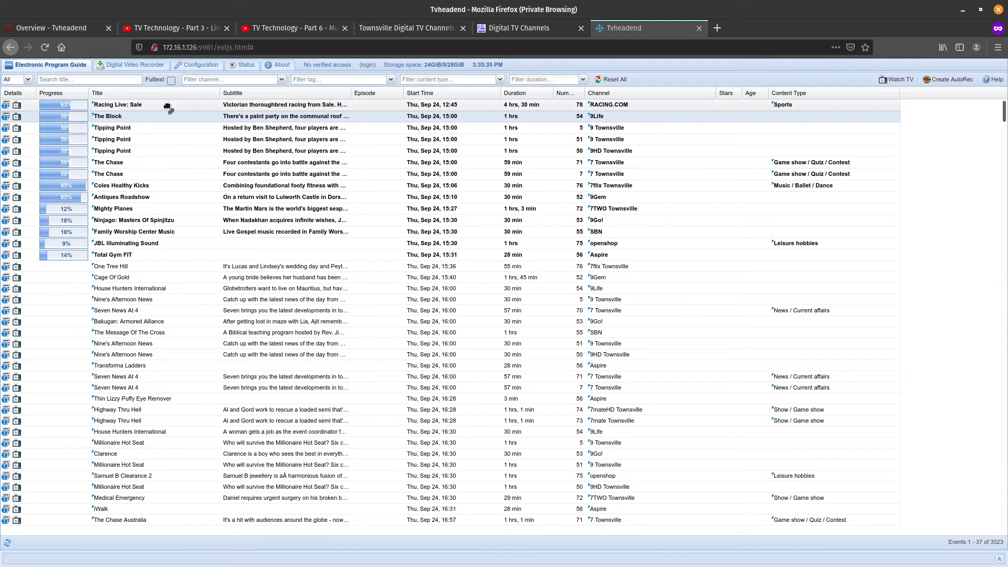
{"action": "type", "text": "Tipping Point"}
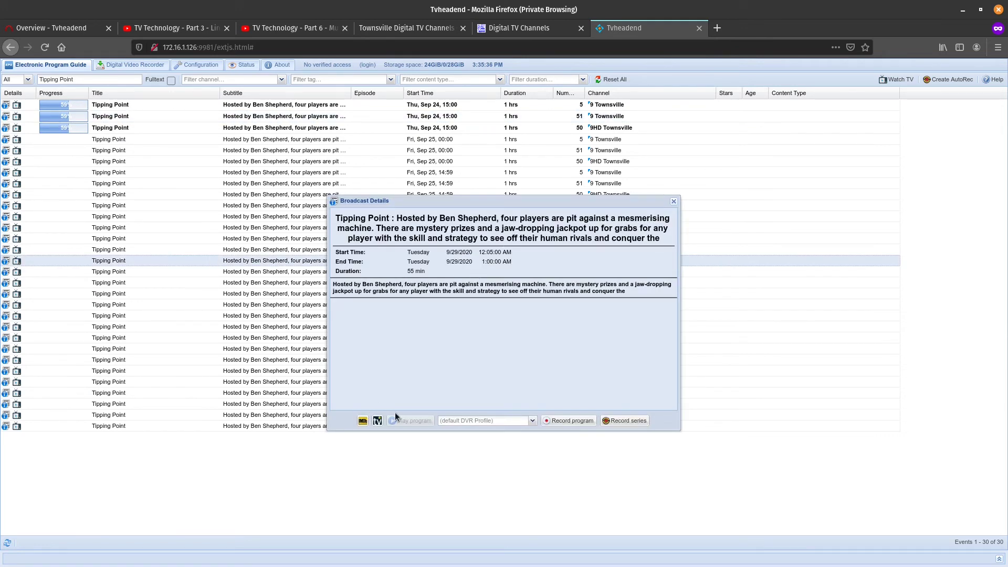
{"action": "mouse_move", "coordinate": [568, 421]}
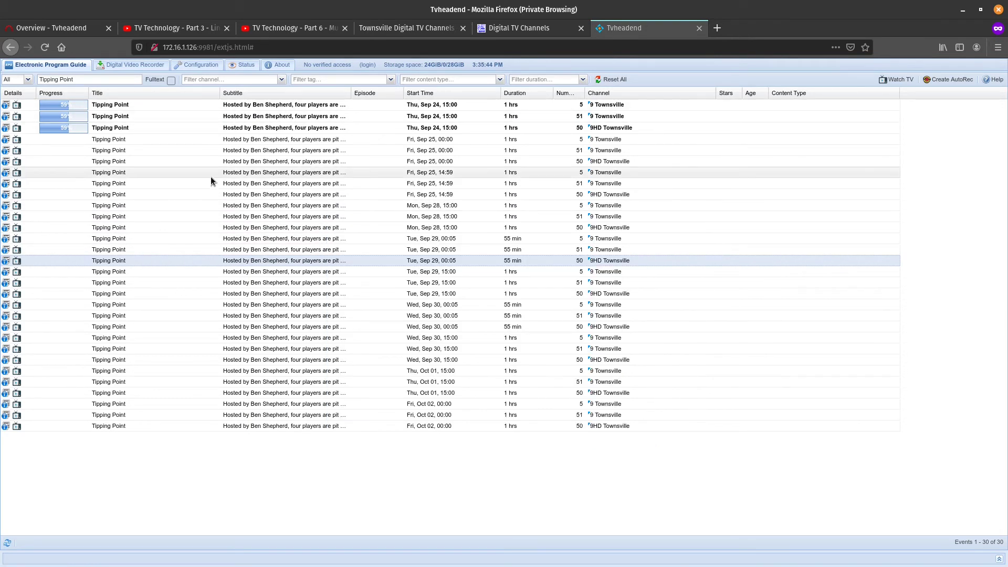
{"action": "mouse_move", "coordinate": [82, 91]}
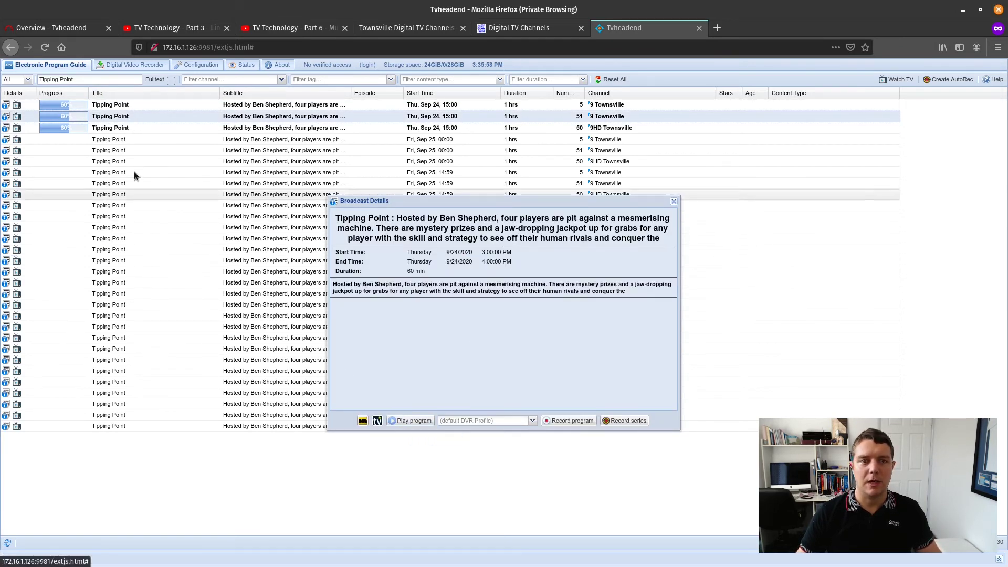
Play the Thursday 3 pm Tipping Point episode, opening the stream with vlc
{"action": "left_click", "coordinate": [409, 420]}
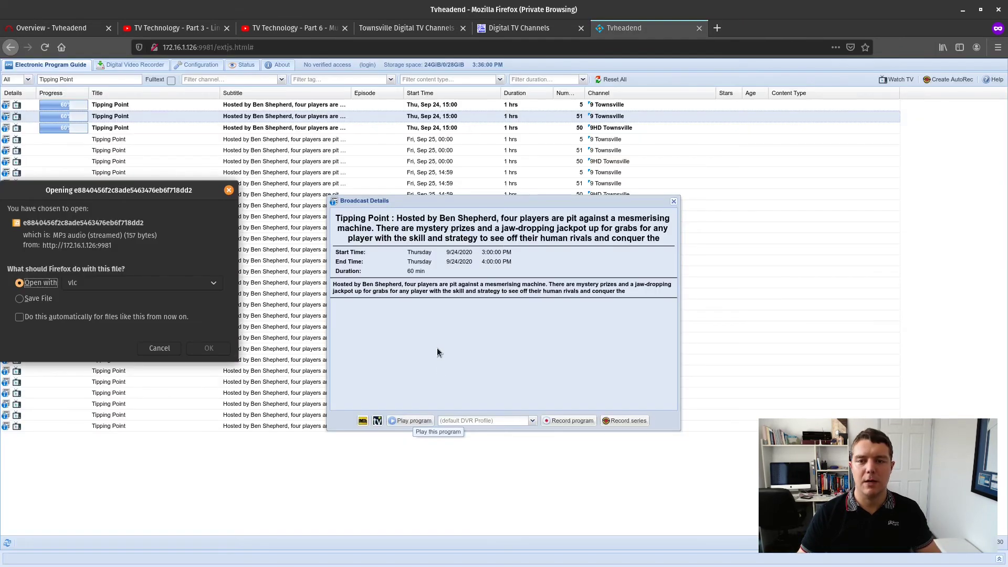
{"action": "left_click", "coordinate": [159, 348]}
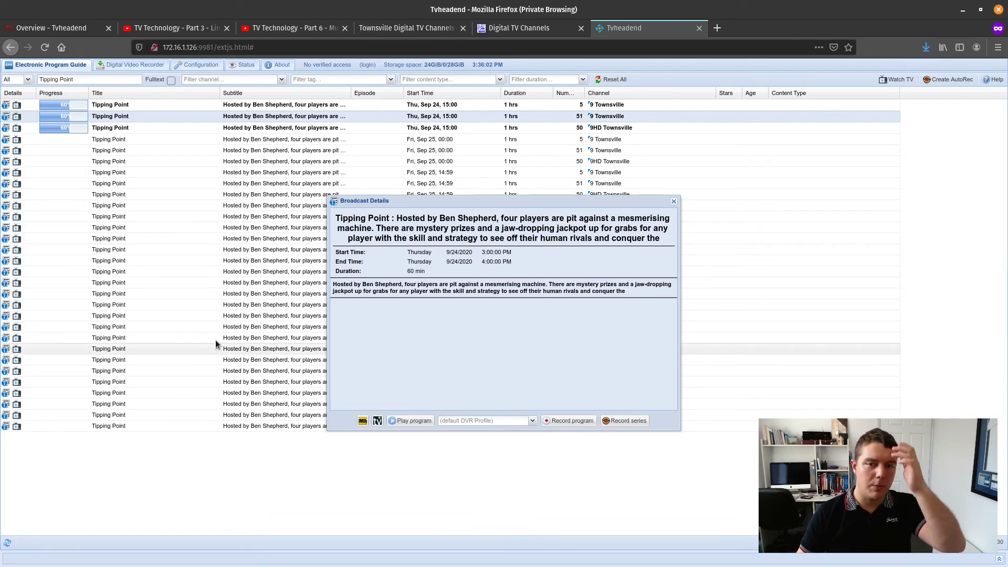
{"action": "left_click", "coordinate": [410, 420]}
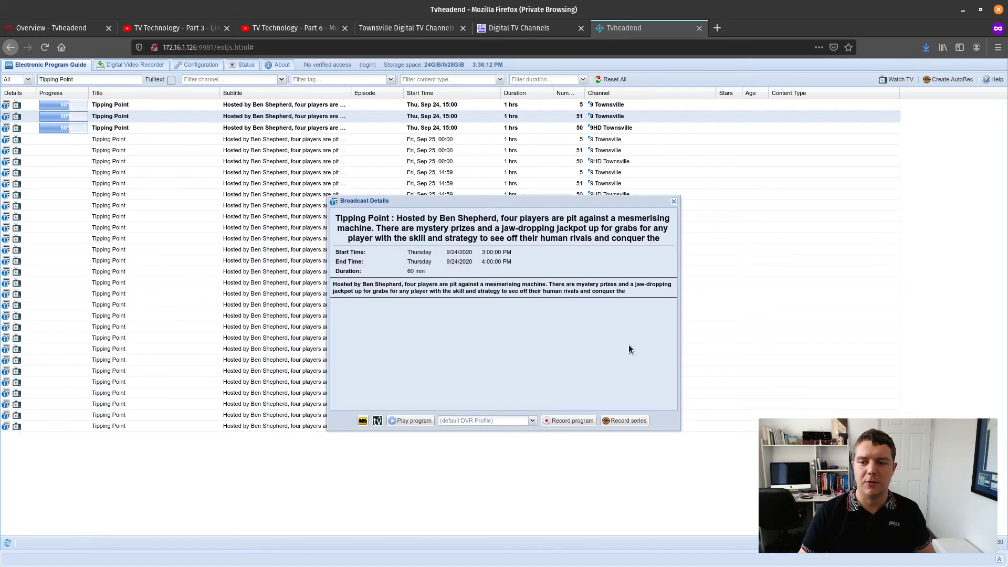
Close the broadcast details and show the recorder's upcoming recordings list
{"action": "left_click", "coordinate": [673, 201]}
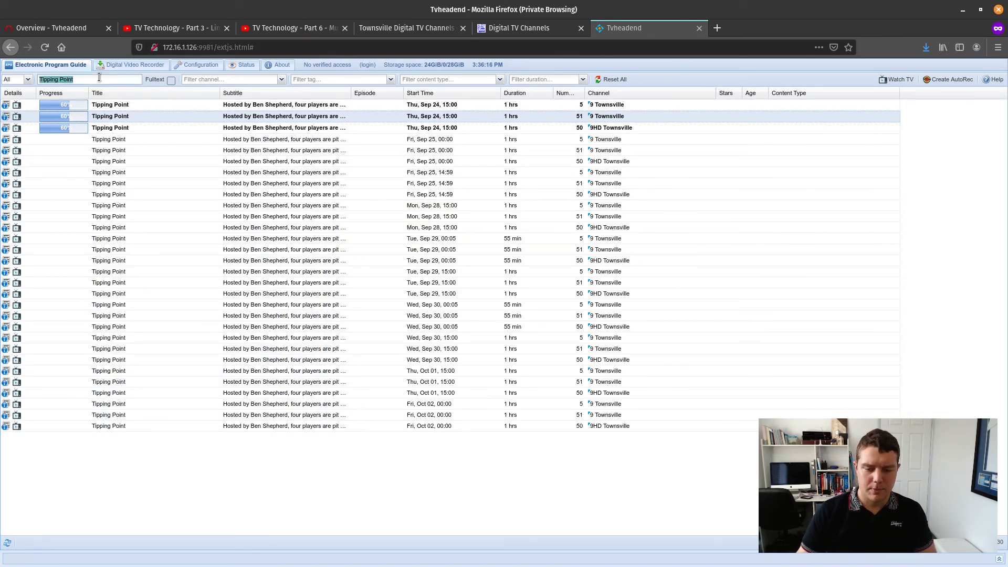
{"action": "left_click", "coordinate": [130, 64]}
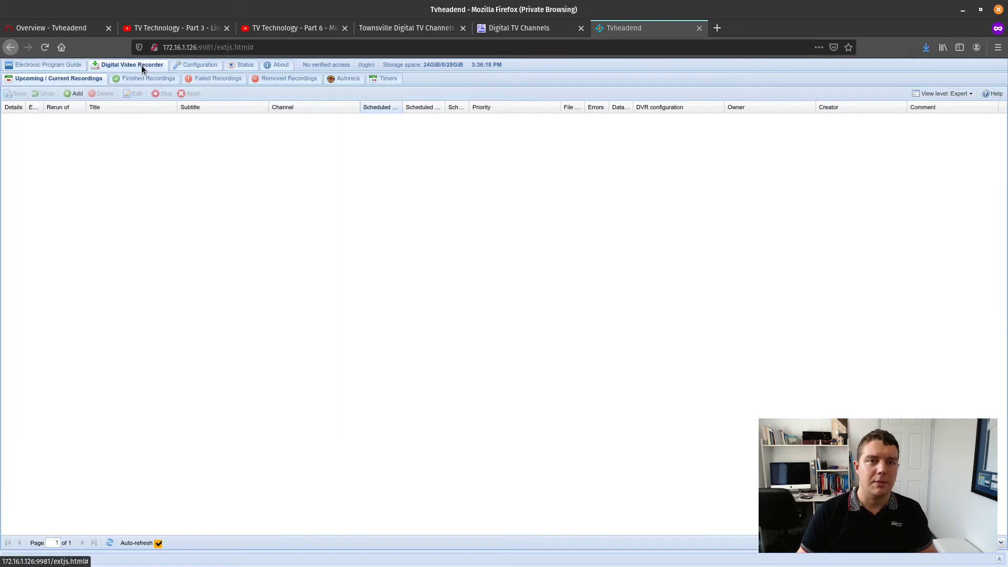
Review TV adapters under Configuration, then show the mapped channel list (ABC RN, ABC NEWS, 9 Townsville)
{"action": "left_click", "coordinate": [197, 65]}
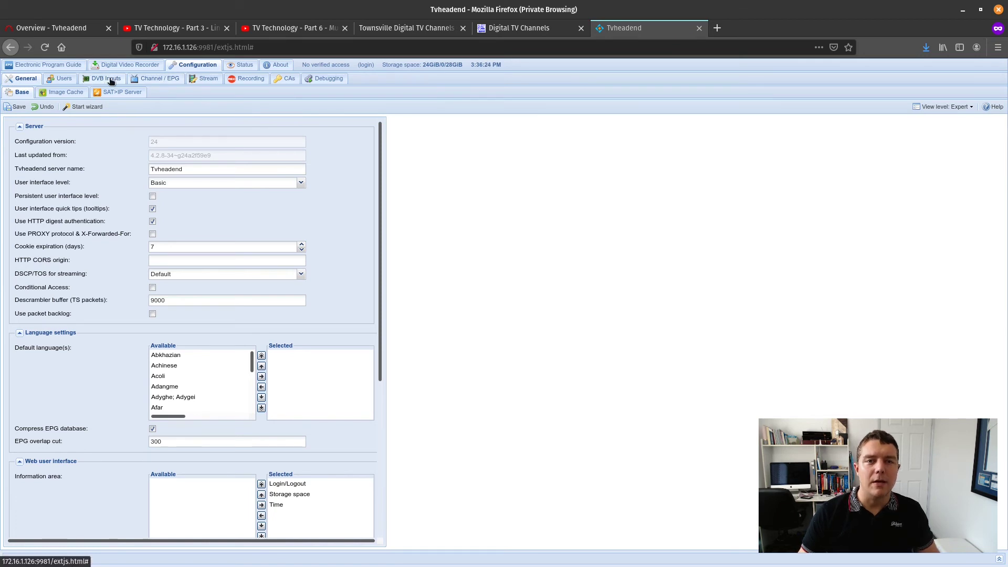
{"action": "left_click", "coordinate": [105, 78]}
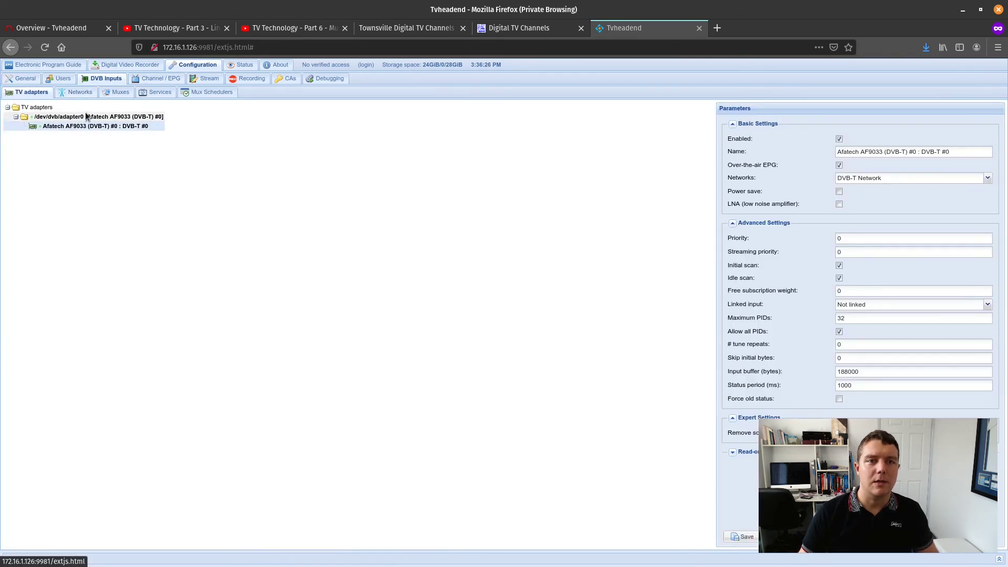
{"action": "left_click", "coordinate": [25, 77]}
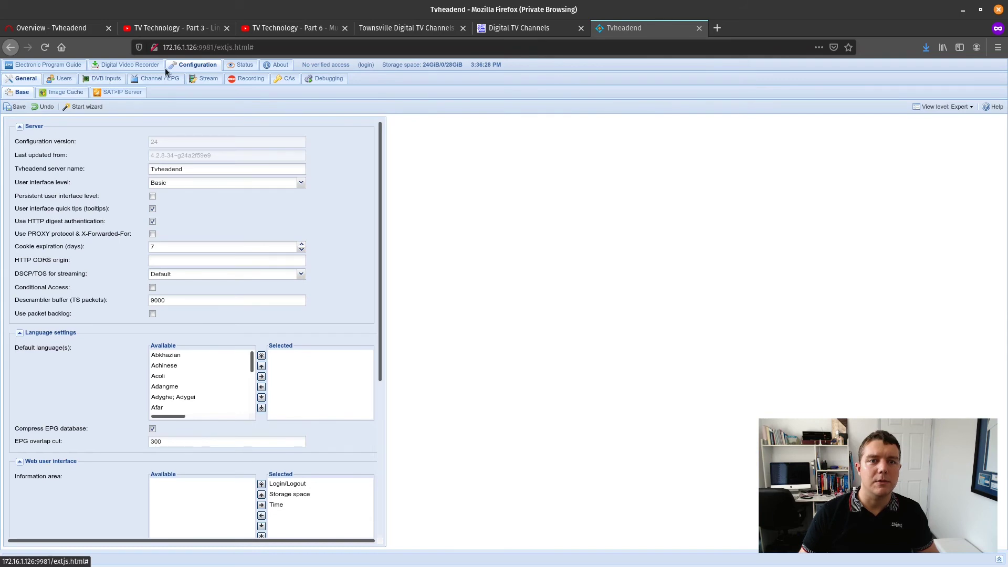
{"action": "left_click", "coordinate": [154, 79]}
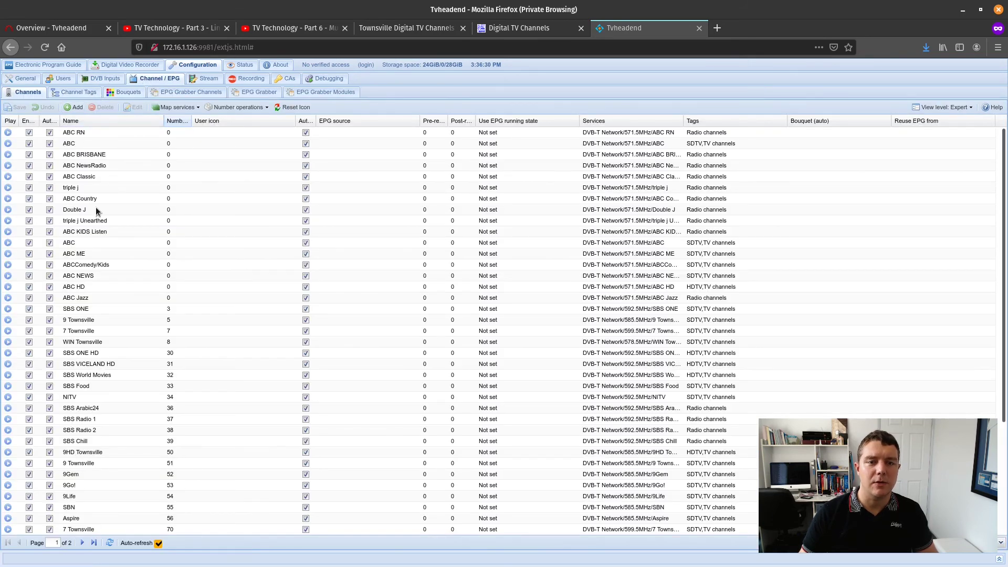
{"action": "scroll", "scroll_direction": "down", "scroll_amount": 3}
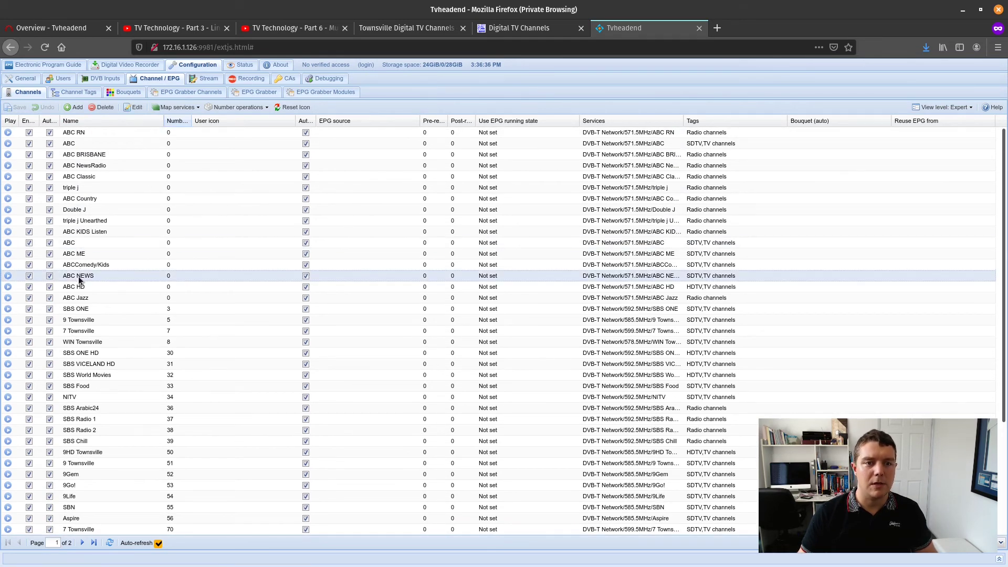
Stream the ABC NEWS channel in vlc and move its video window aside
{"action": "left_click", "coordinate": [7, 275]}
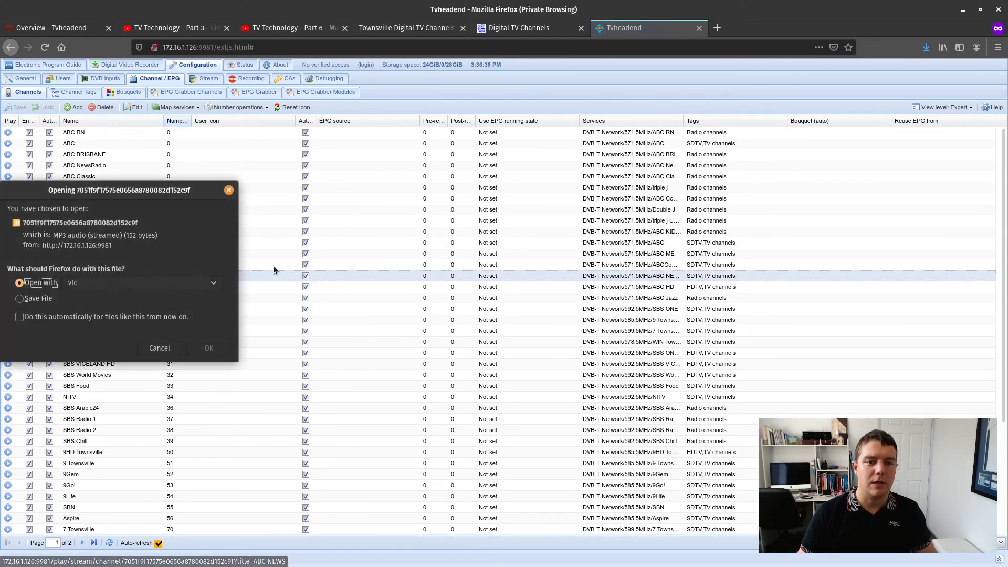
{"action": "left_click", "coordinate": [208, 348]}
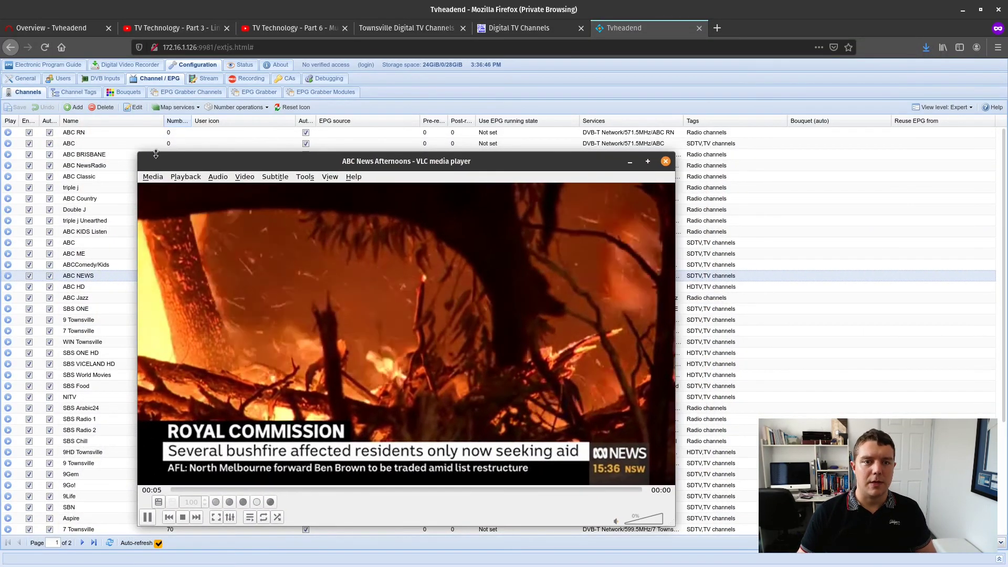
{"action": "left_click_drag", "start_coordinate": [405, 161], "coordinate": [524, 262]}
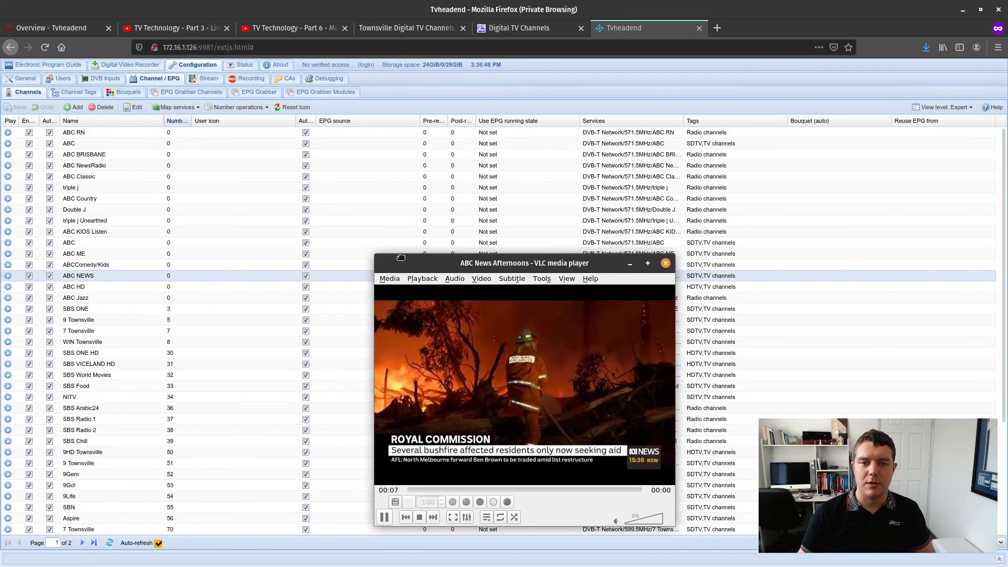
{"action": "left_click_drag", "start_coordinate": [524, 262], "coordinate": [842, 263]}
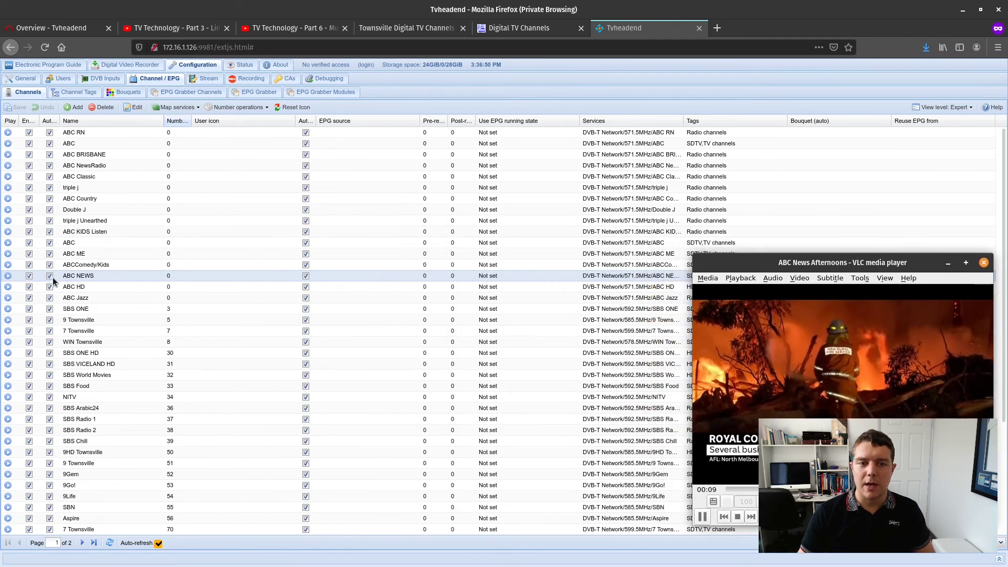
Stream the ABC ME channel in a second vlc window
{"action": "left_click", "coordinate": [984, 262]}
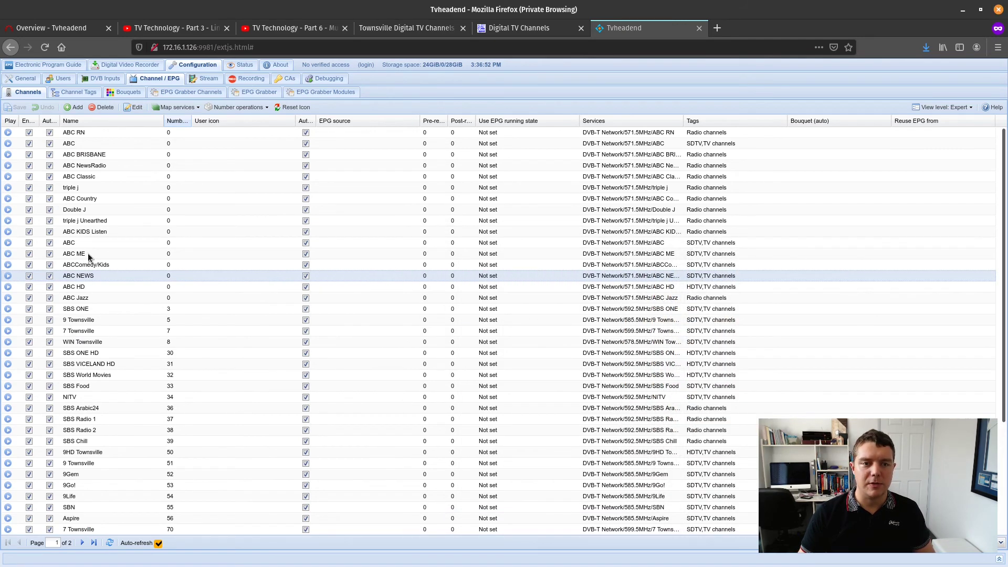
{"action": "left_click", "coordinate": [8, 253]}
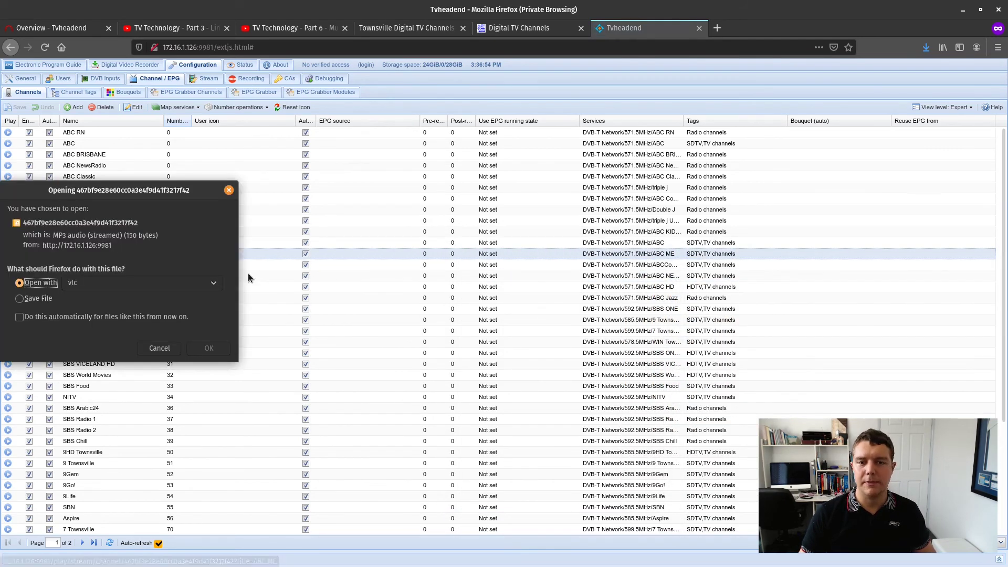
{"action": "left_click", "coordinate": [208, 348]}
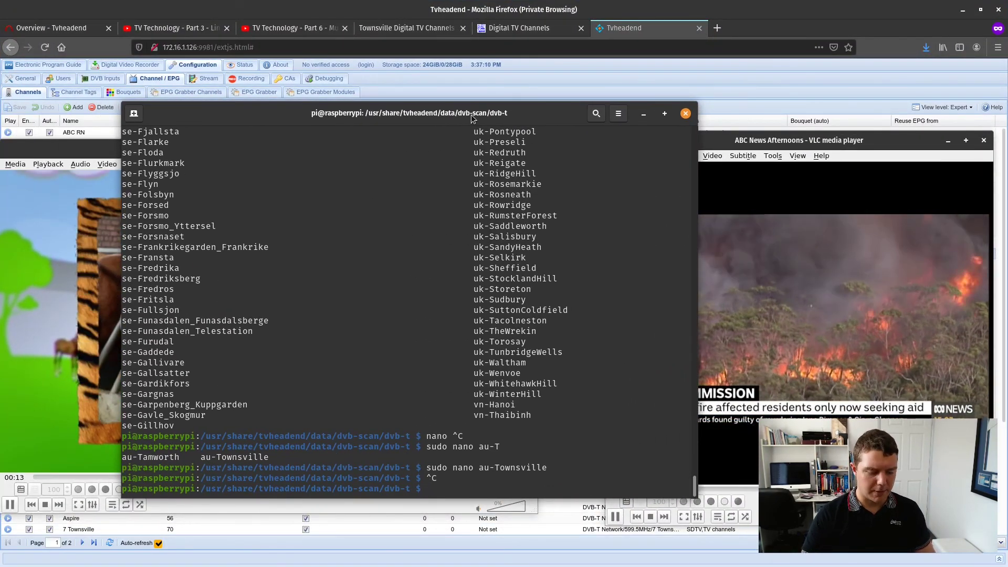
Install bwm-ng on the Pi with 'sudo apt-get install bwm-ng'
{"action": "type", "text": "sudo apt-get install bwm-ng"}
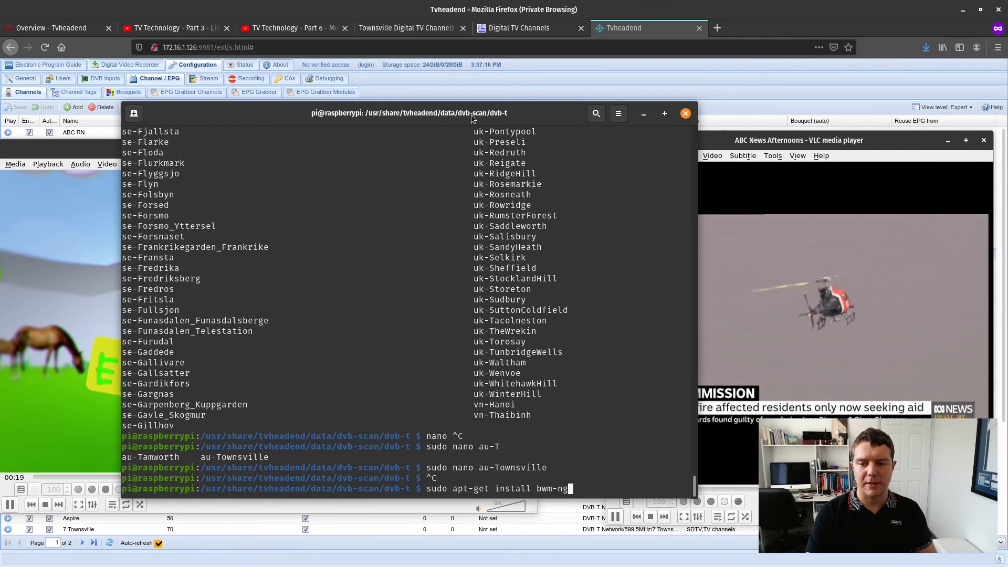
{"action": "key", "text": "Return"}
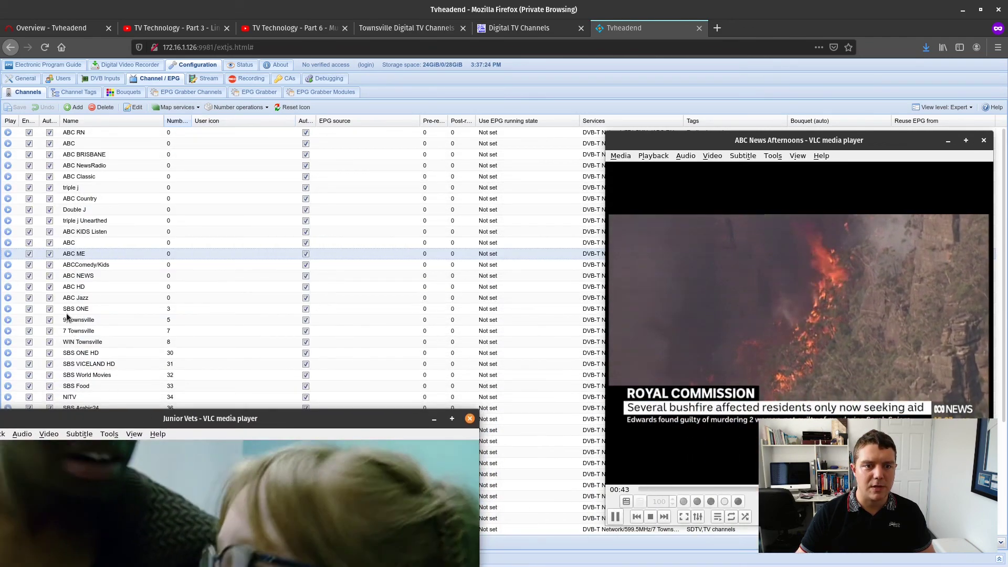
{"action": "left_click", "coordinate": [9, 286]}
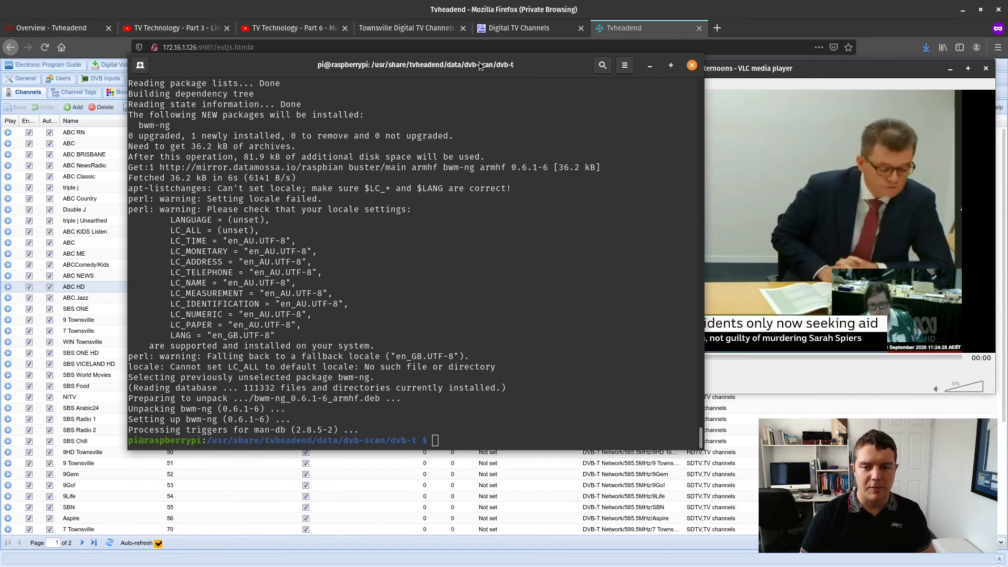
Run bwm-ng to see eth0 at about 1540 KB/s, quit it, and begin typing htop
{"action": "type", "text": "bwm-"}
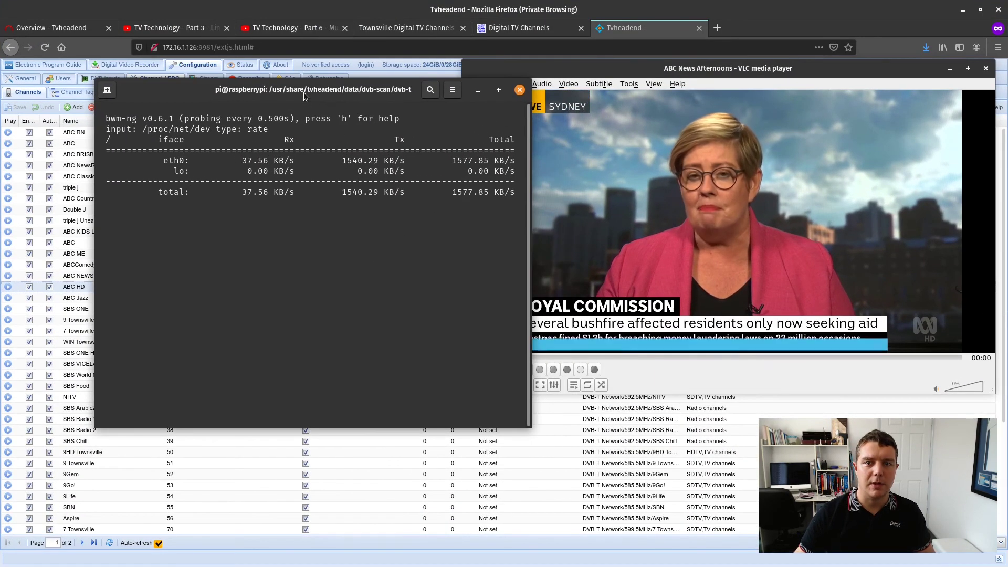
{"action": "key", "text": "ctrl+c"}
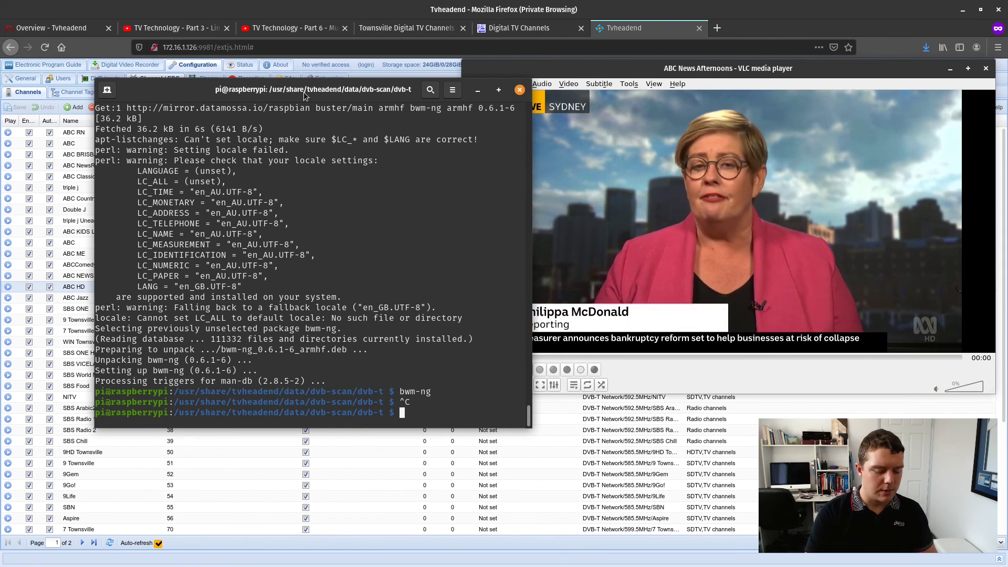
{"action": "type", "text": "hto"}
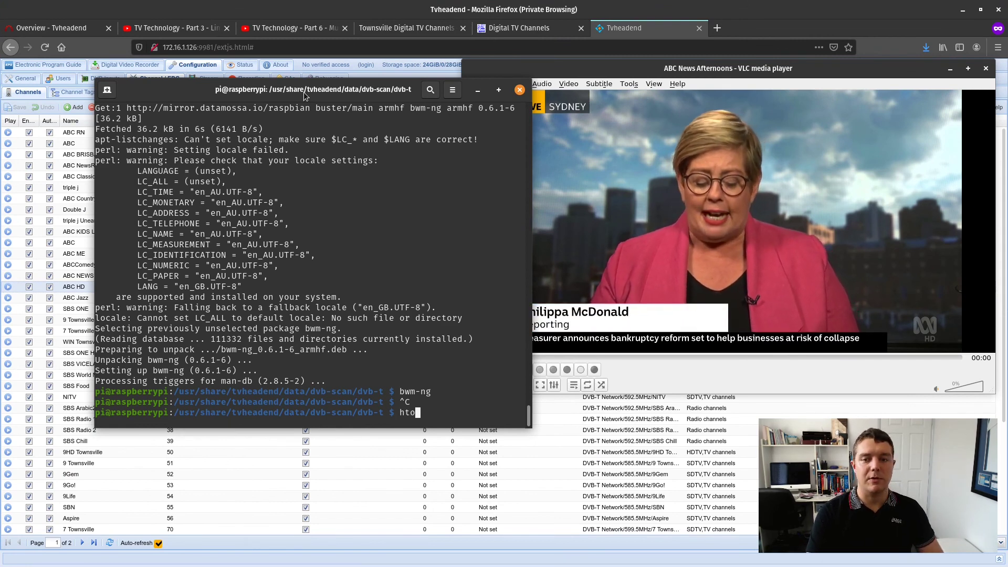